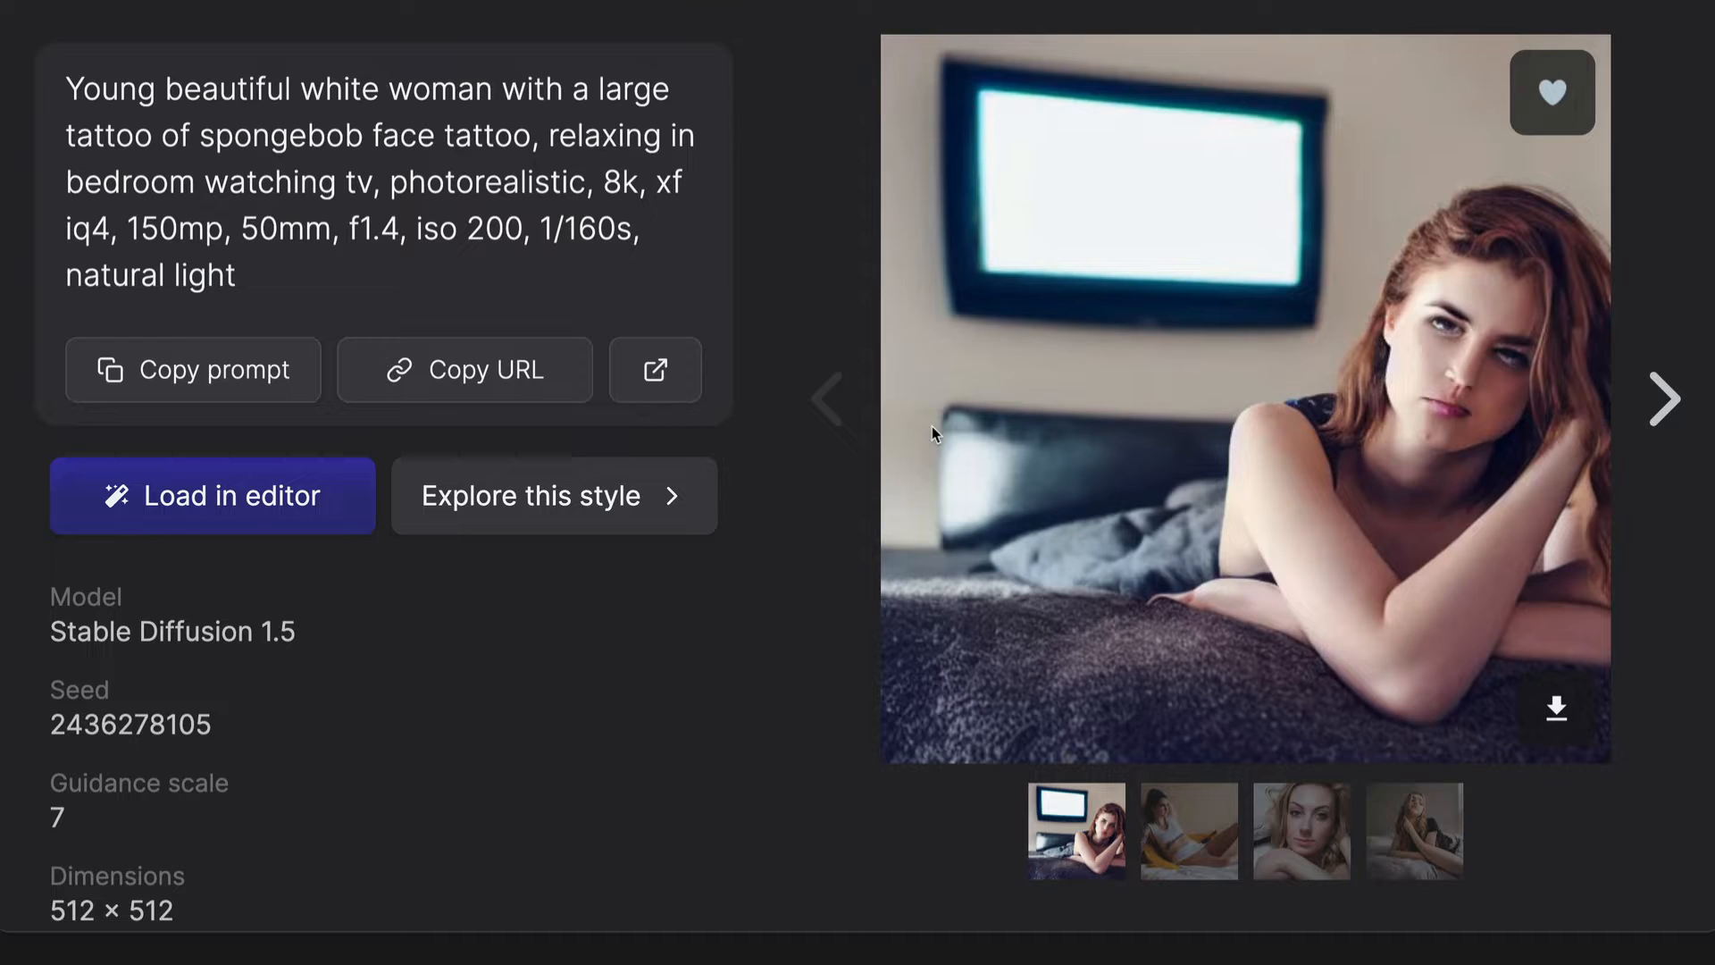
mouse_move(1274, 579)
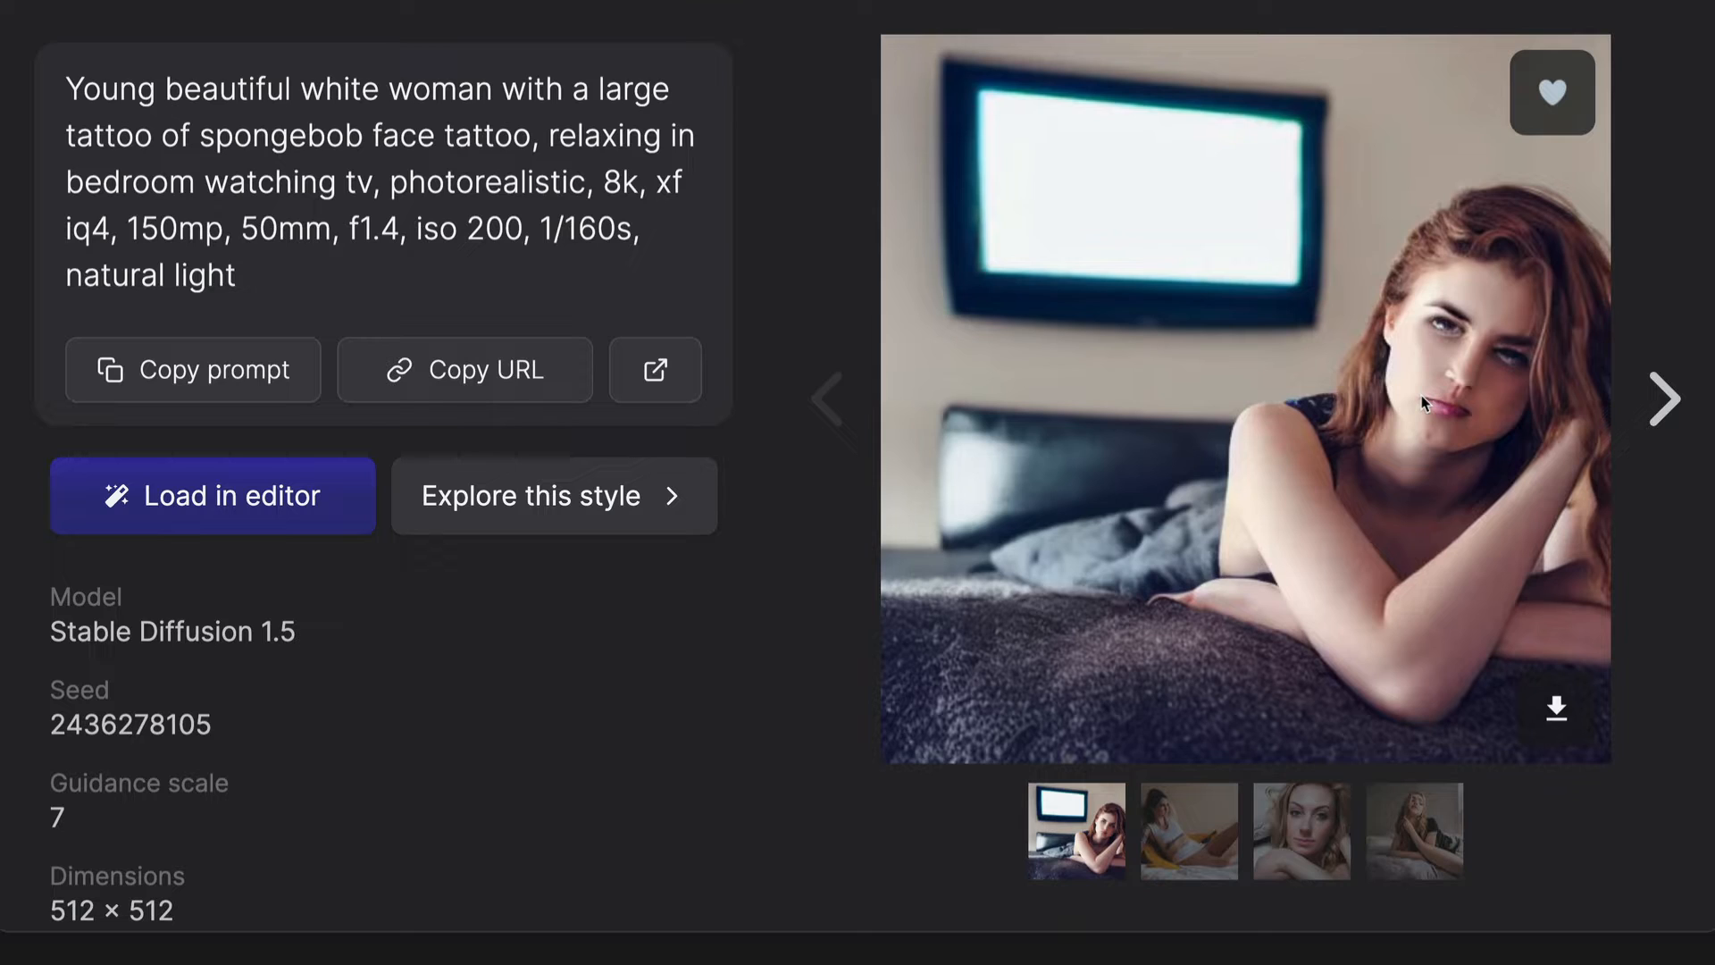
mouse_move(1426, 236)
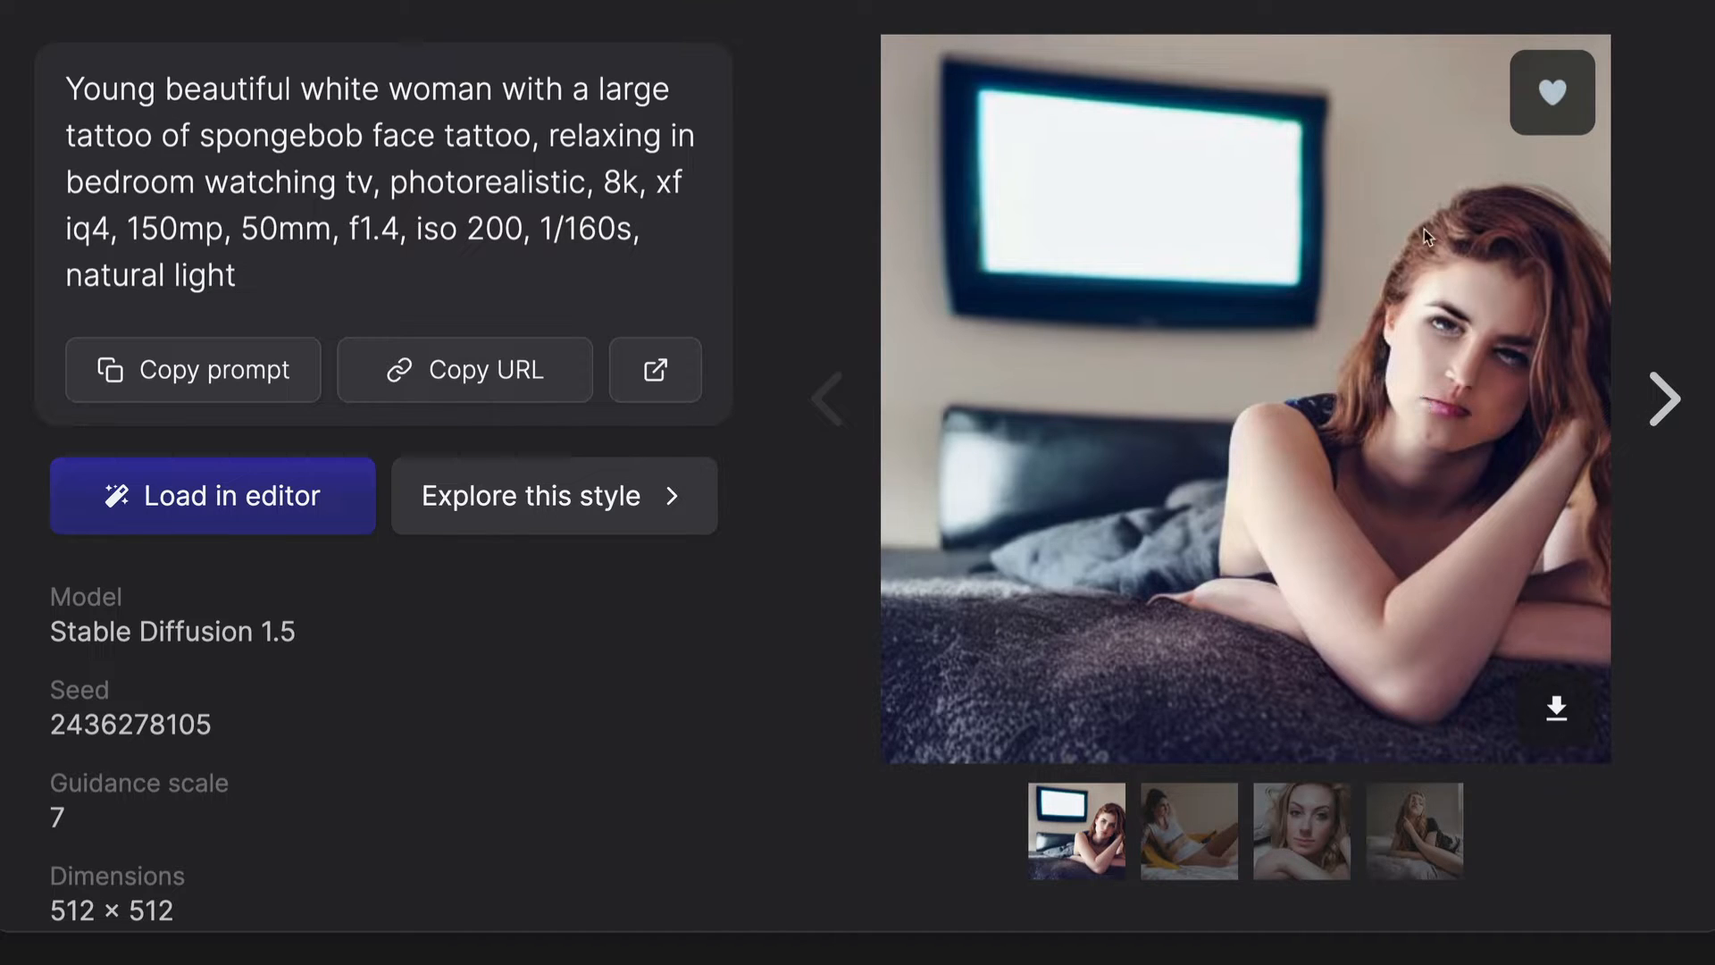
mouse_move(1430, 519)
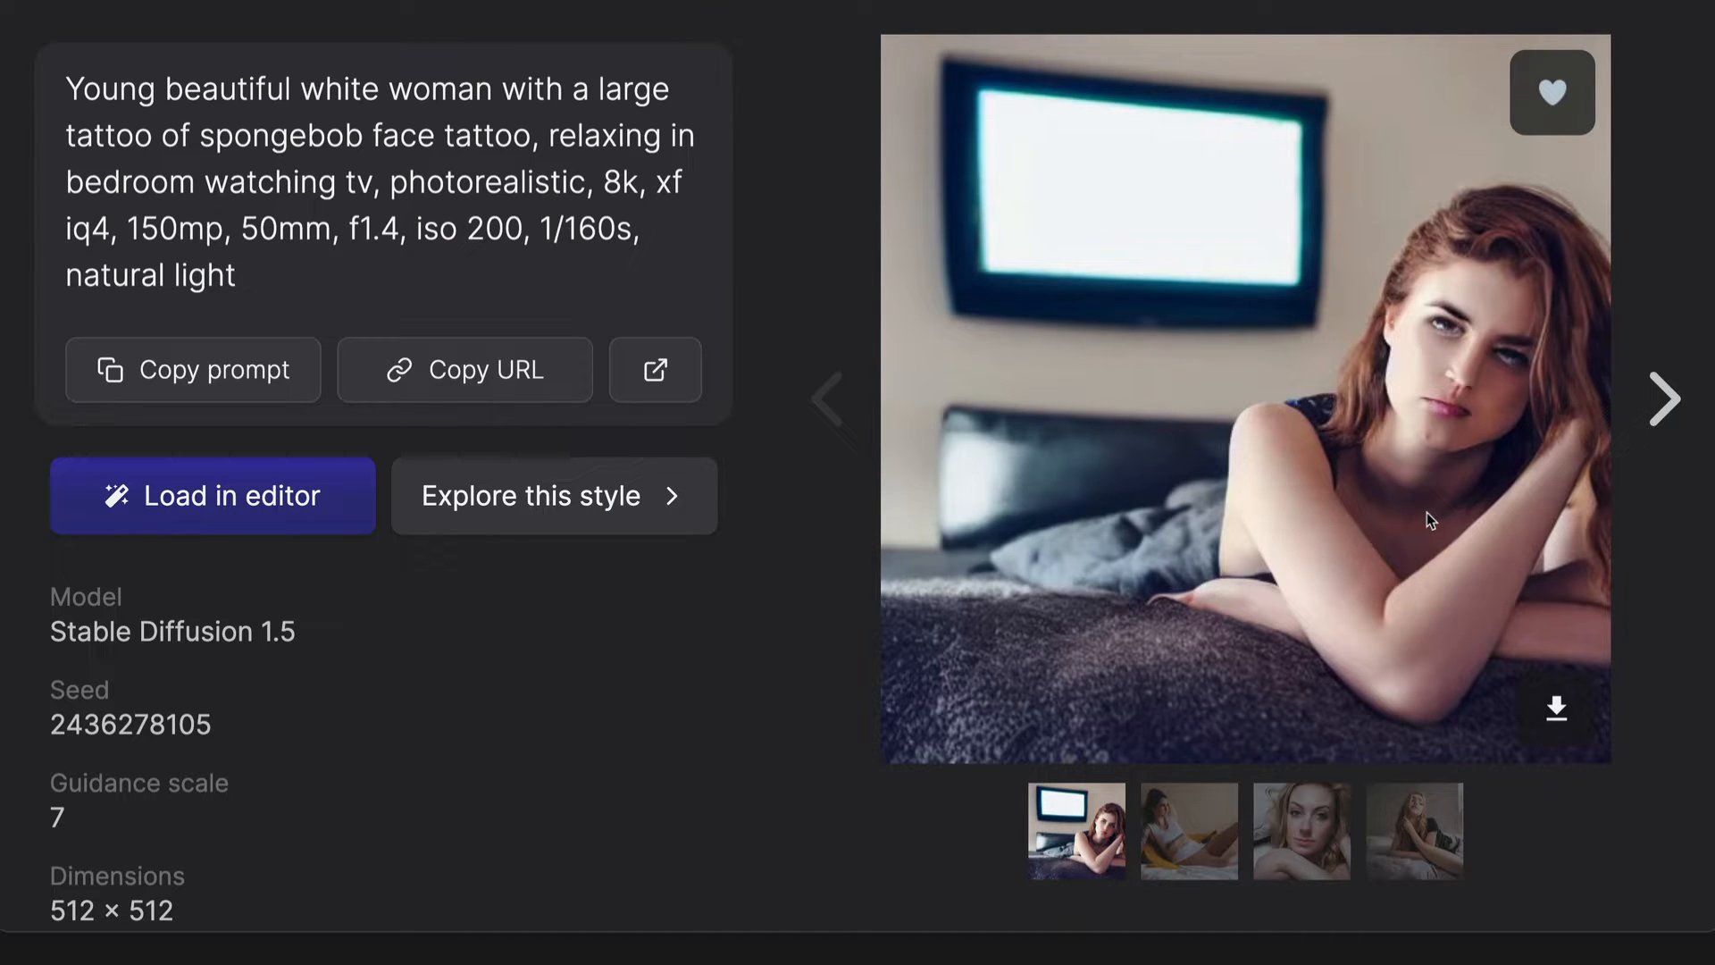
mouse_move(1477, 425)
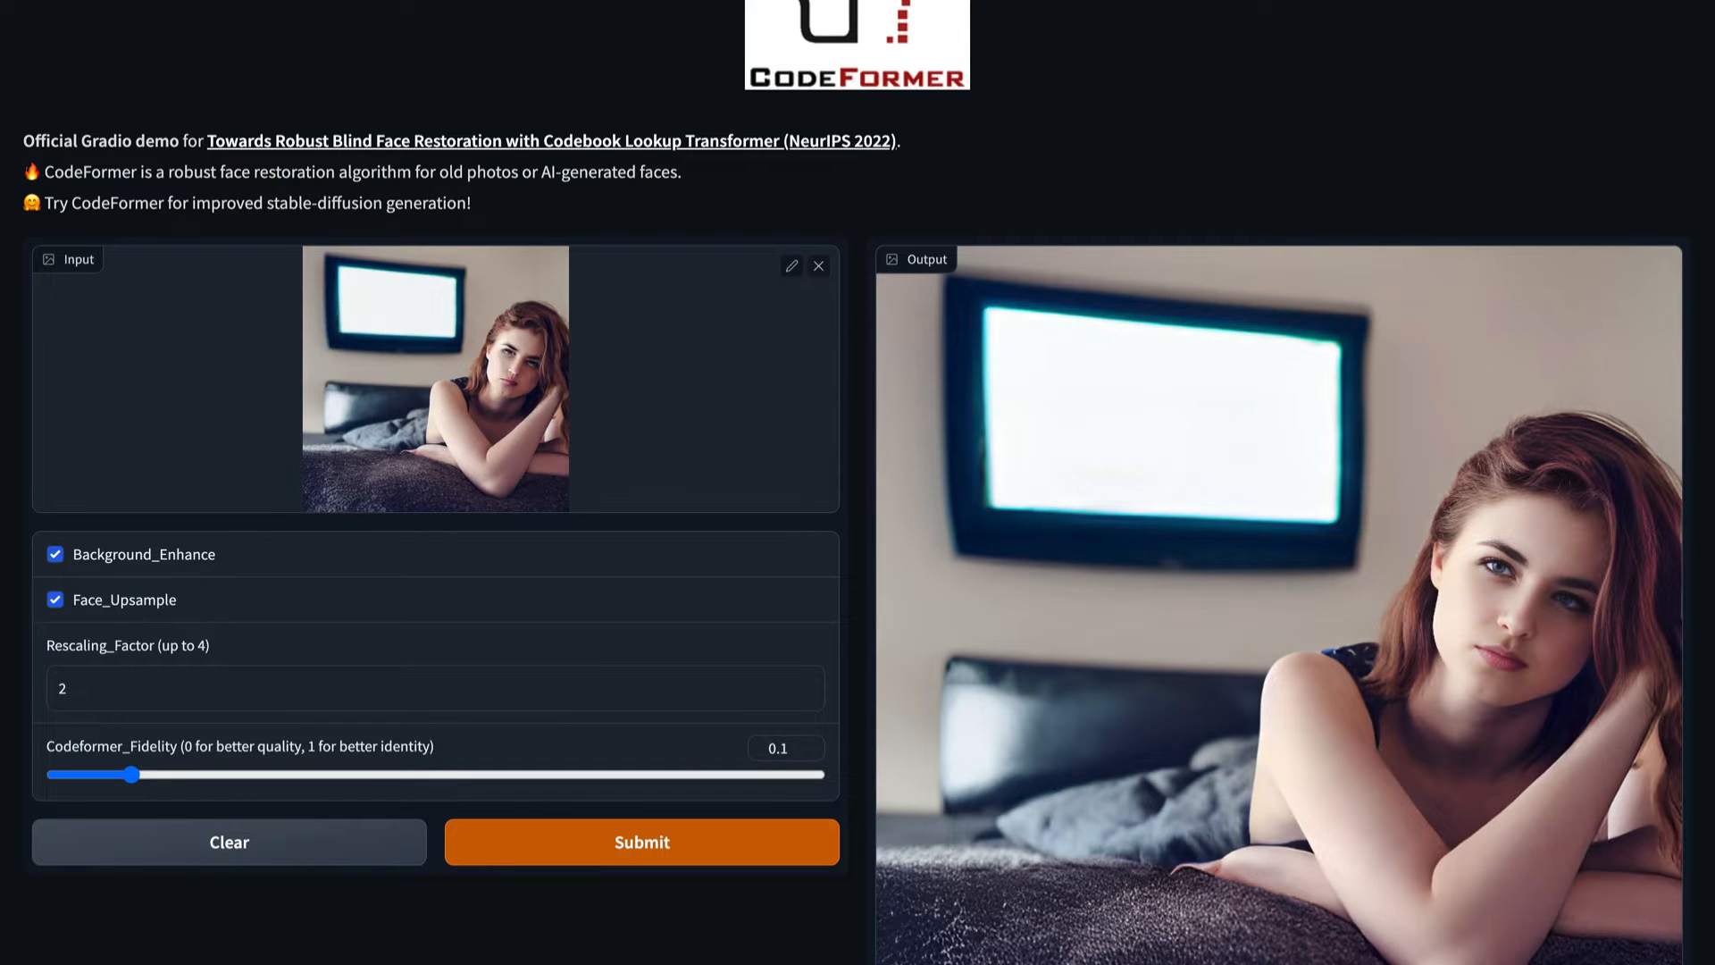
Step: Review the restored bedroom portrait output in the CodeFormer Space
scroll("down", 3)
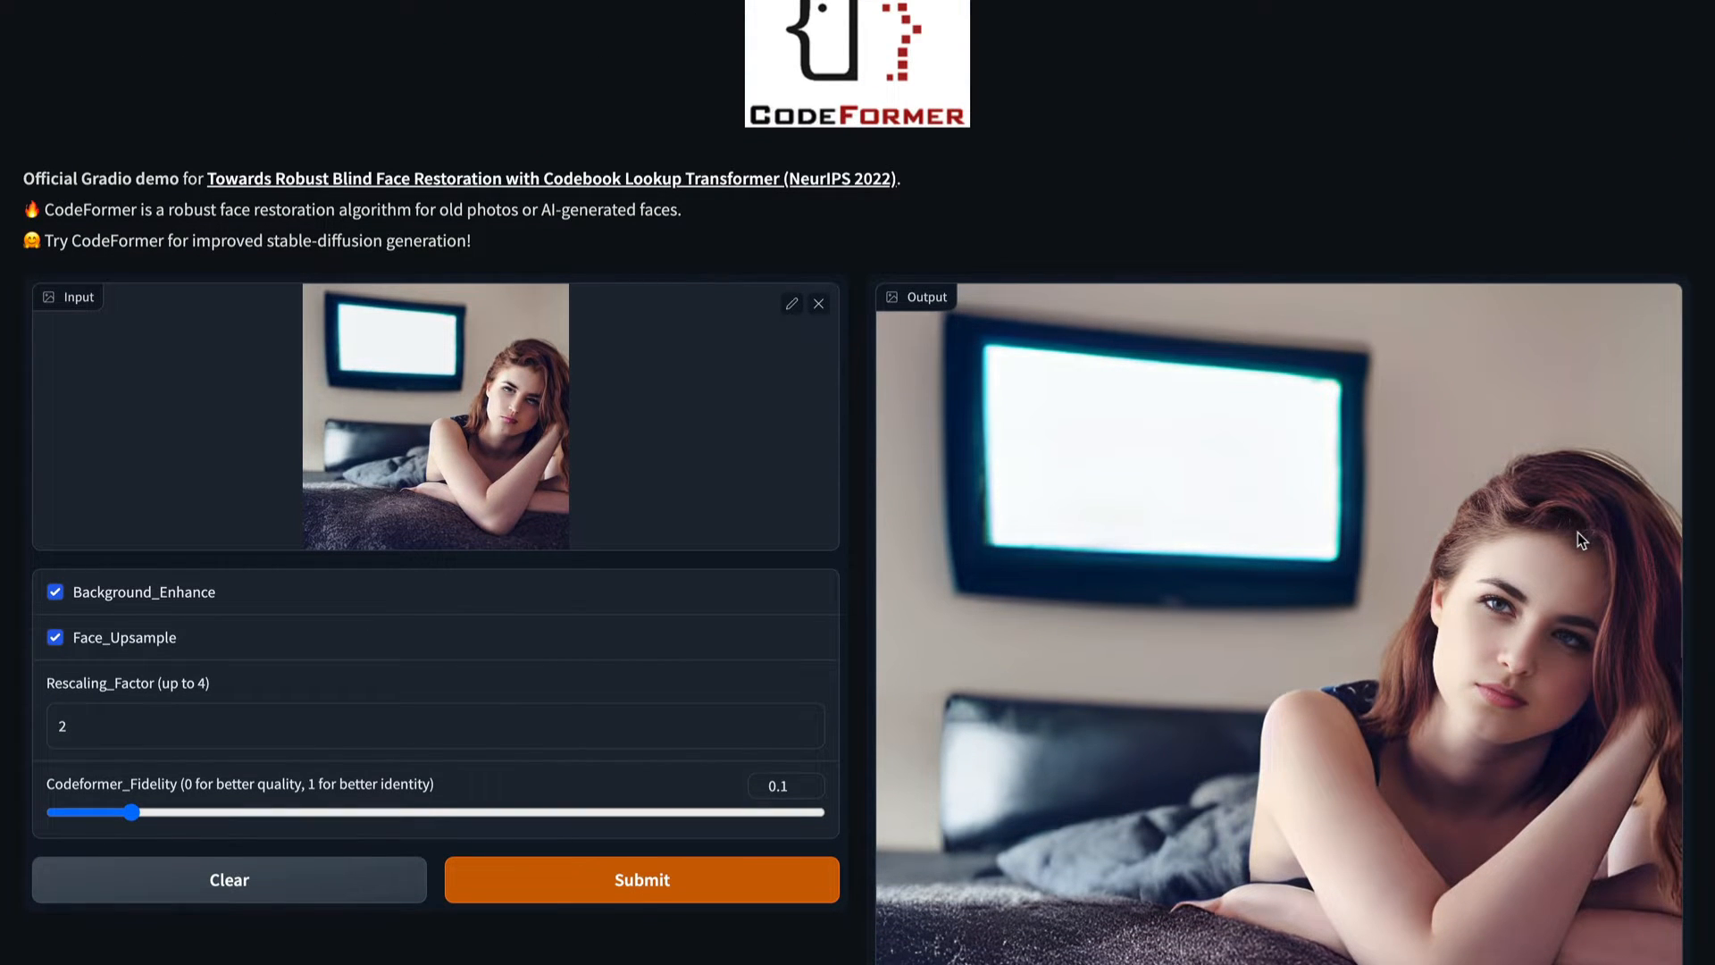
mouse_move(845, 118)
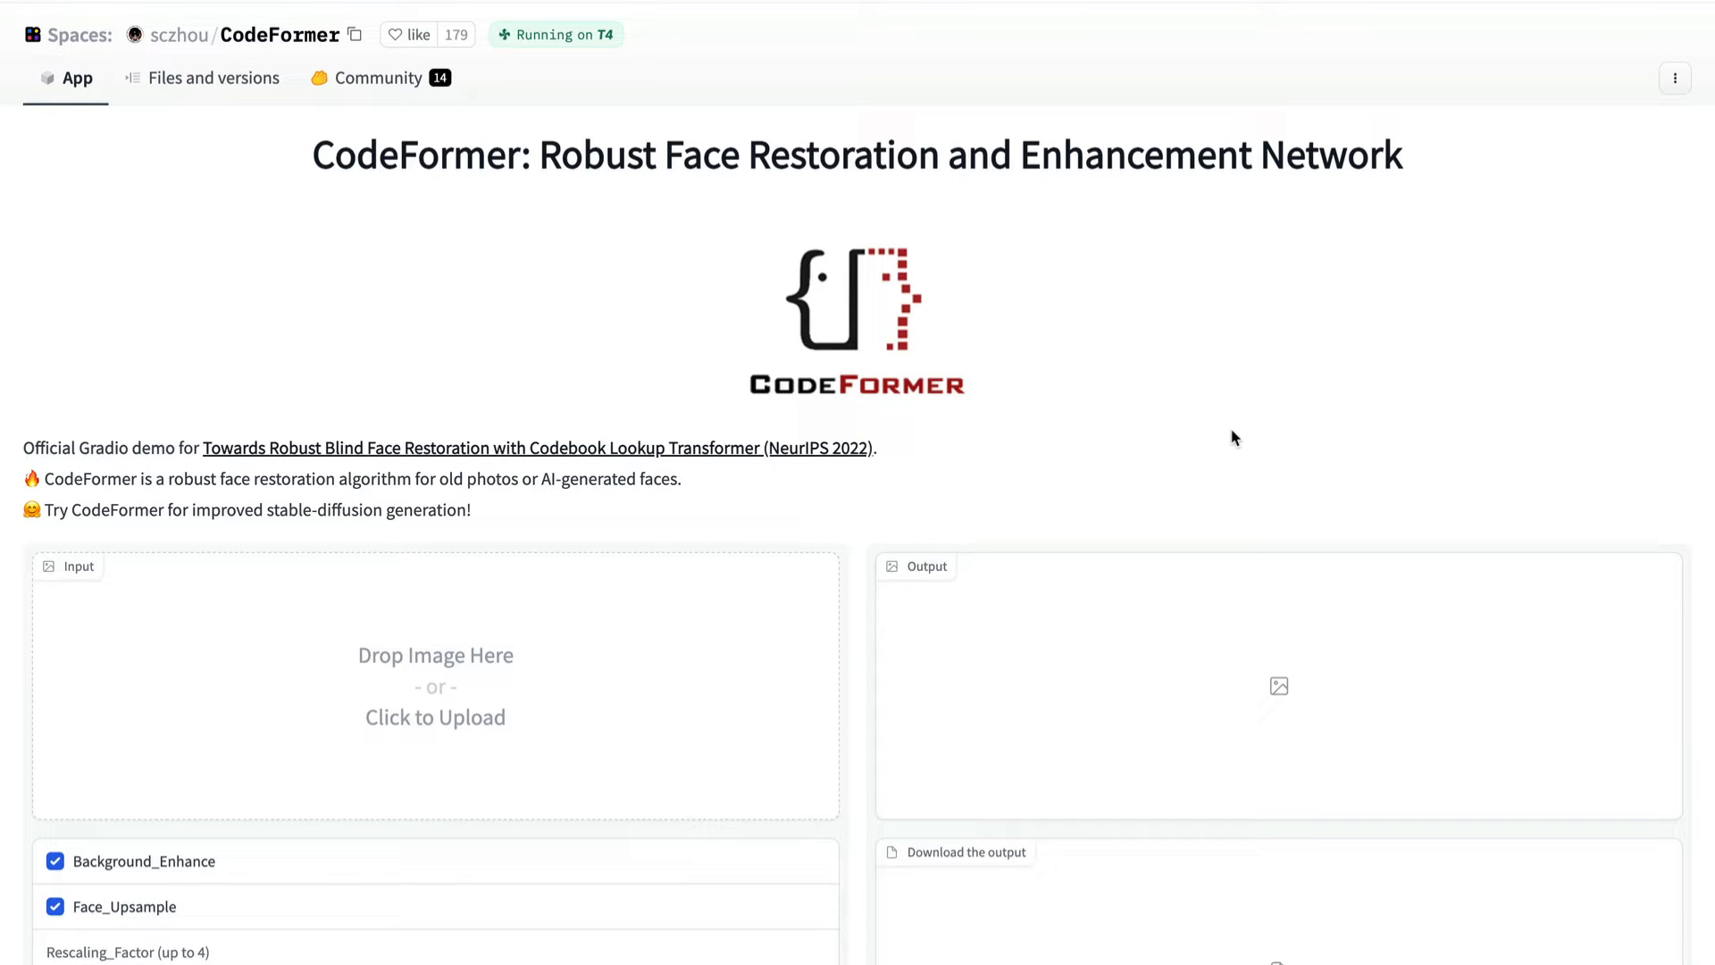
mouse_move(1533, 250)
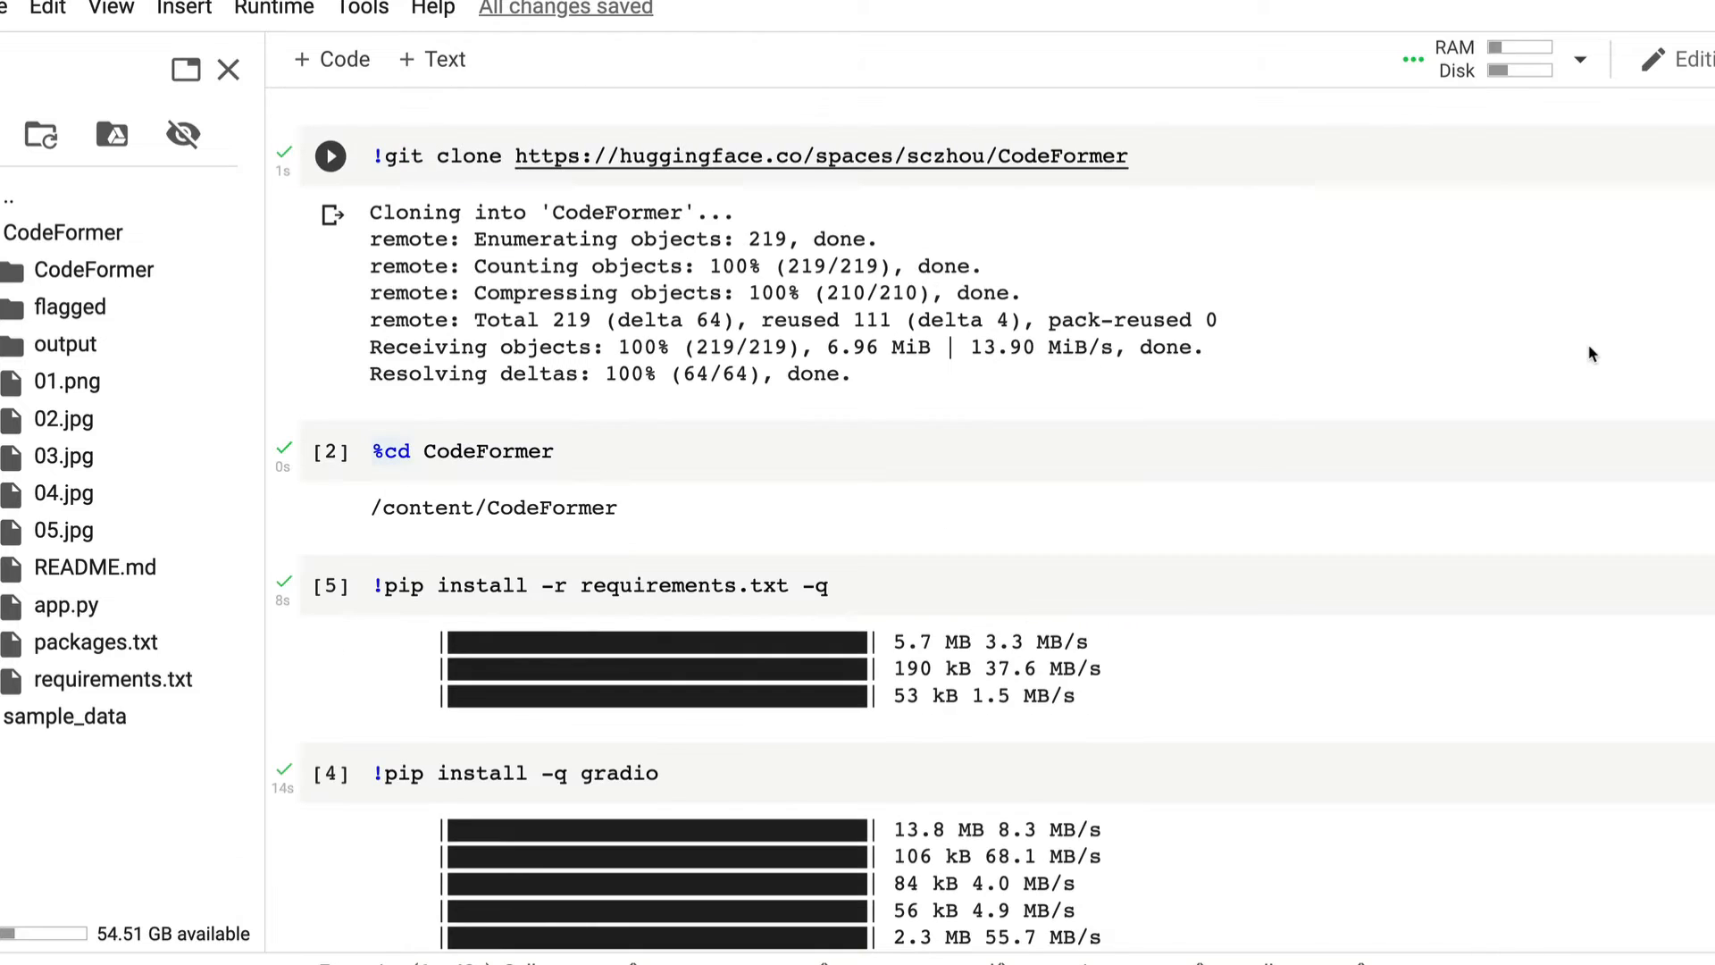
mouse_move(1054, 359)
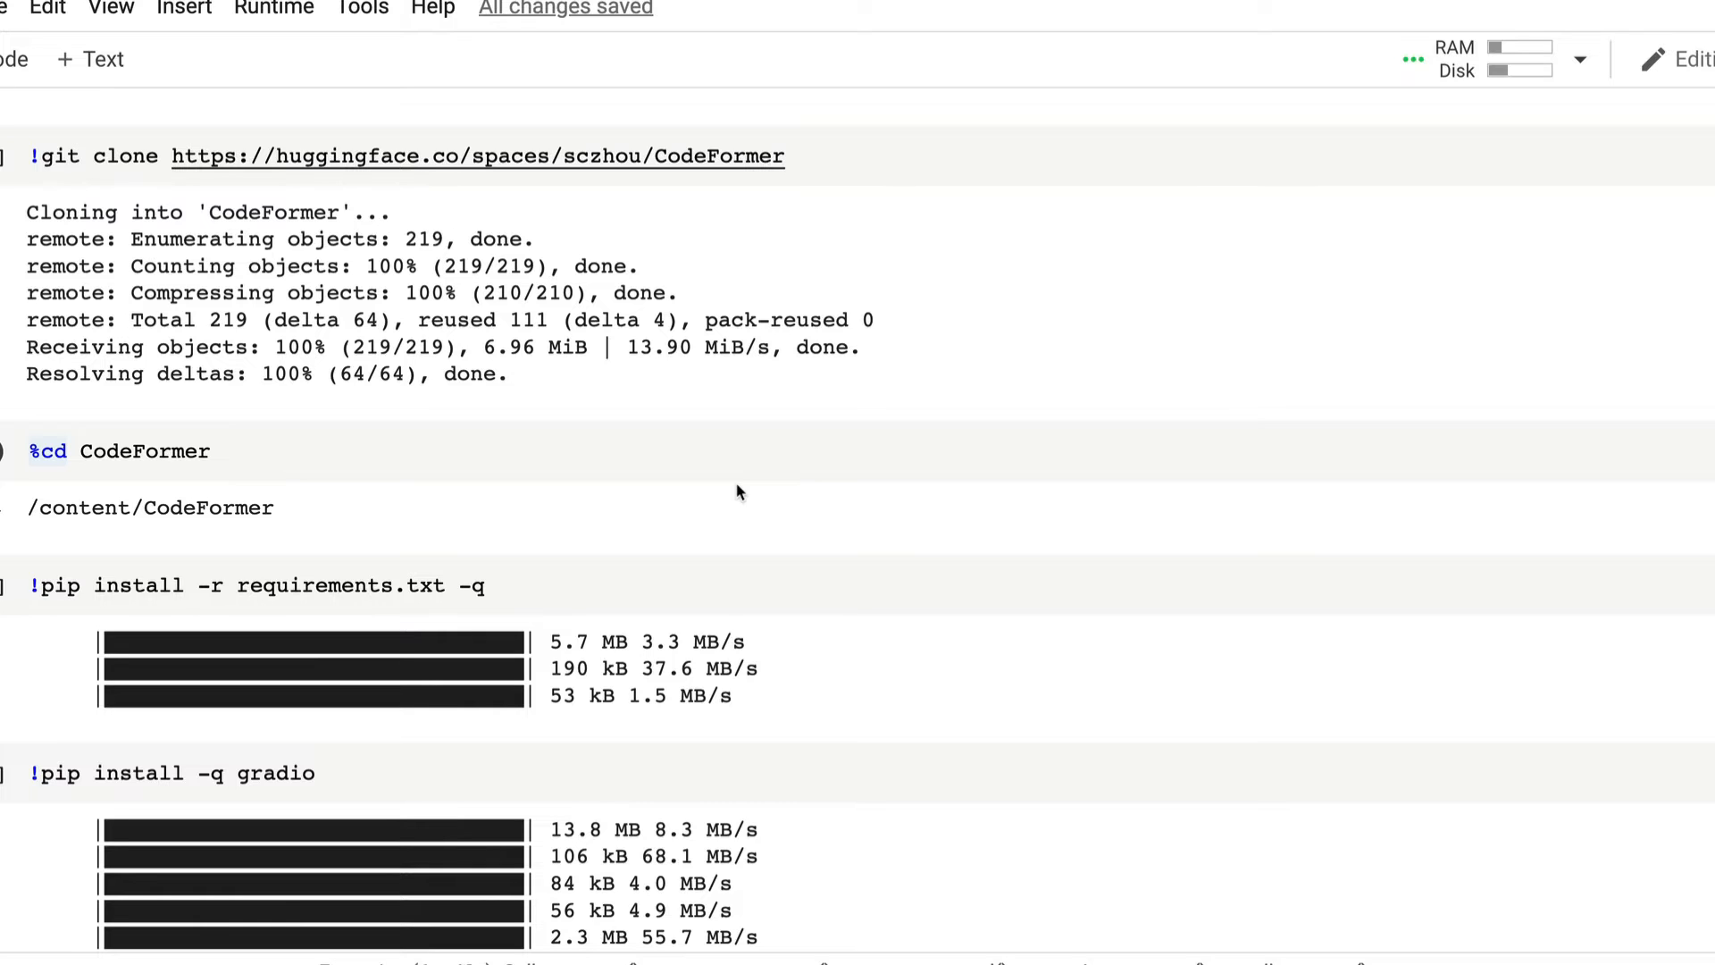
Step: Check in Runtime settings that the hardware accelerator is GPU, leaving it unchanged
left_click(273, 9)
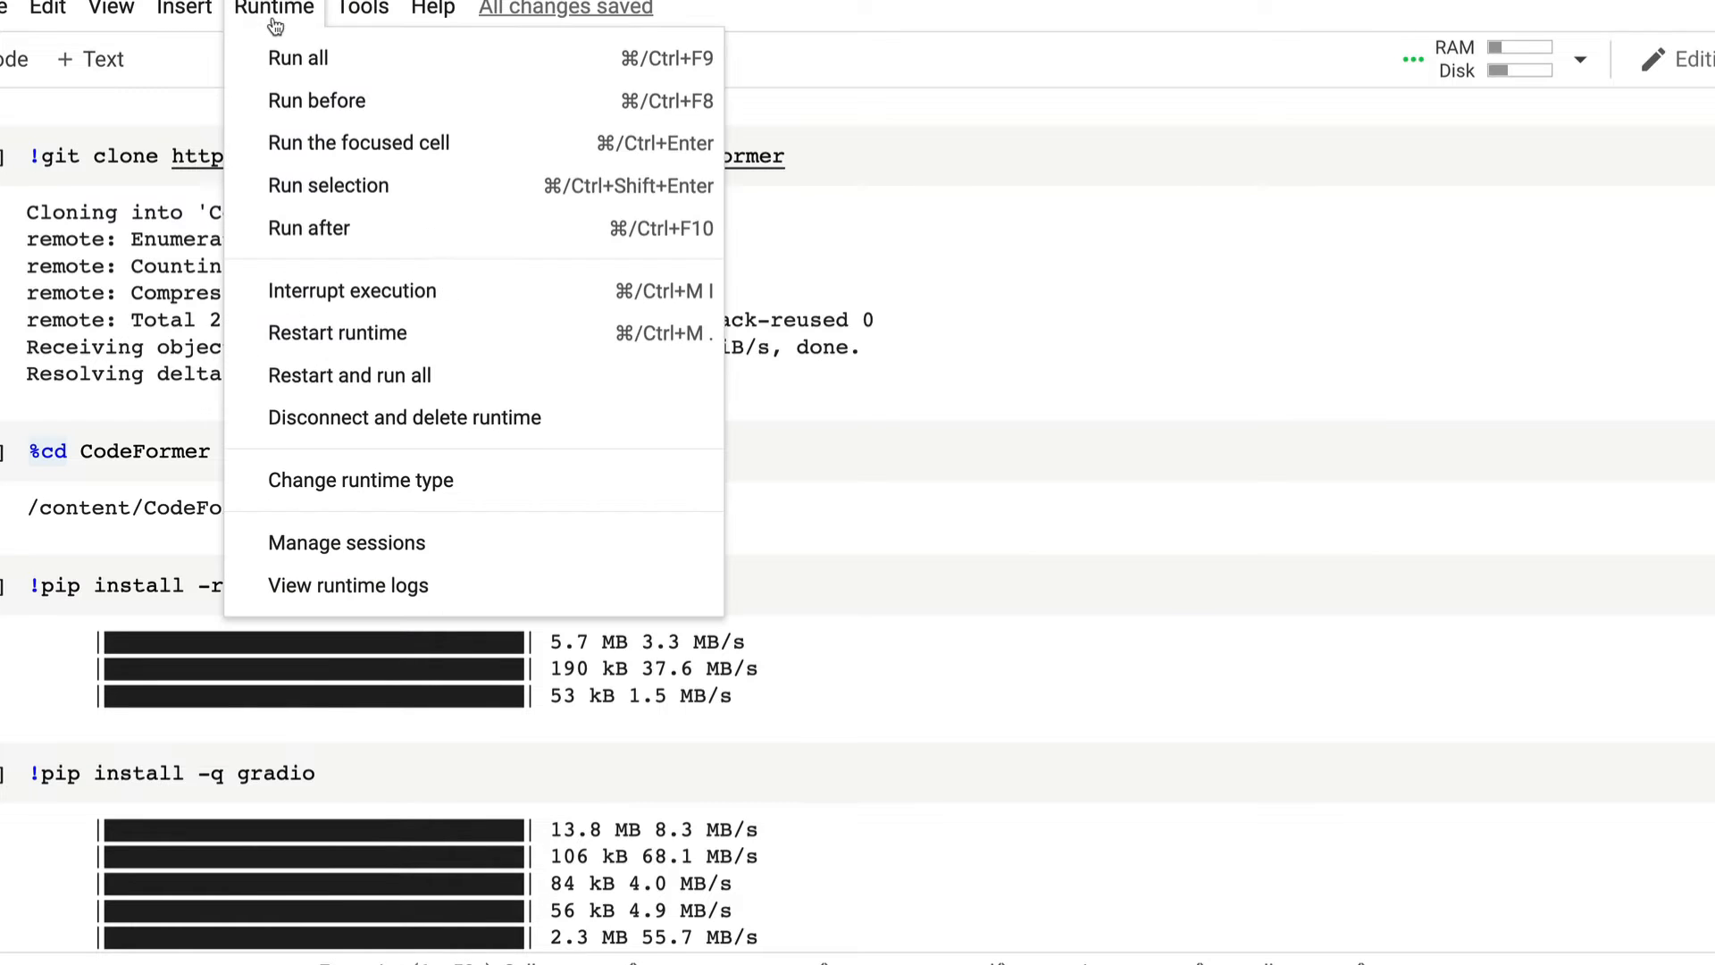
left_click(359, 479)
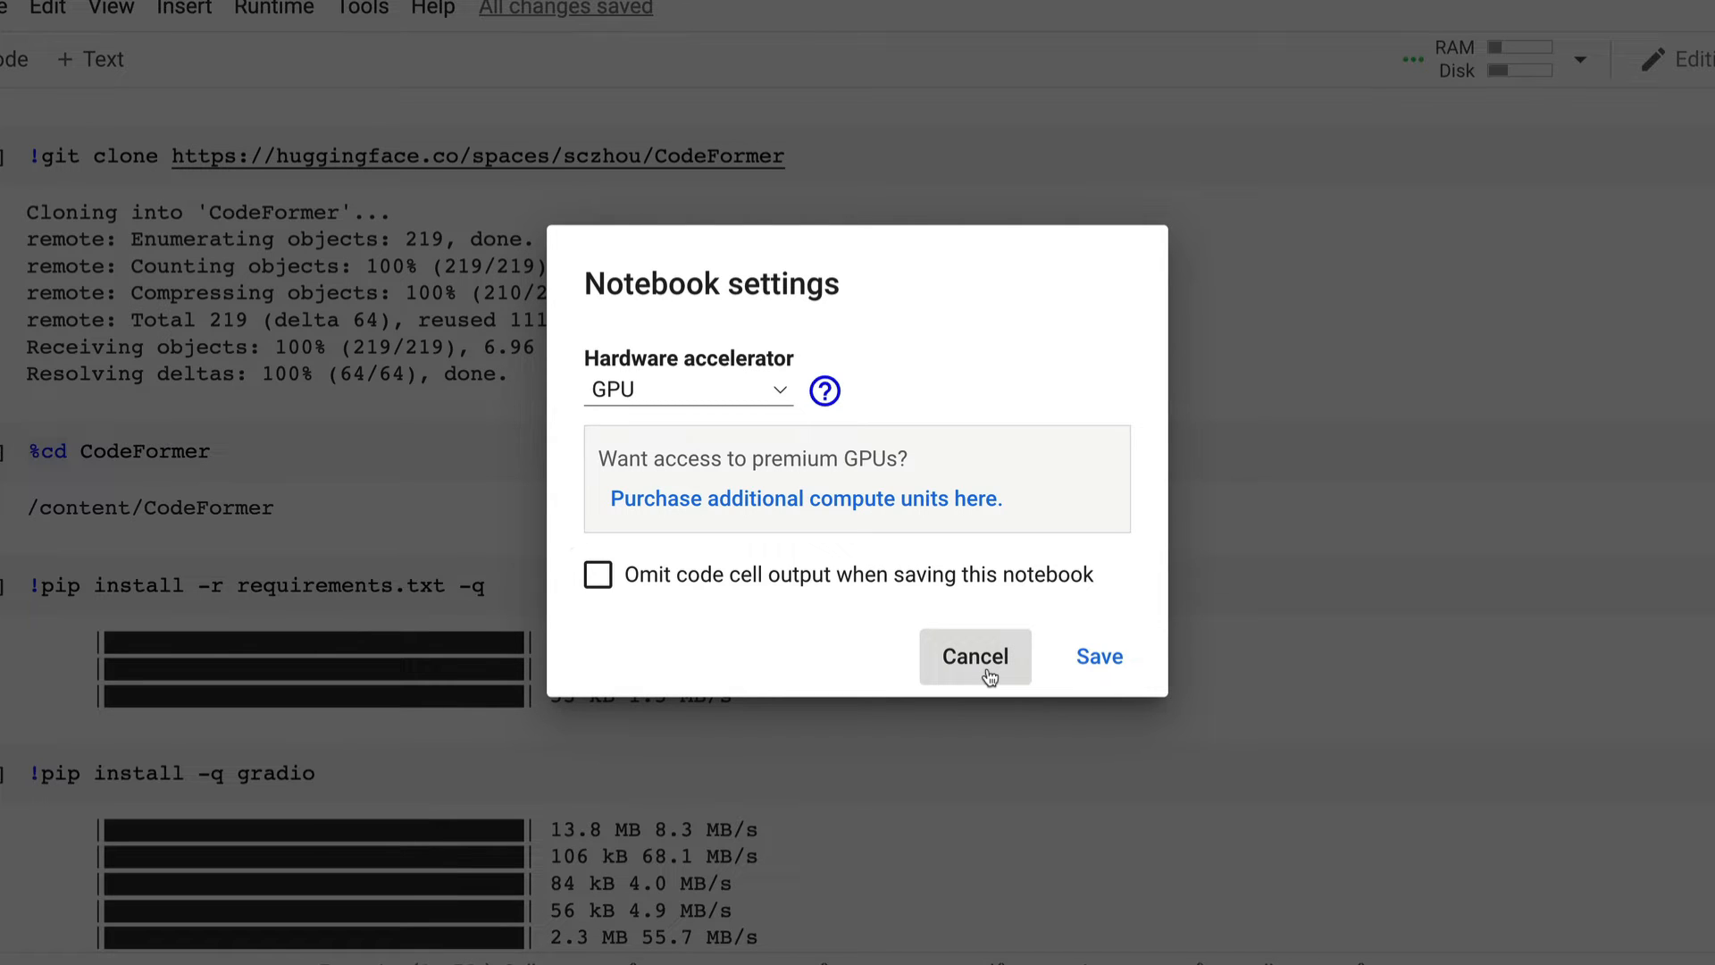
left_click(976, 655)
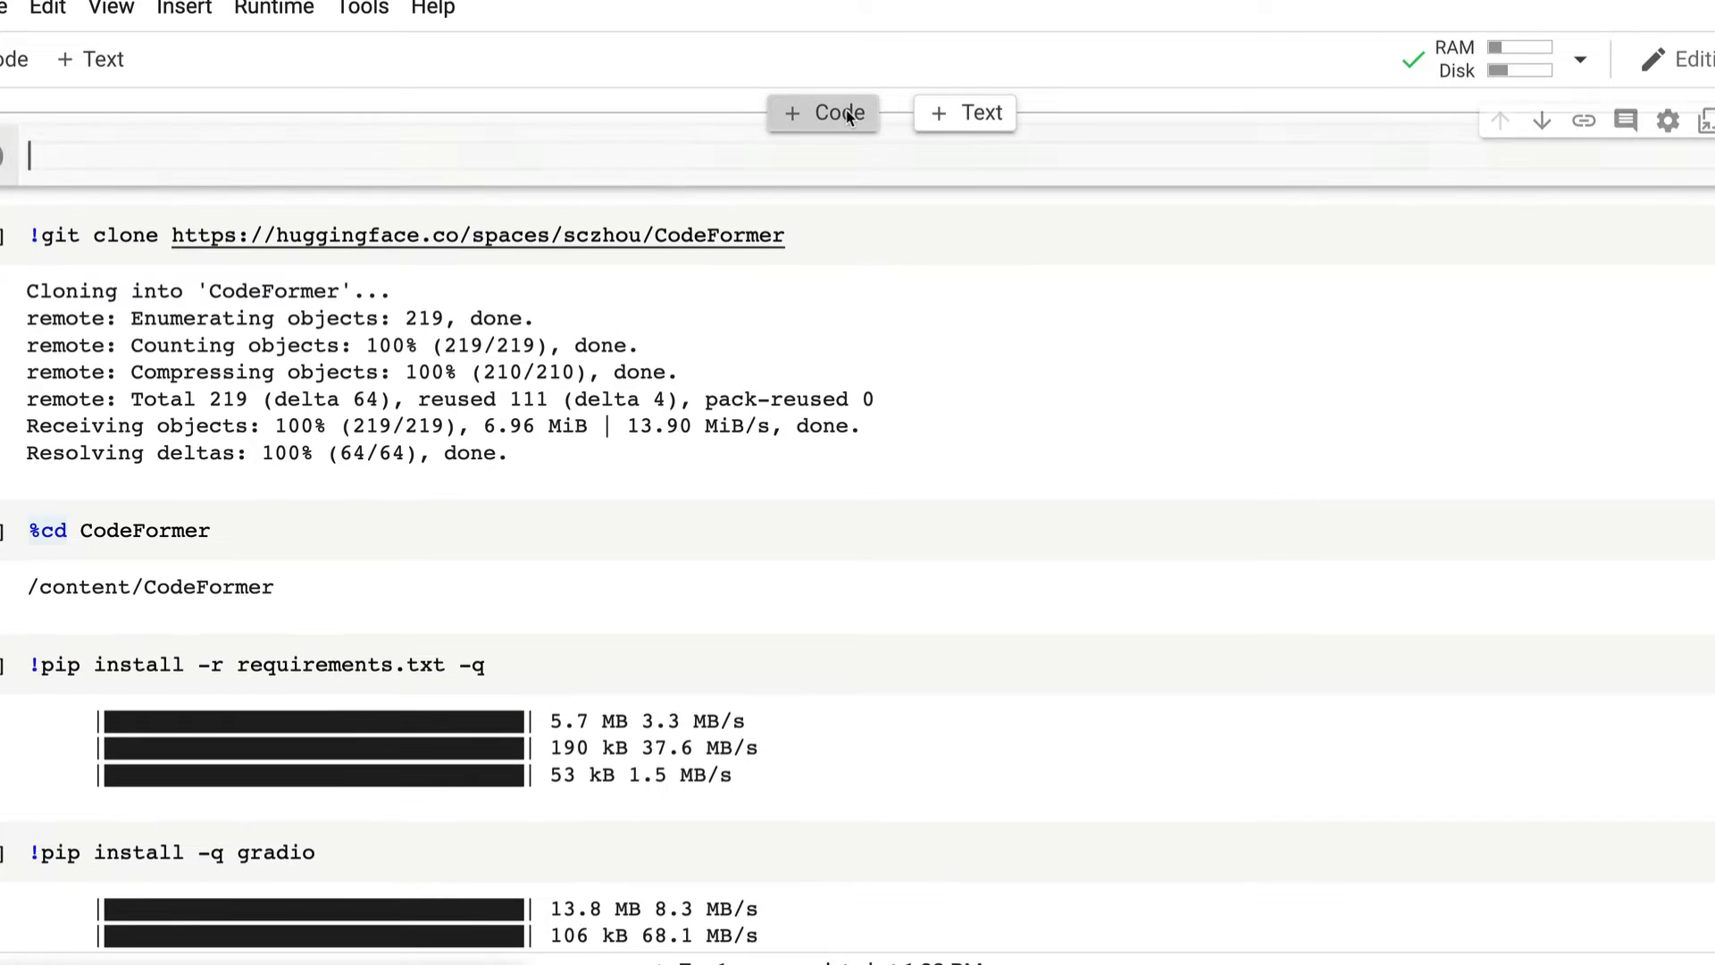
Step: Run !nvidia-smi confirming a Tesla T4 with 15109MiB, then visit the CodeFormer Space link
type("!nvid")
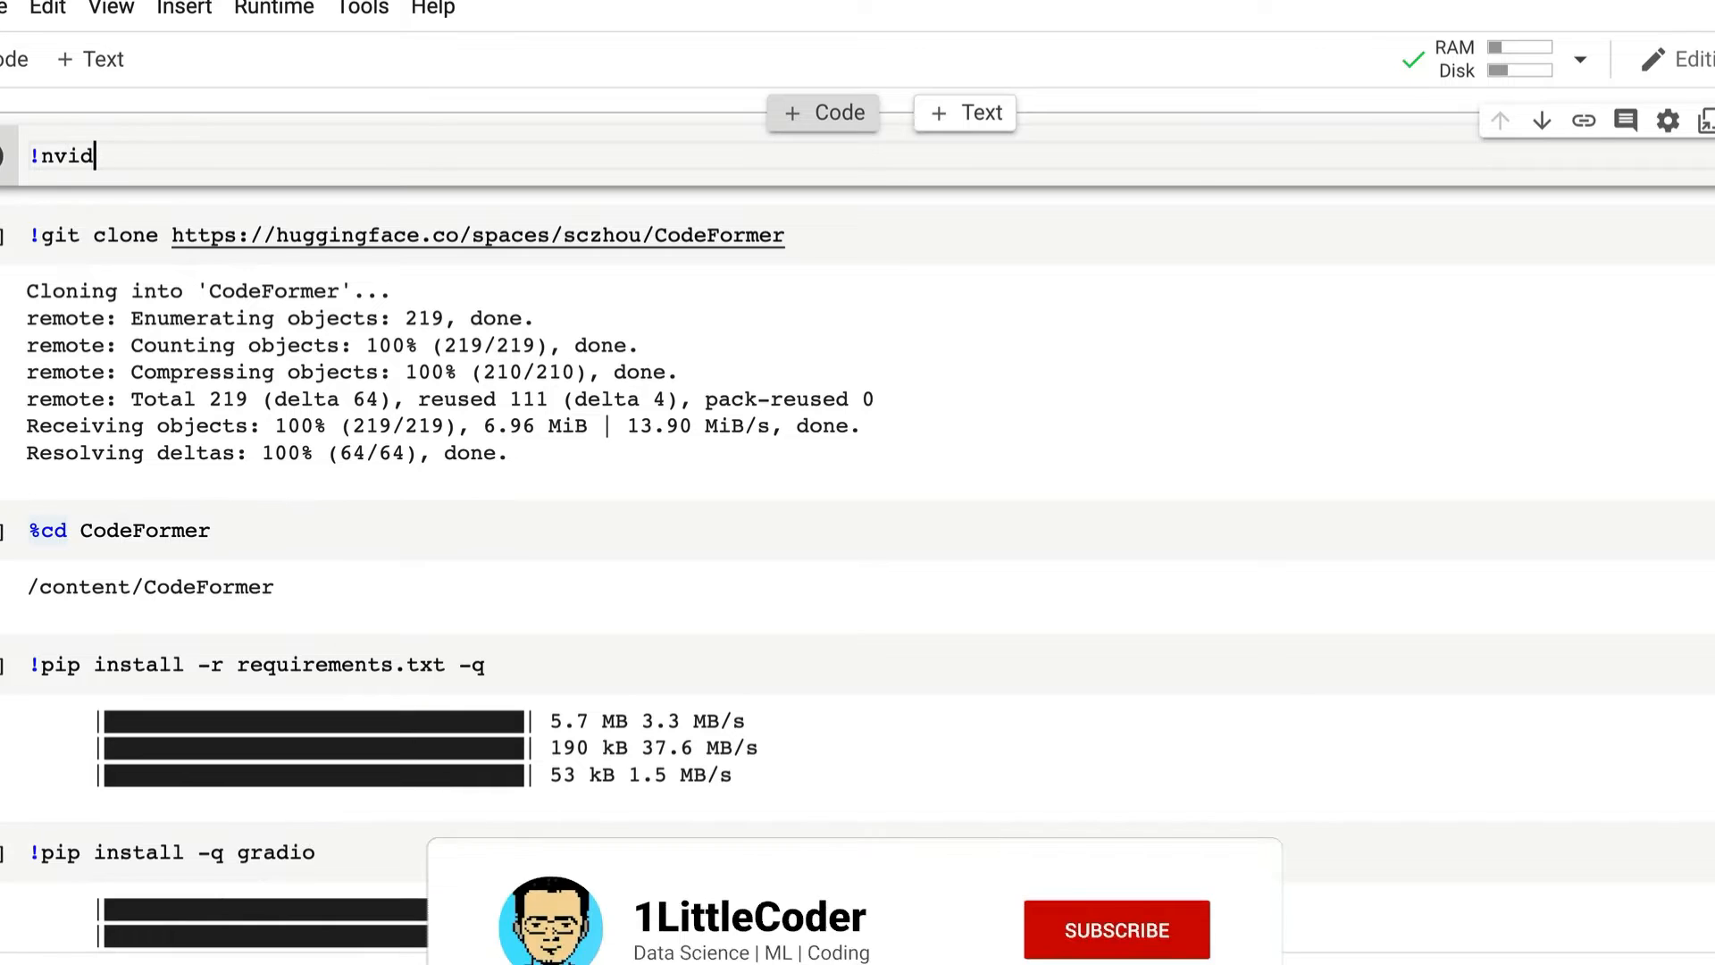
key("Backspace")
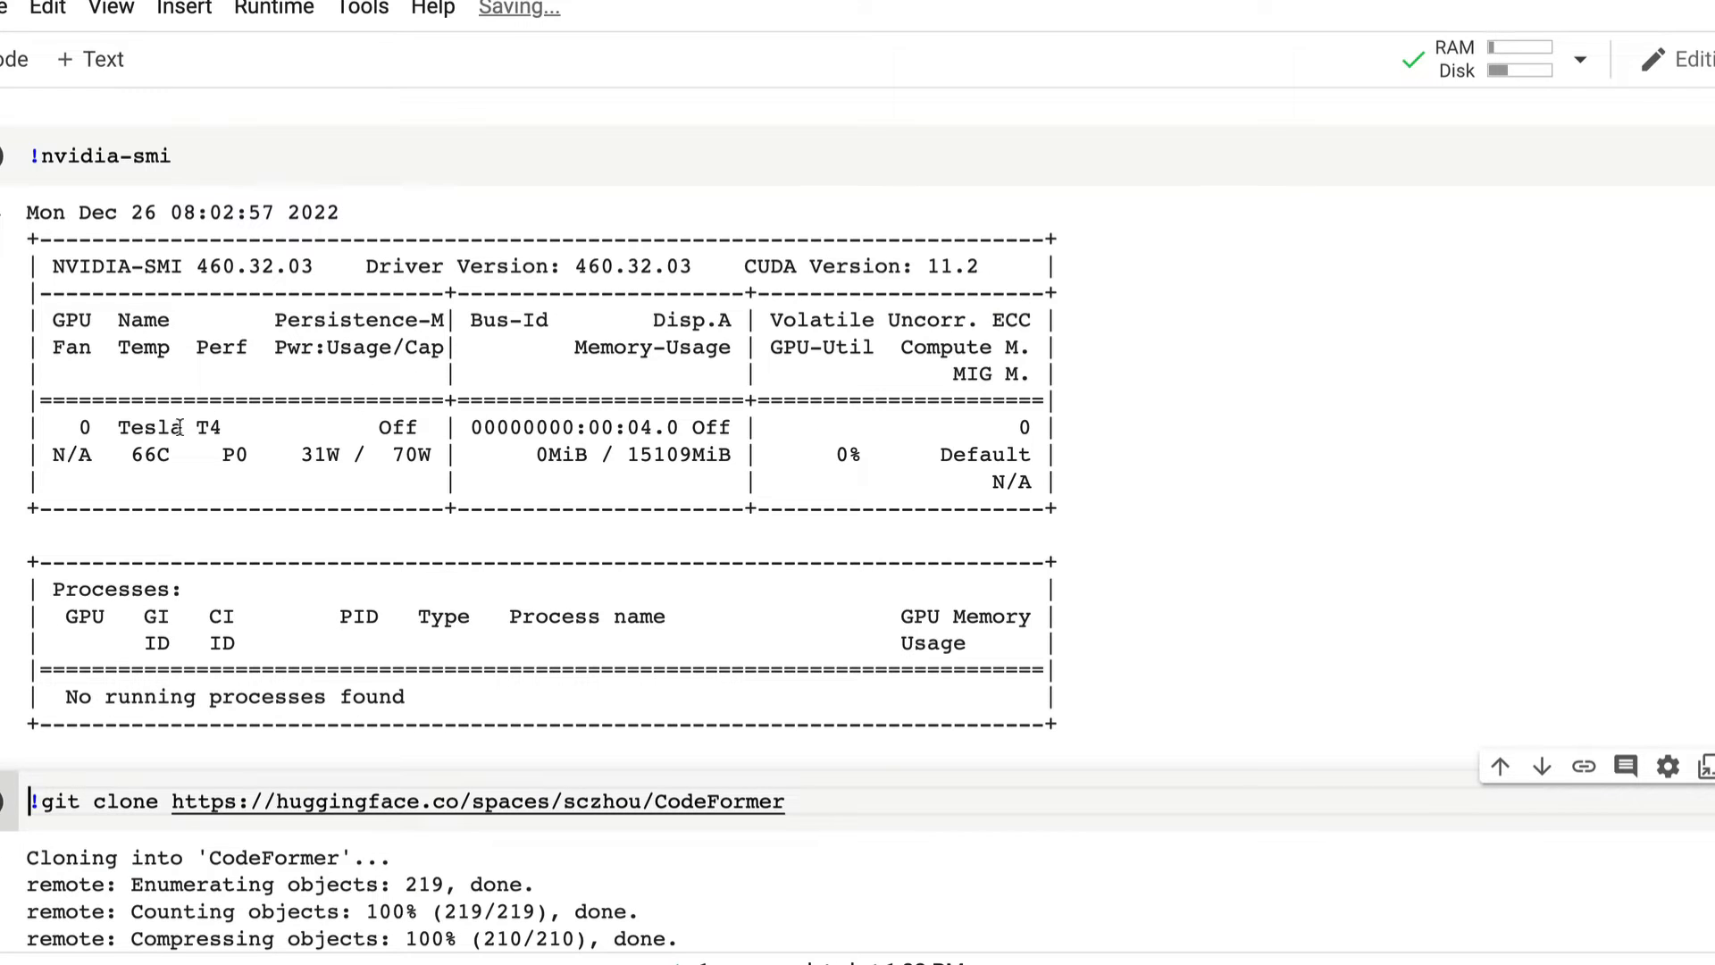
double_click(166, 427)
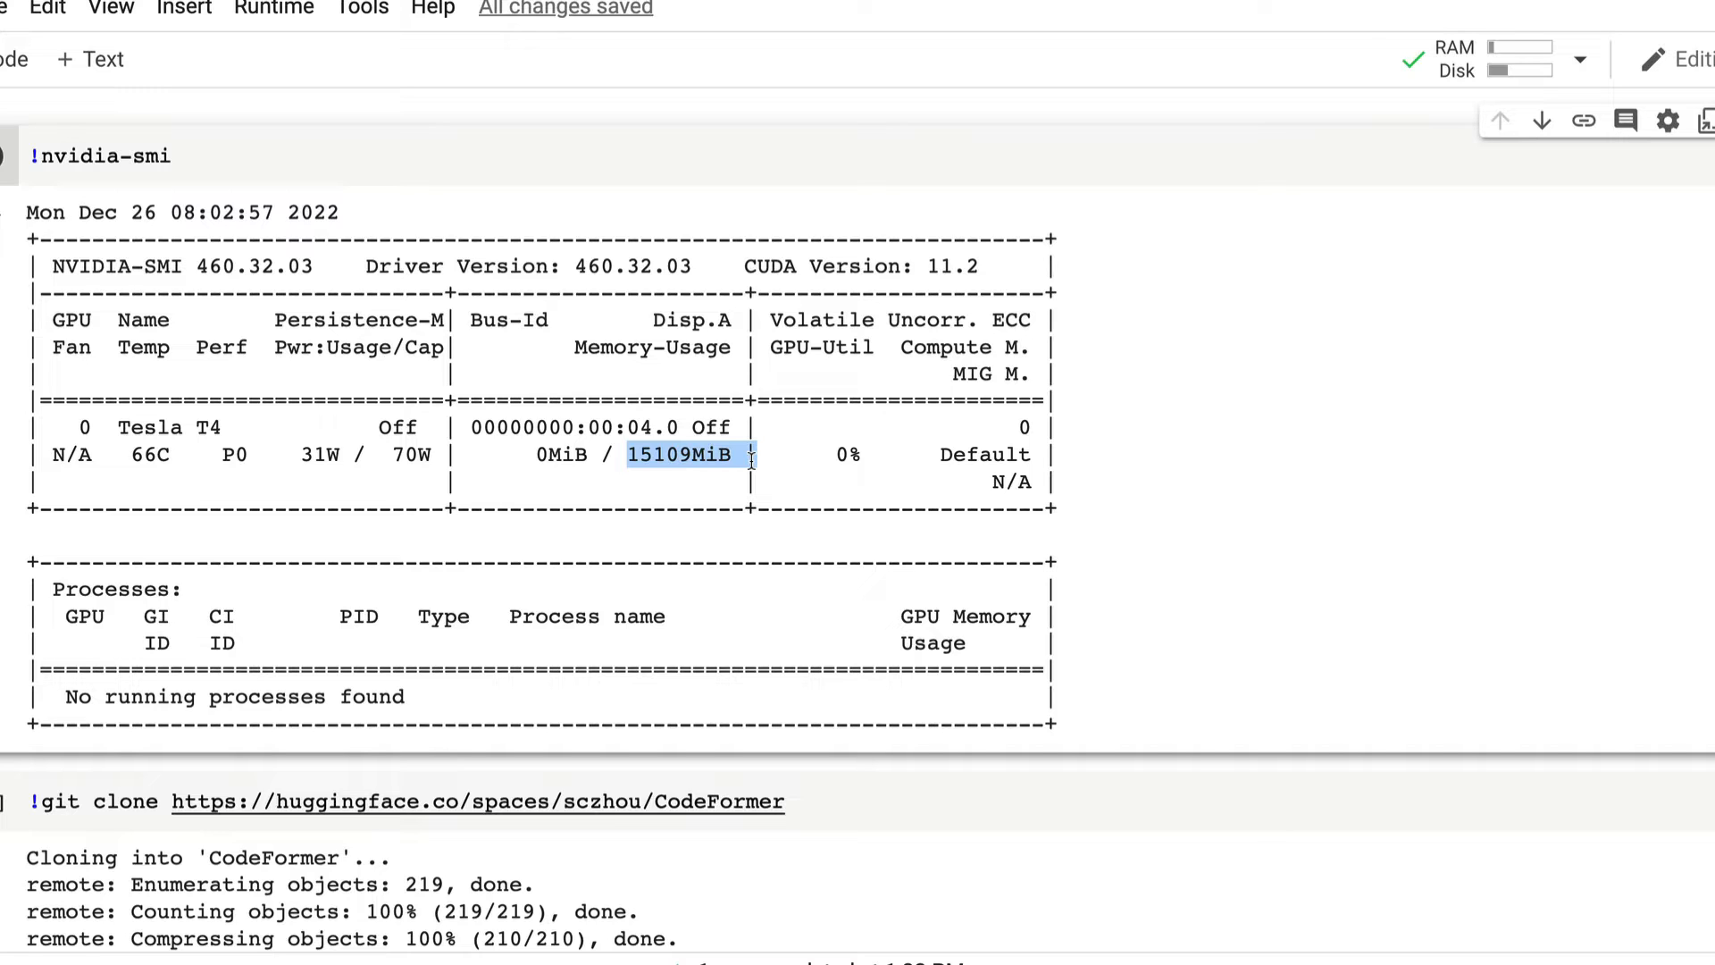
scroll("down", 3)
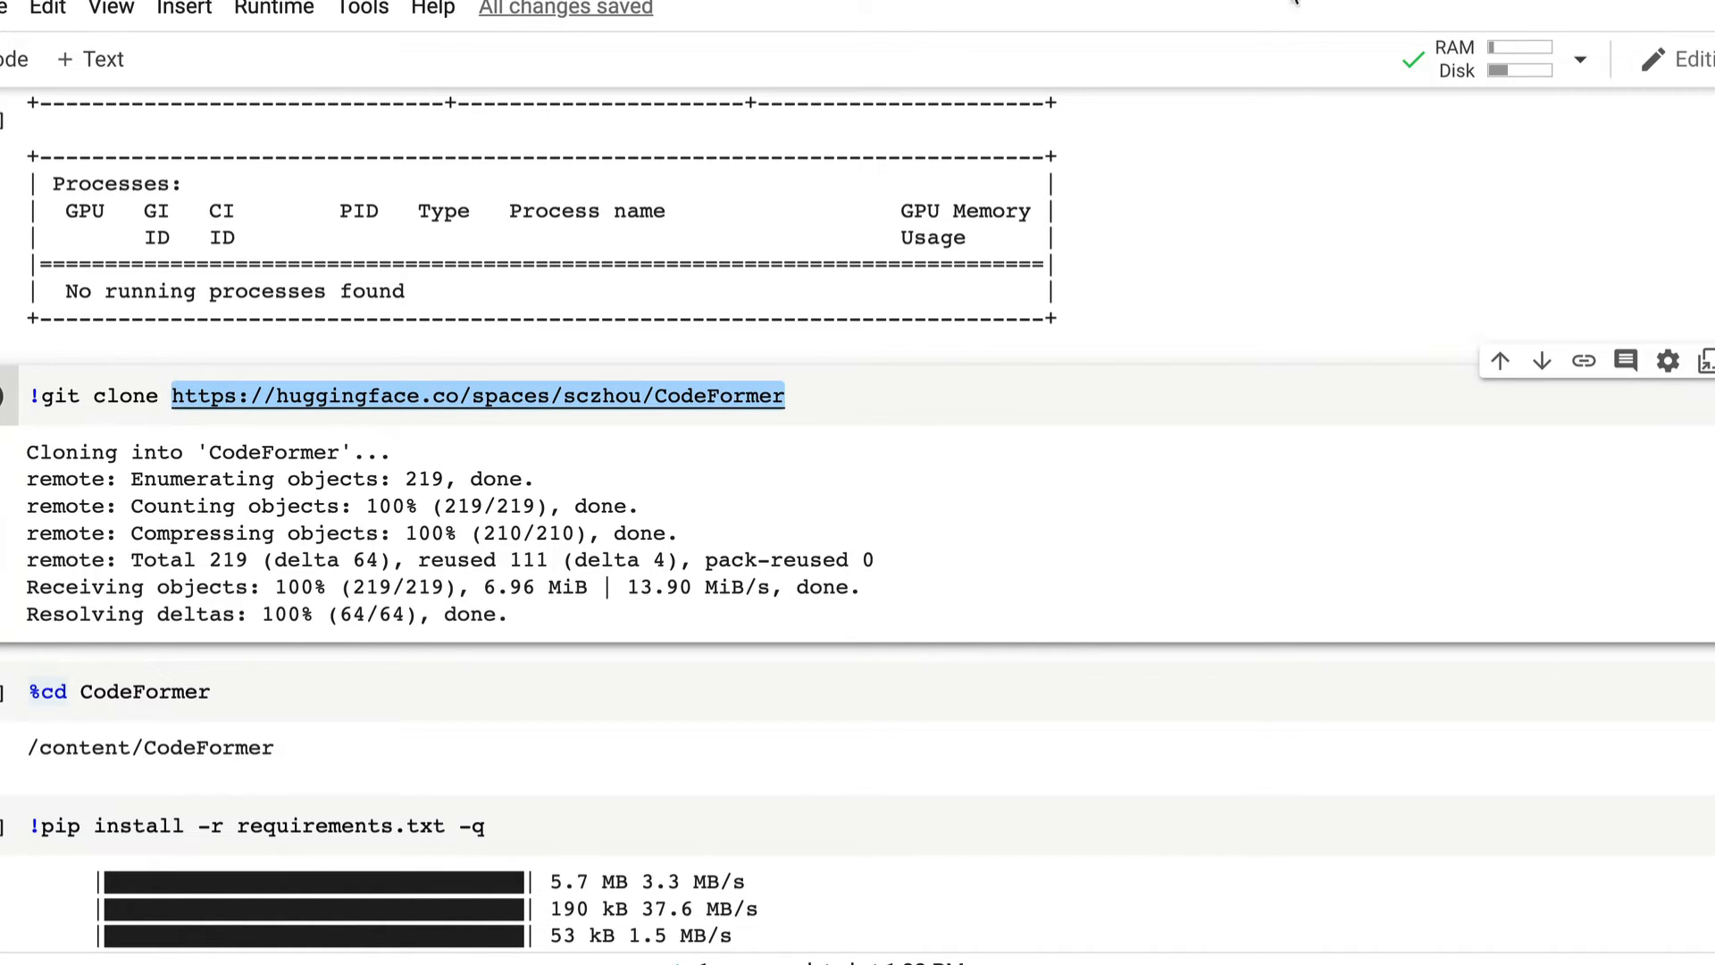
left_click(477, 396)
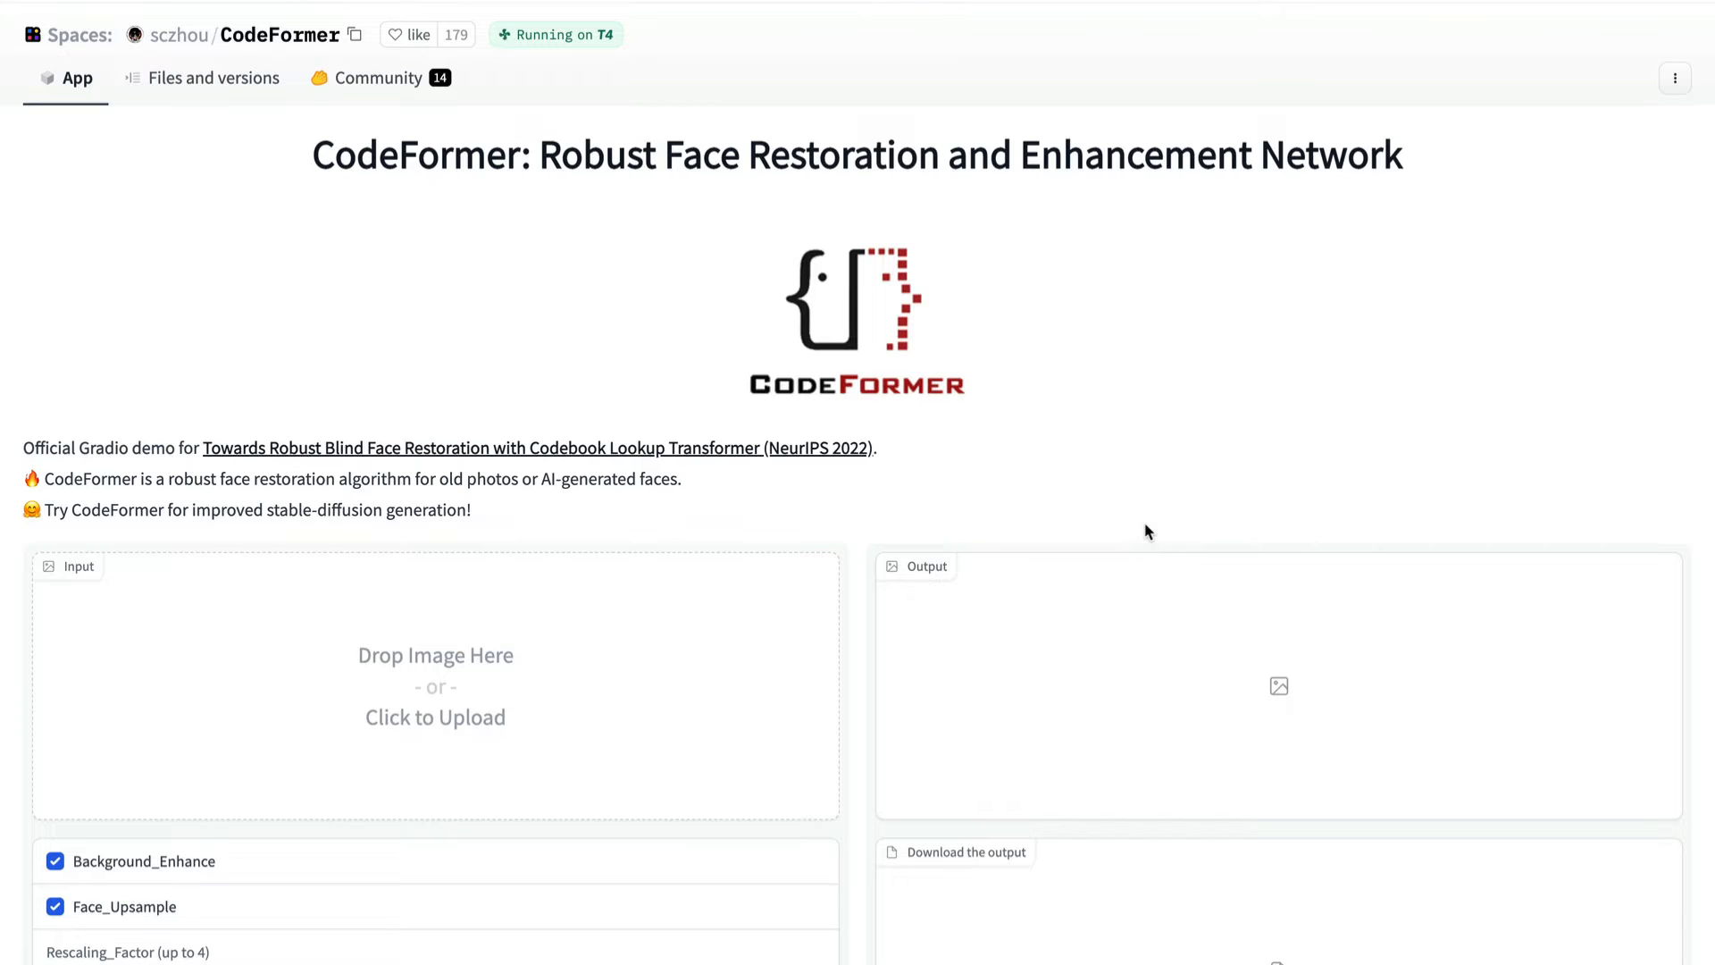
mouse_move(1446, 225)
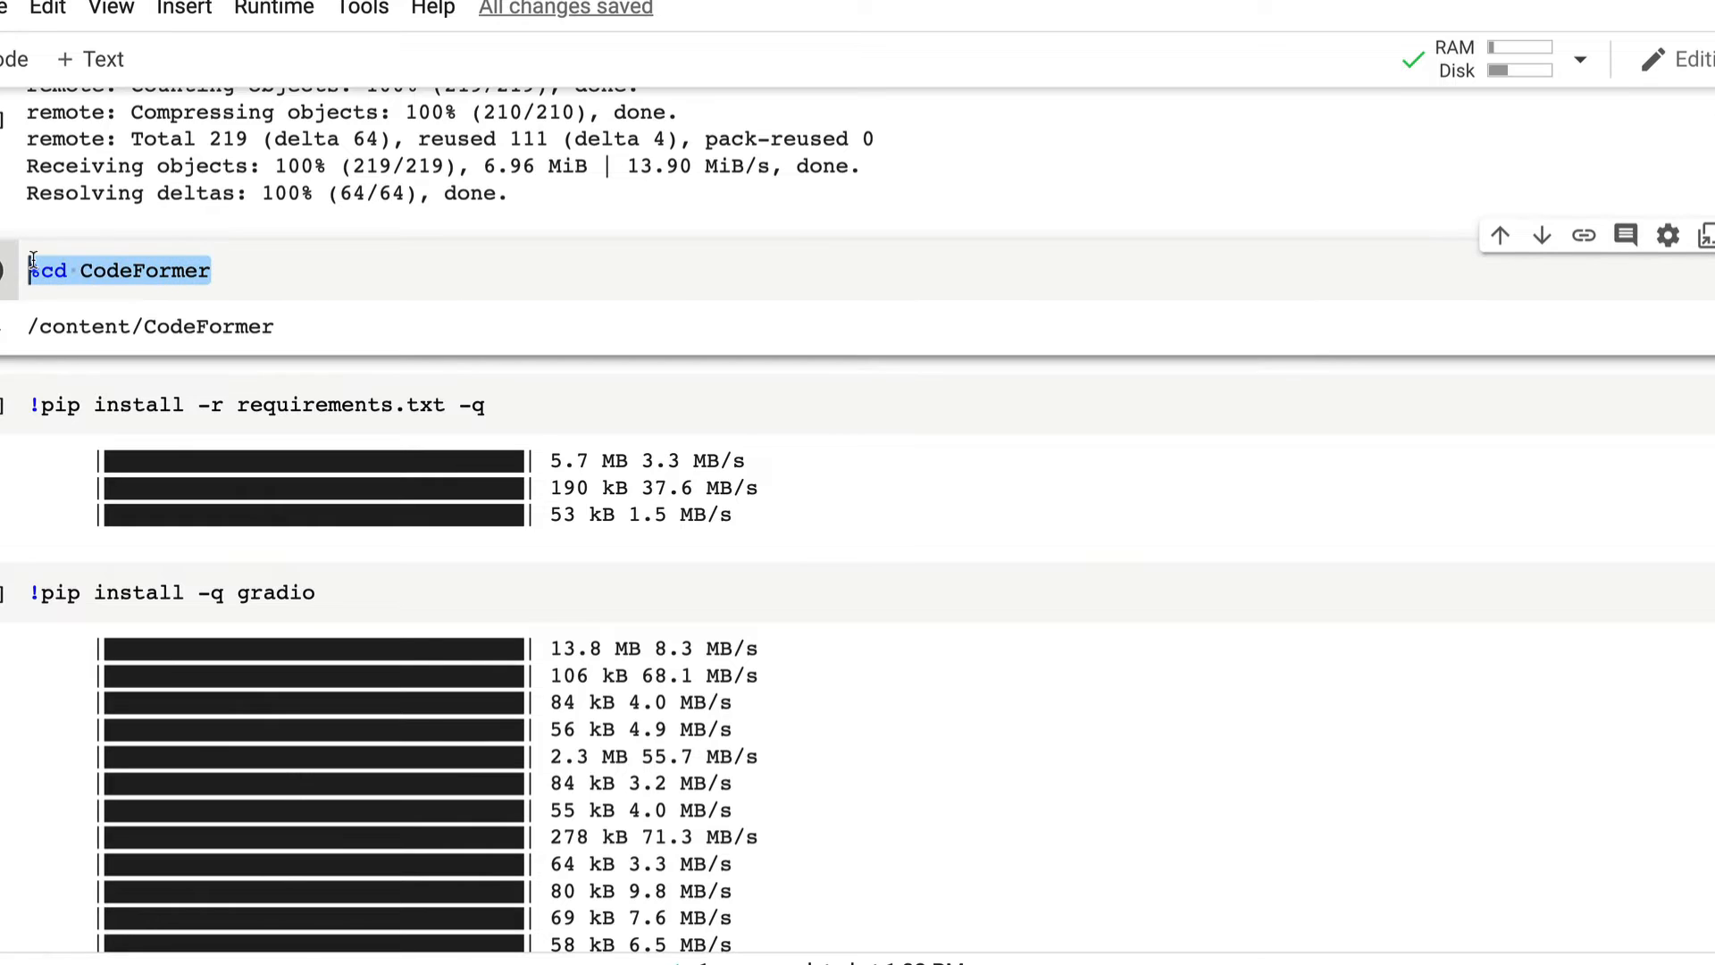
Step: Review the gradio install and clone cells before opening app.py for editing
scroll("down", 3)
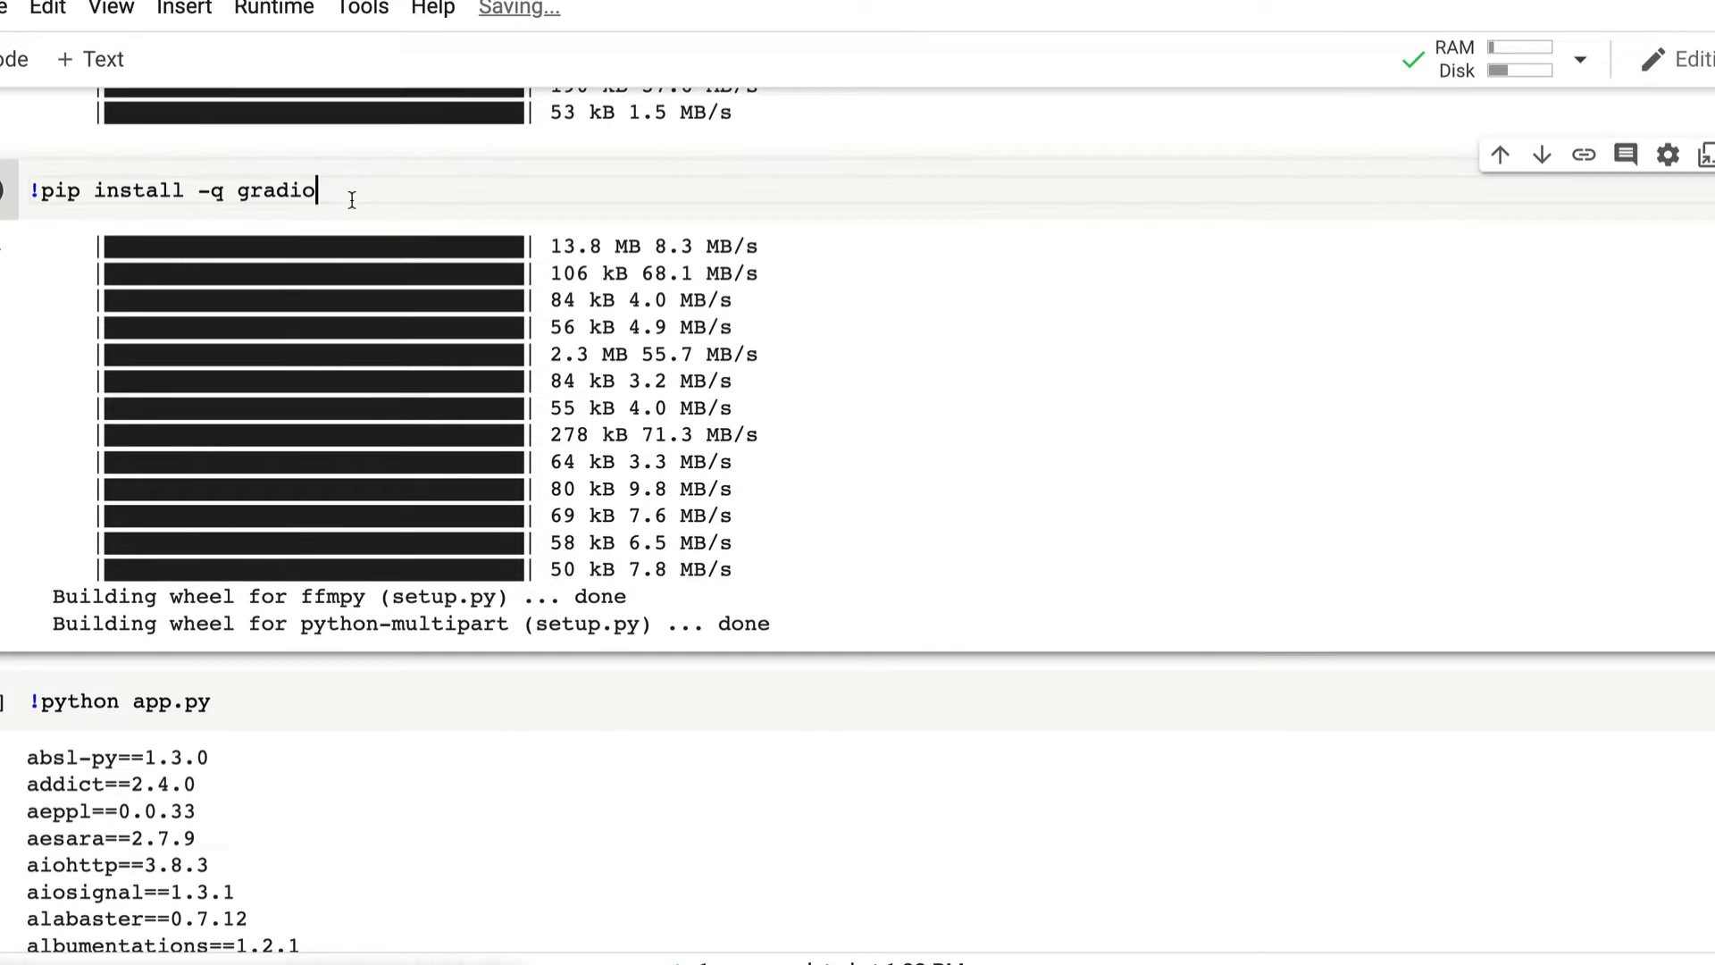
triple_click(175, 192)
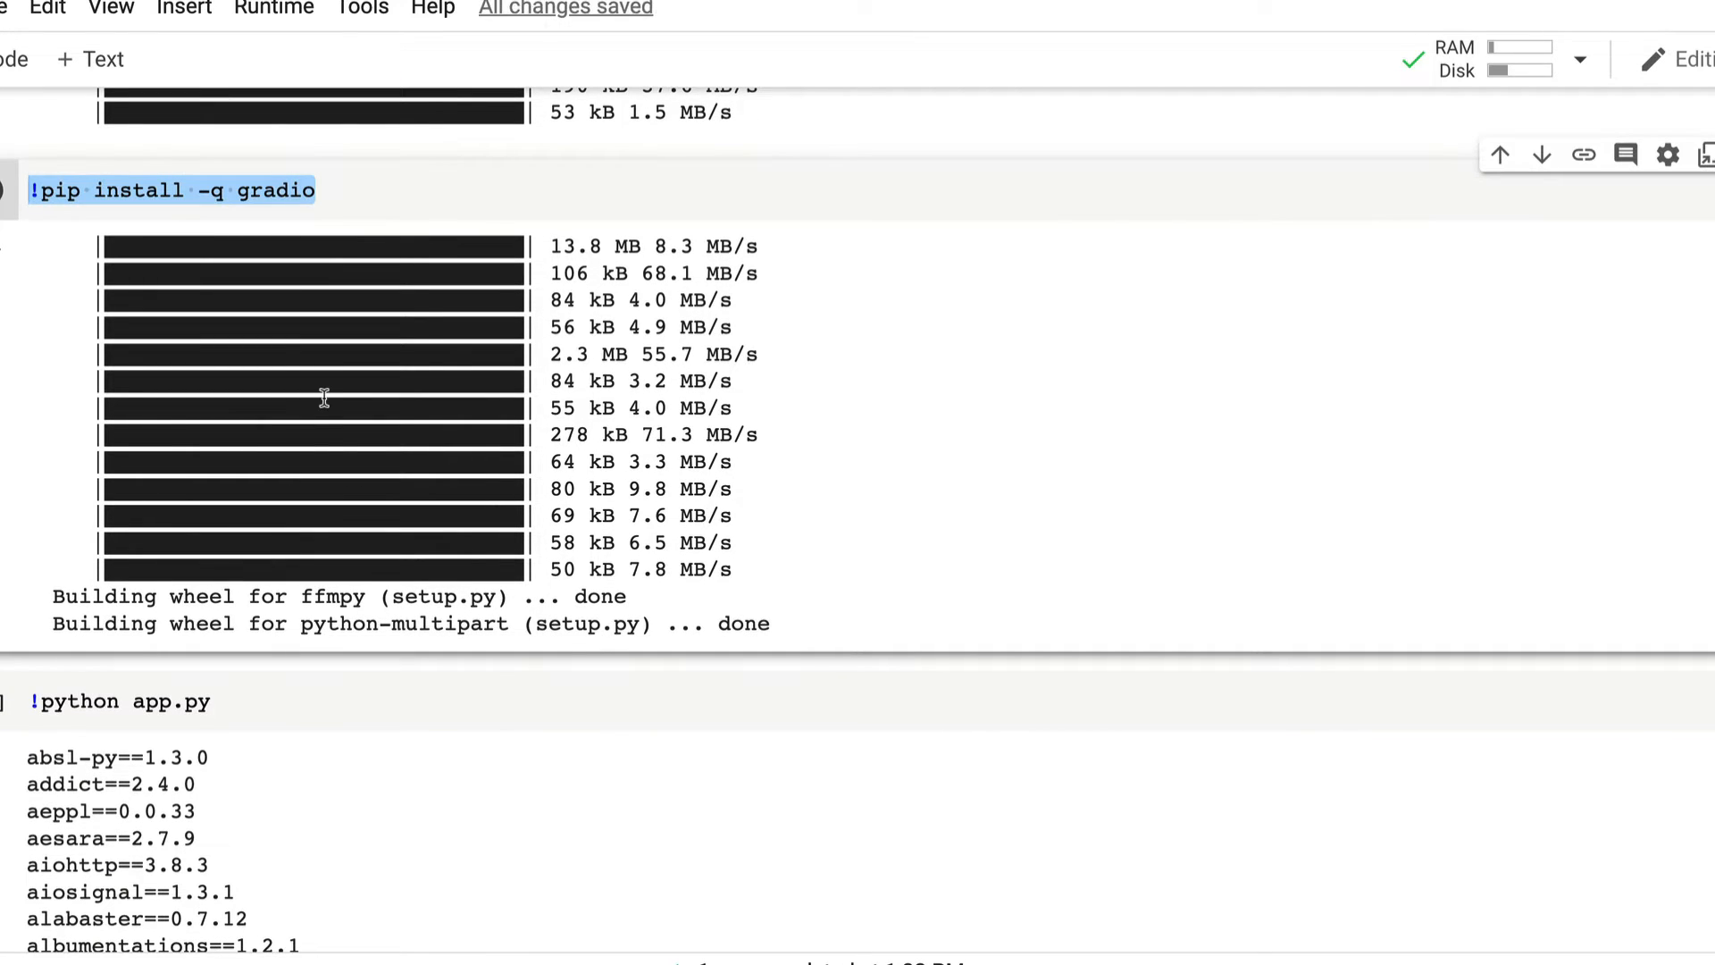
scroll("down", 3)
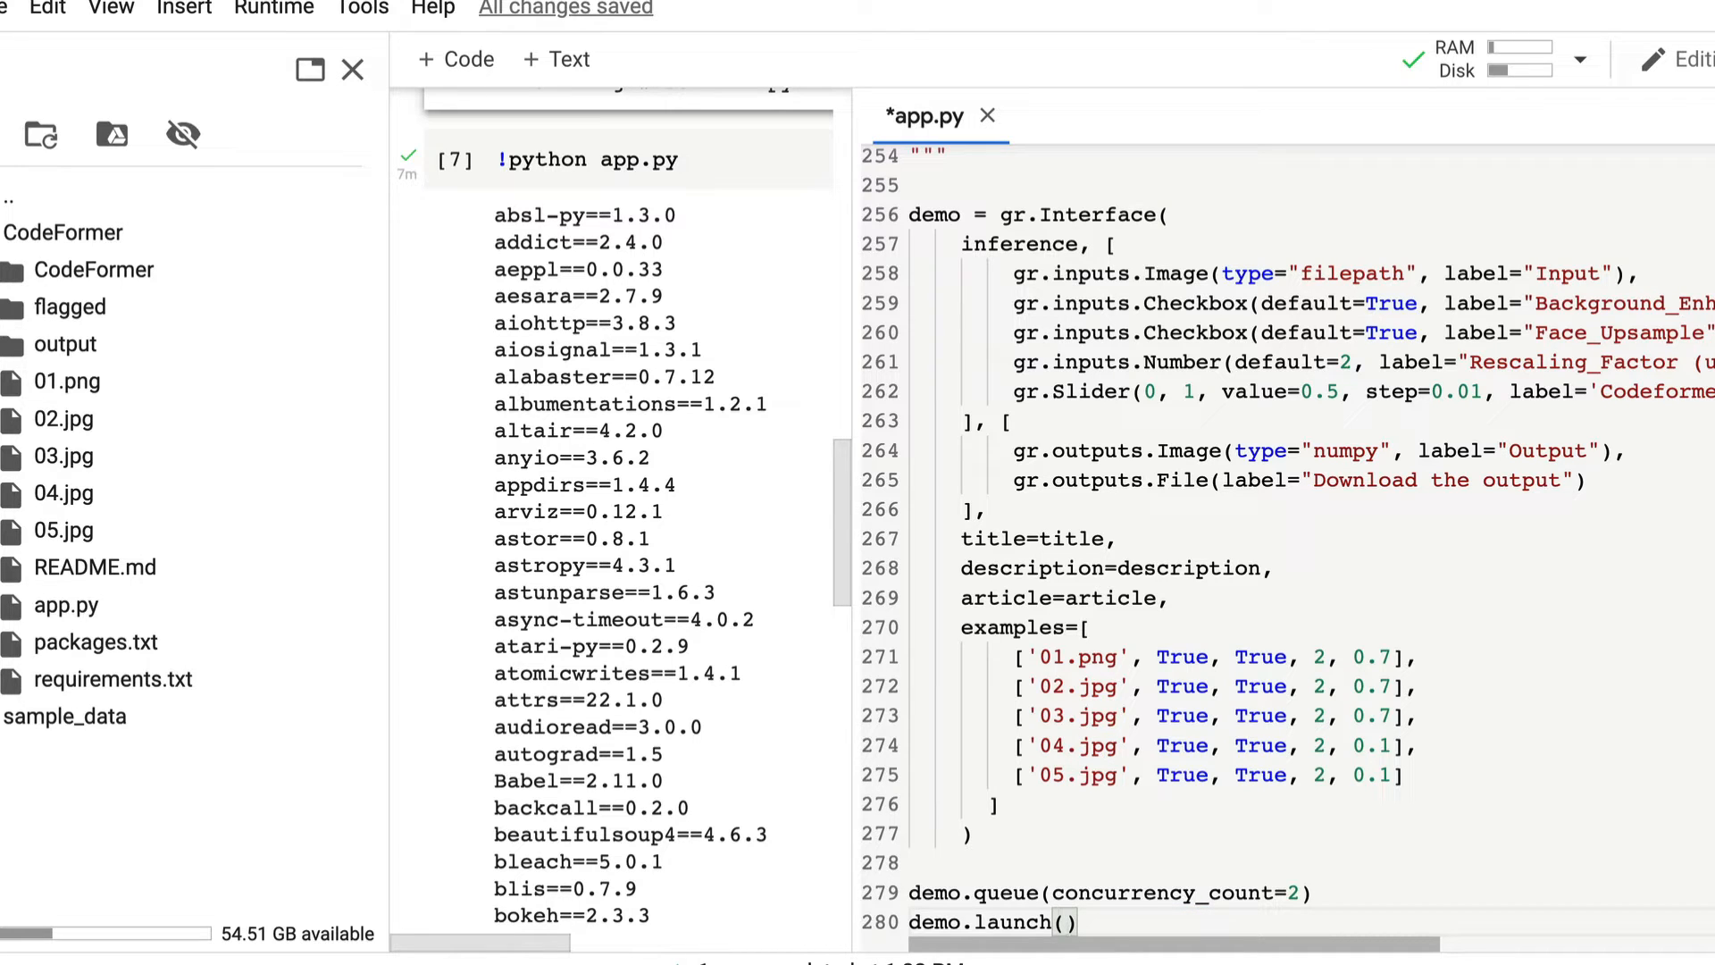
Step: Add share = True inside demo.launch() on line 280 of app.py
type("share = Tr")
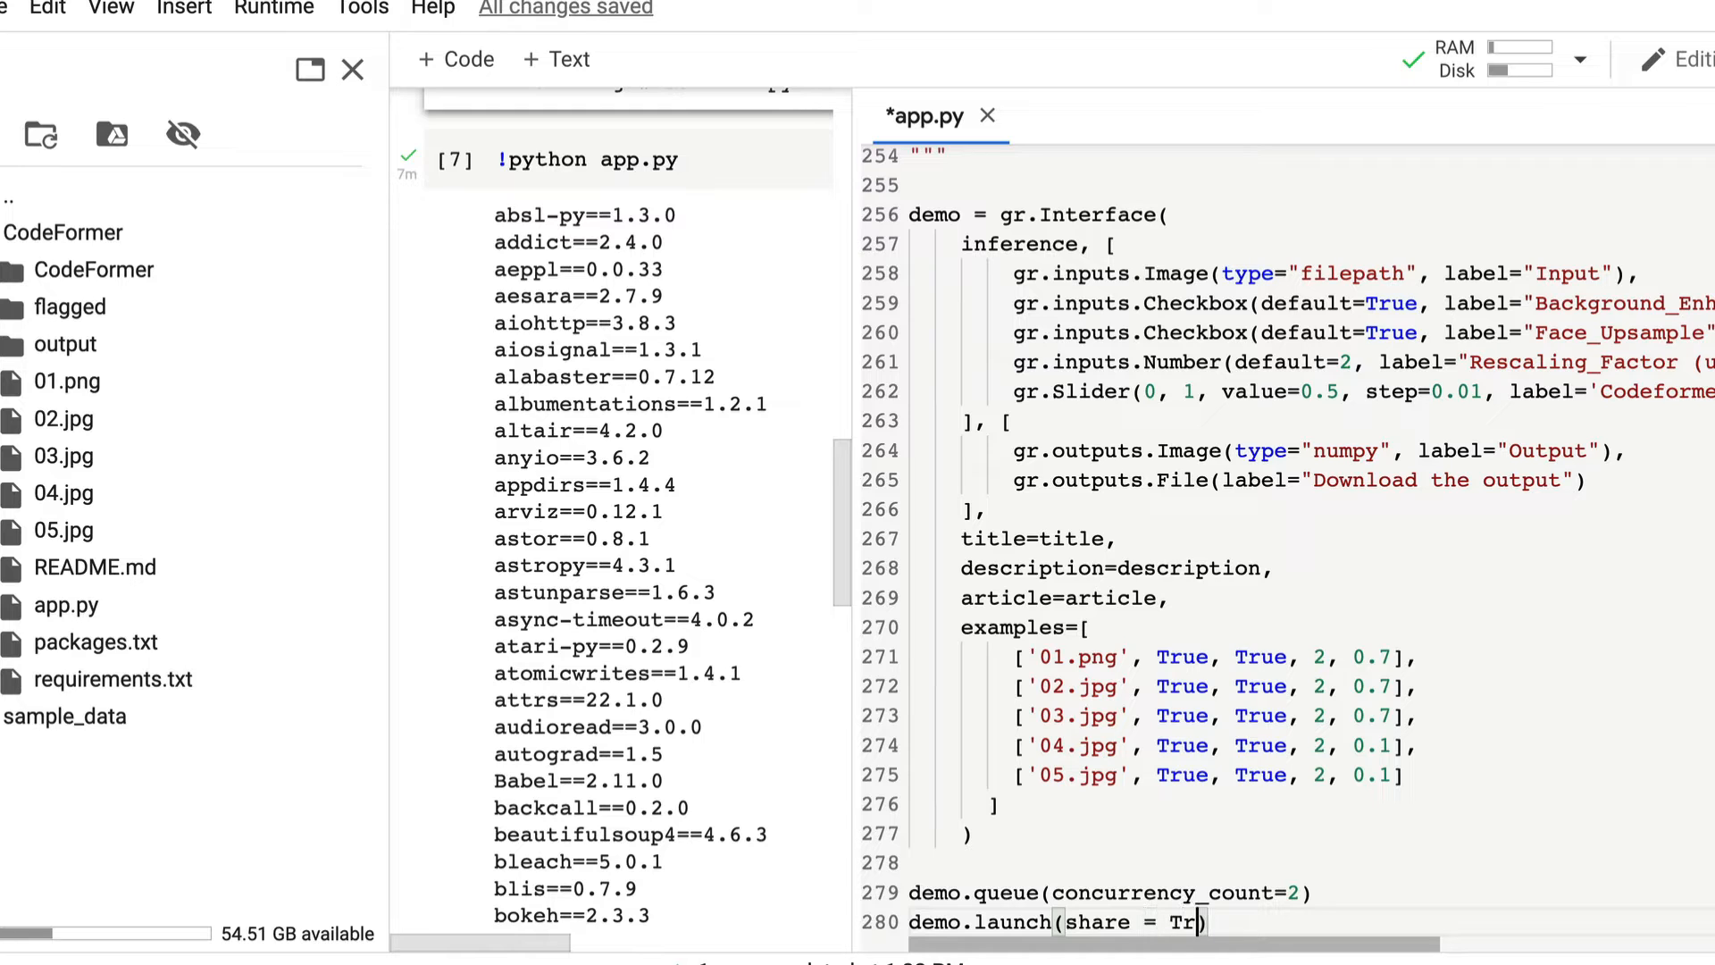
type("ue")
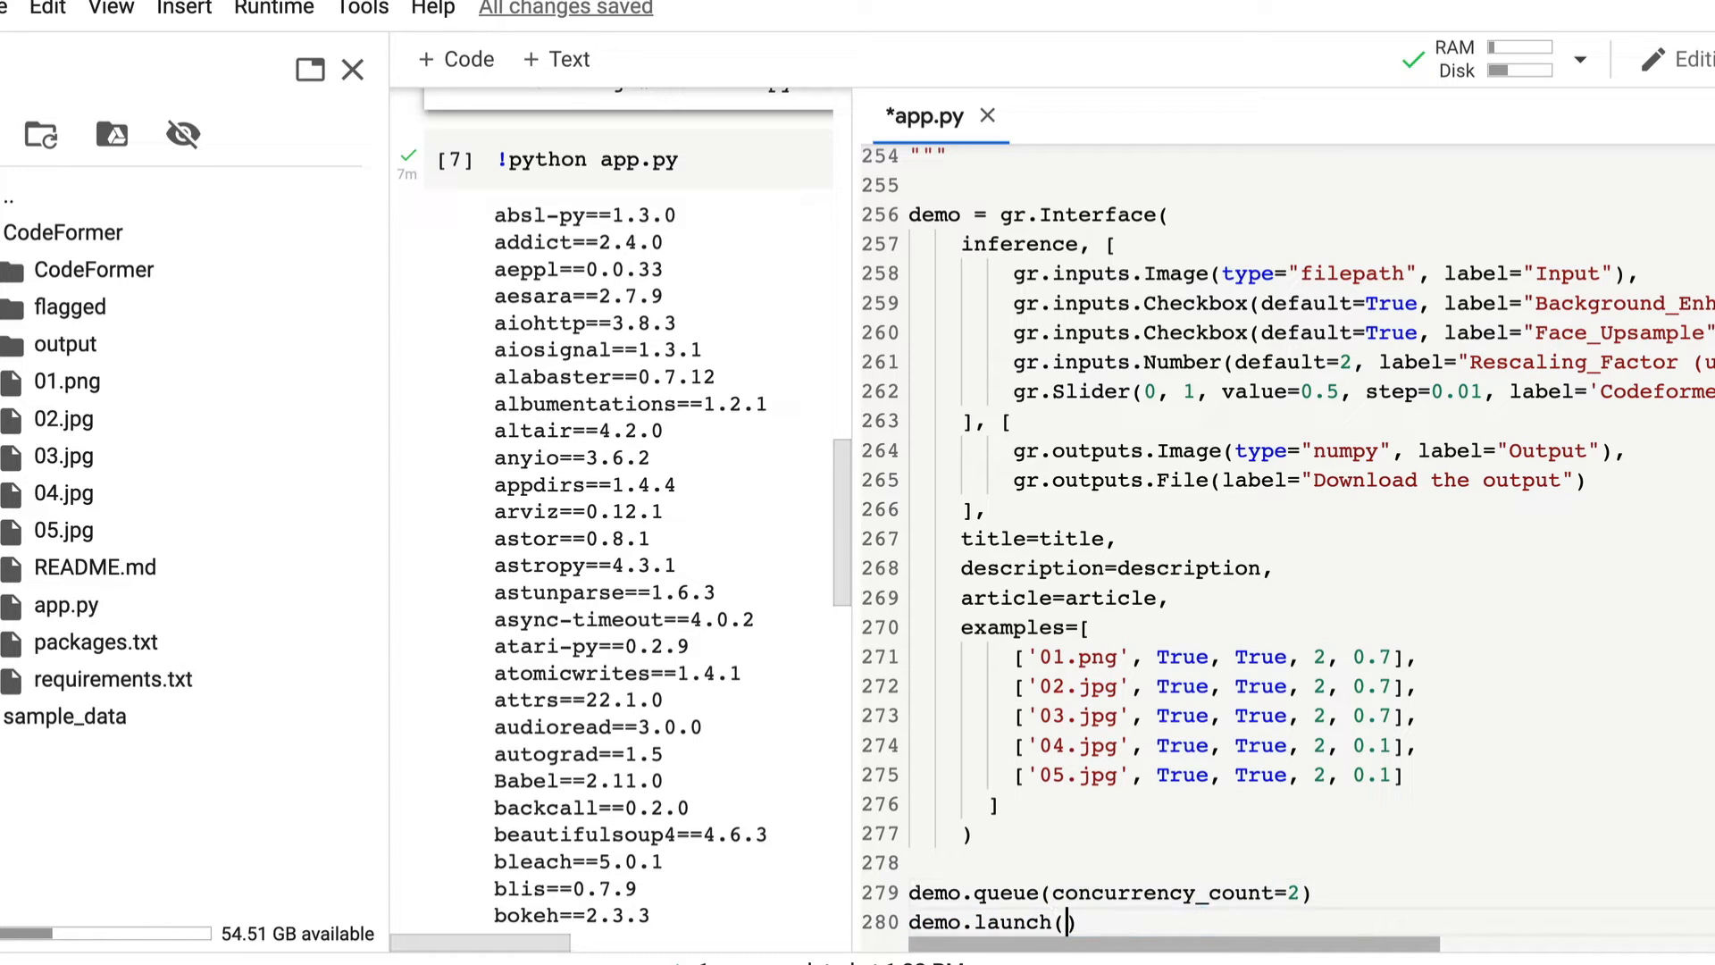
type("share")
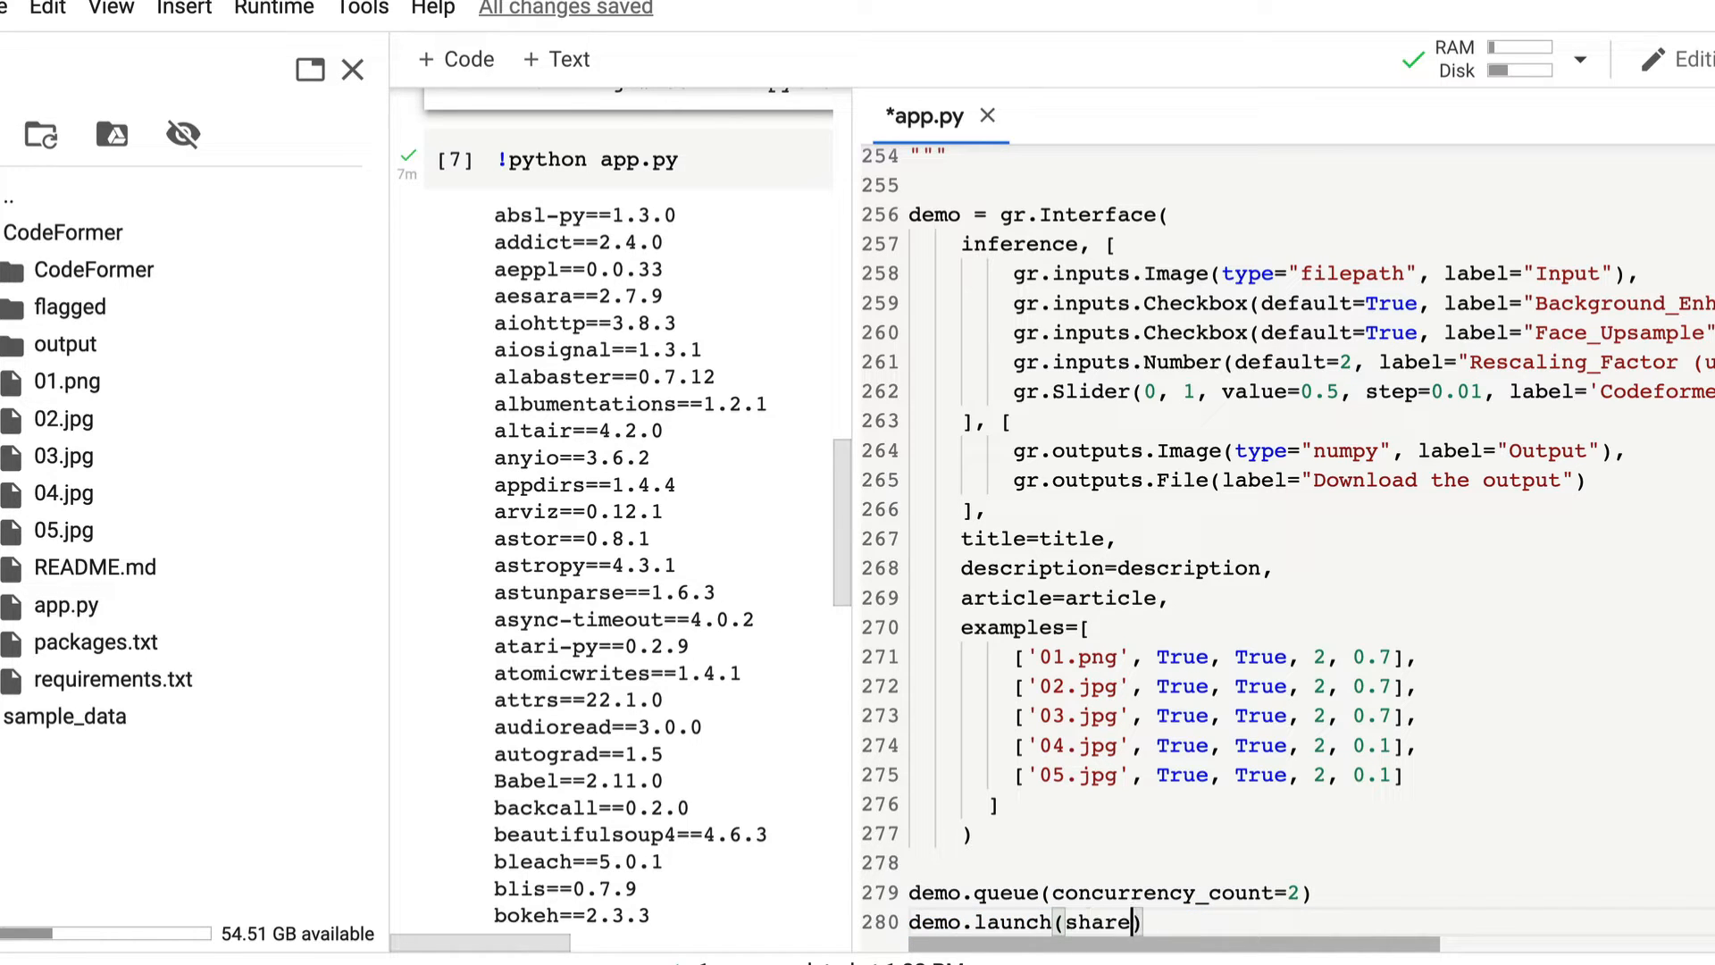
type("= True")
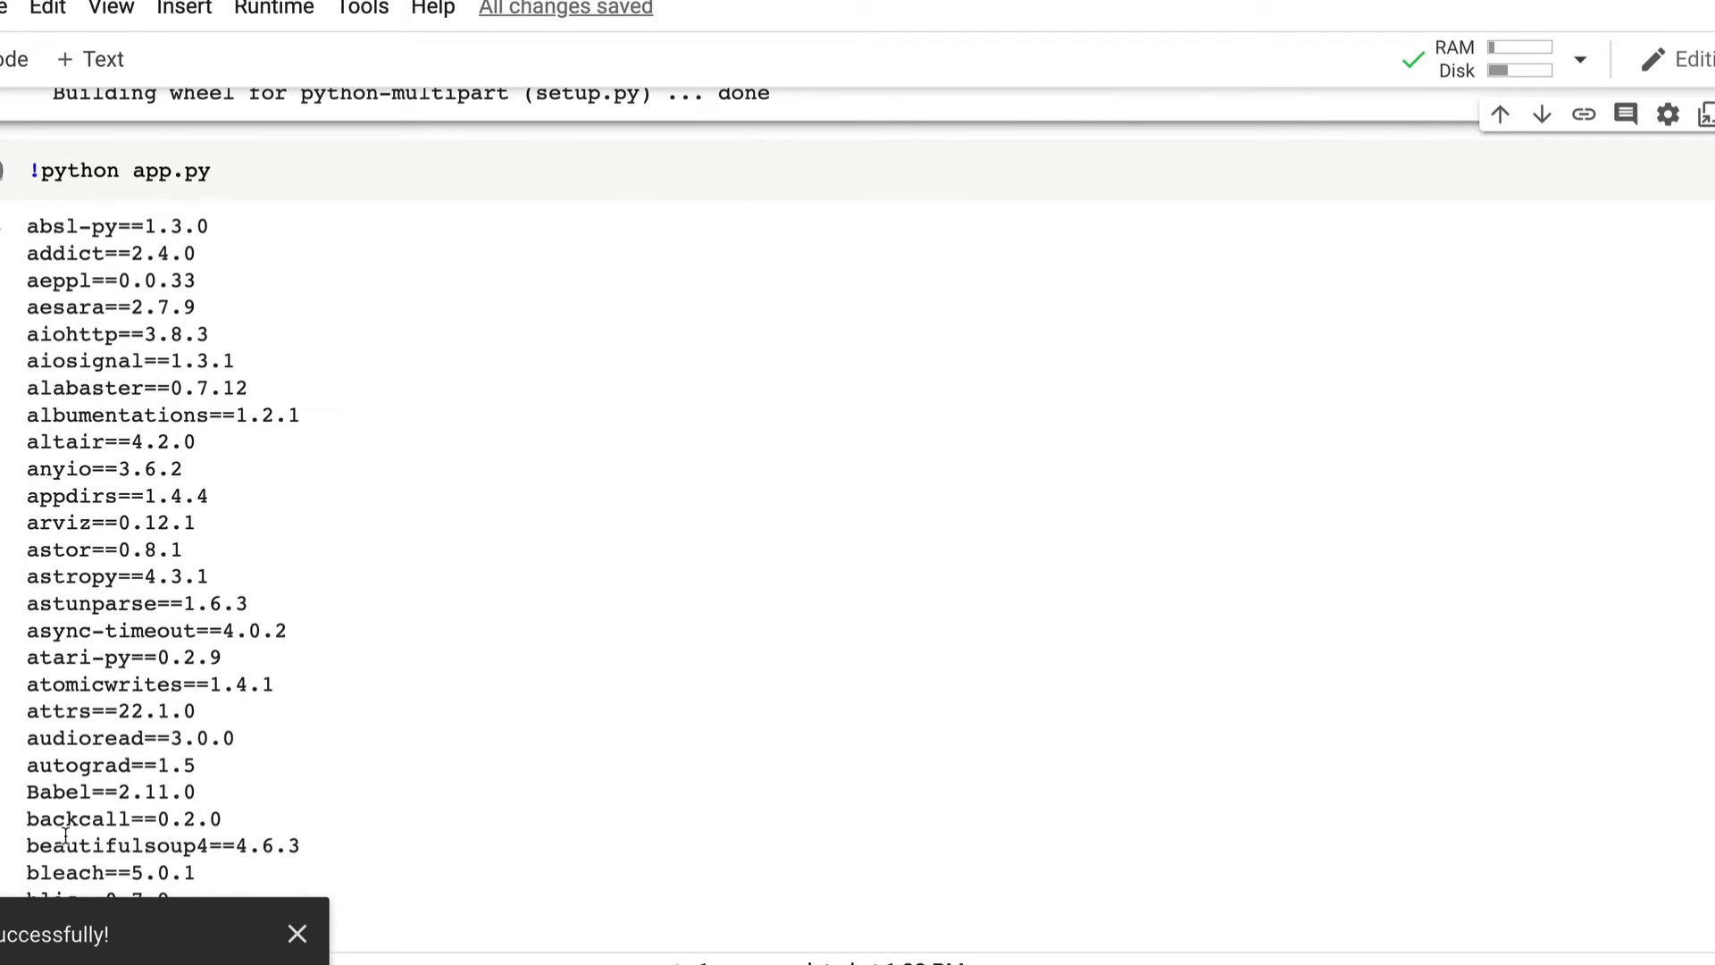
mouse_move(273, 201)
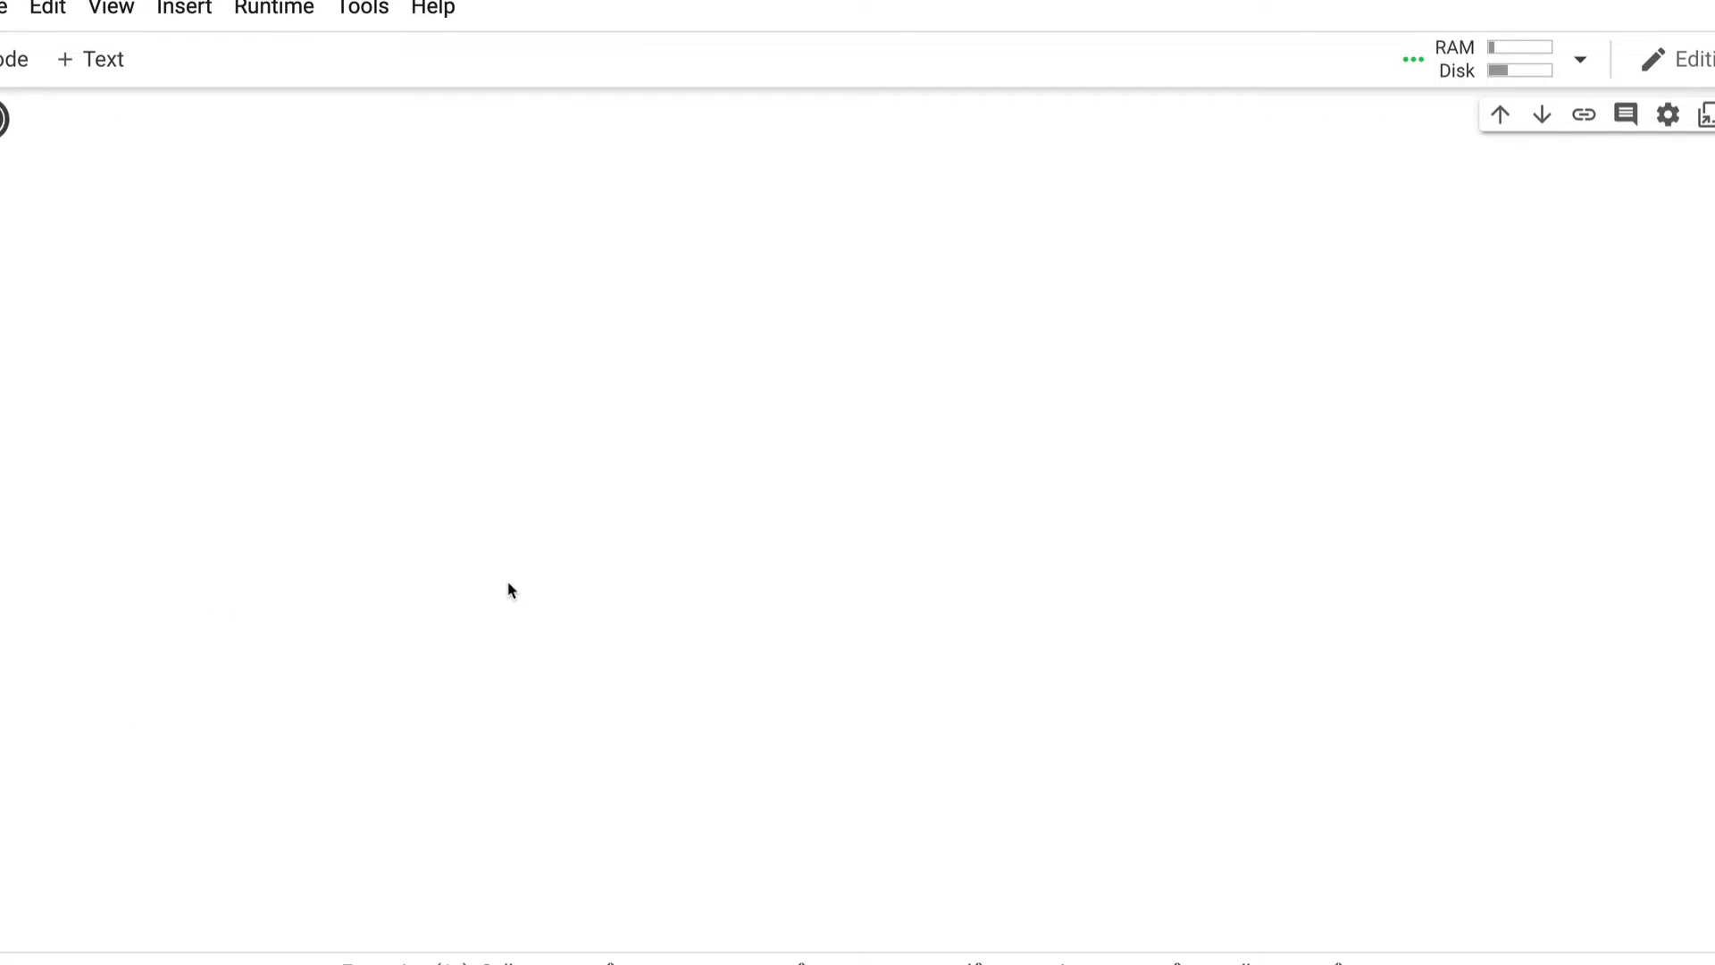
Step: Run !python app.py to launch the CodeFormer Gradio demo with a public link
type("!python app.py")
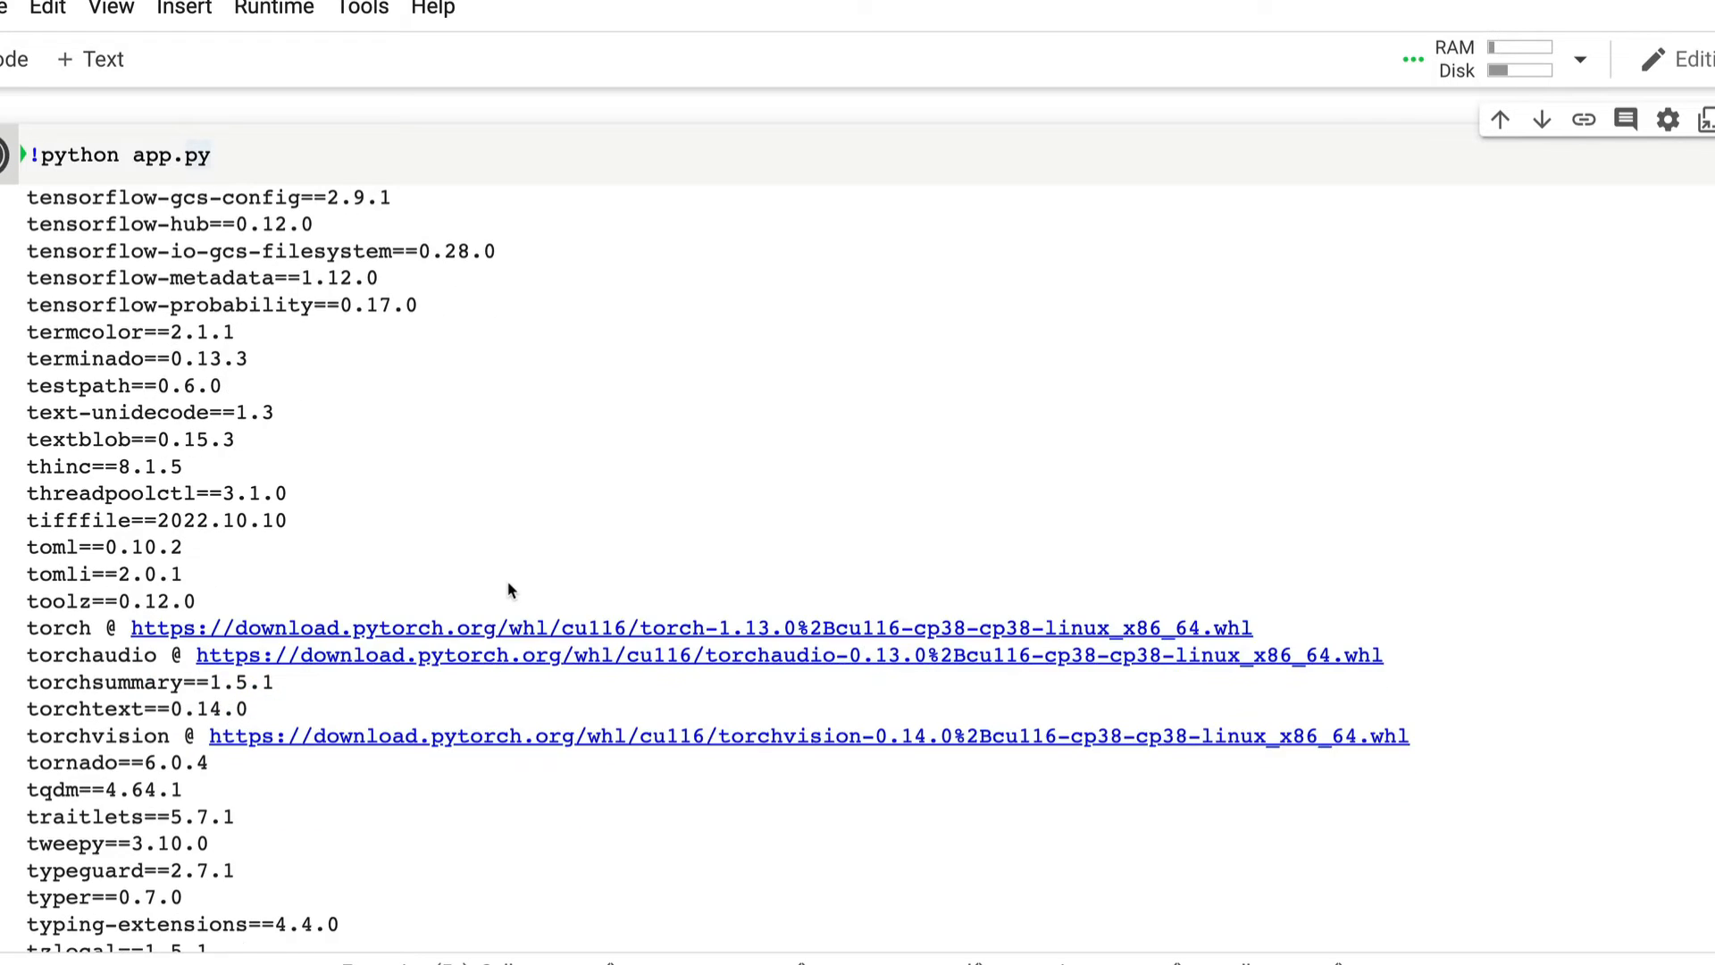
scroll("down", 3)
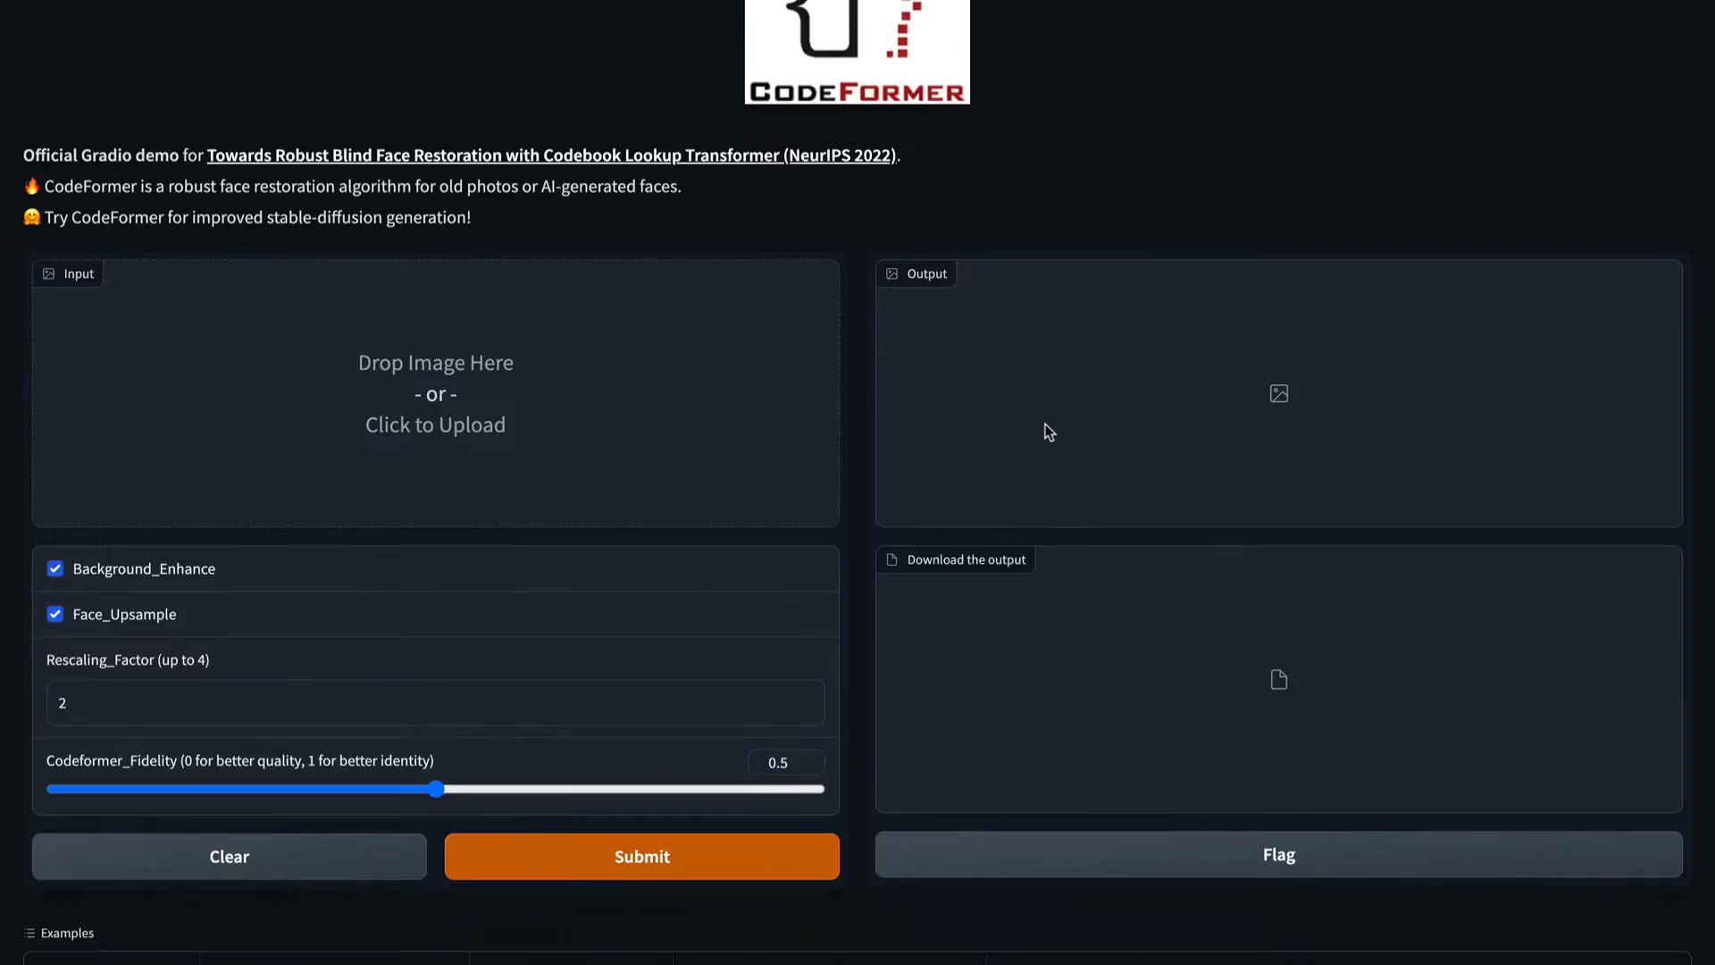
Step: Load the first example photo of two boys and submit it for restoration
scroll("down", 3)
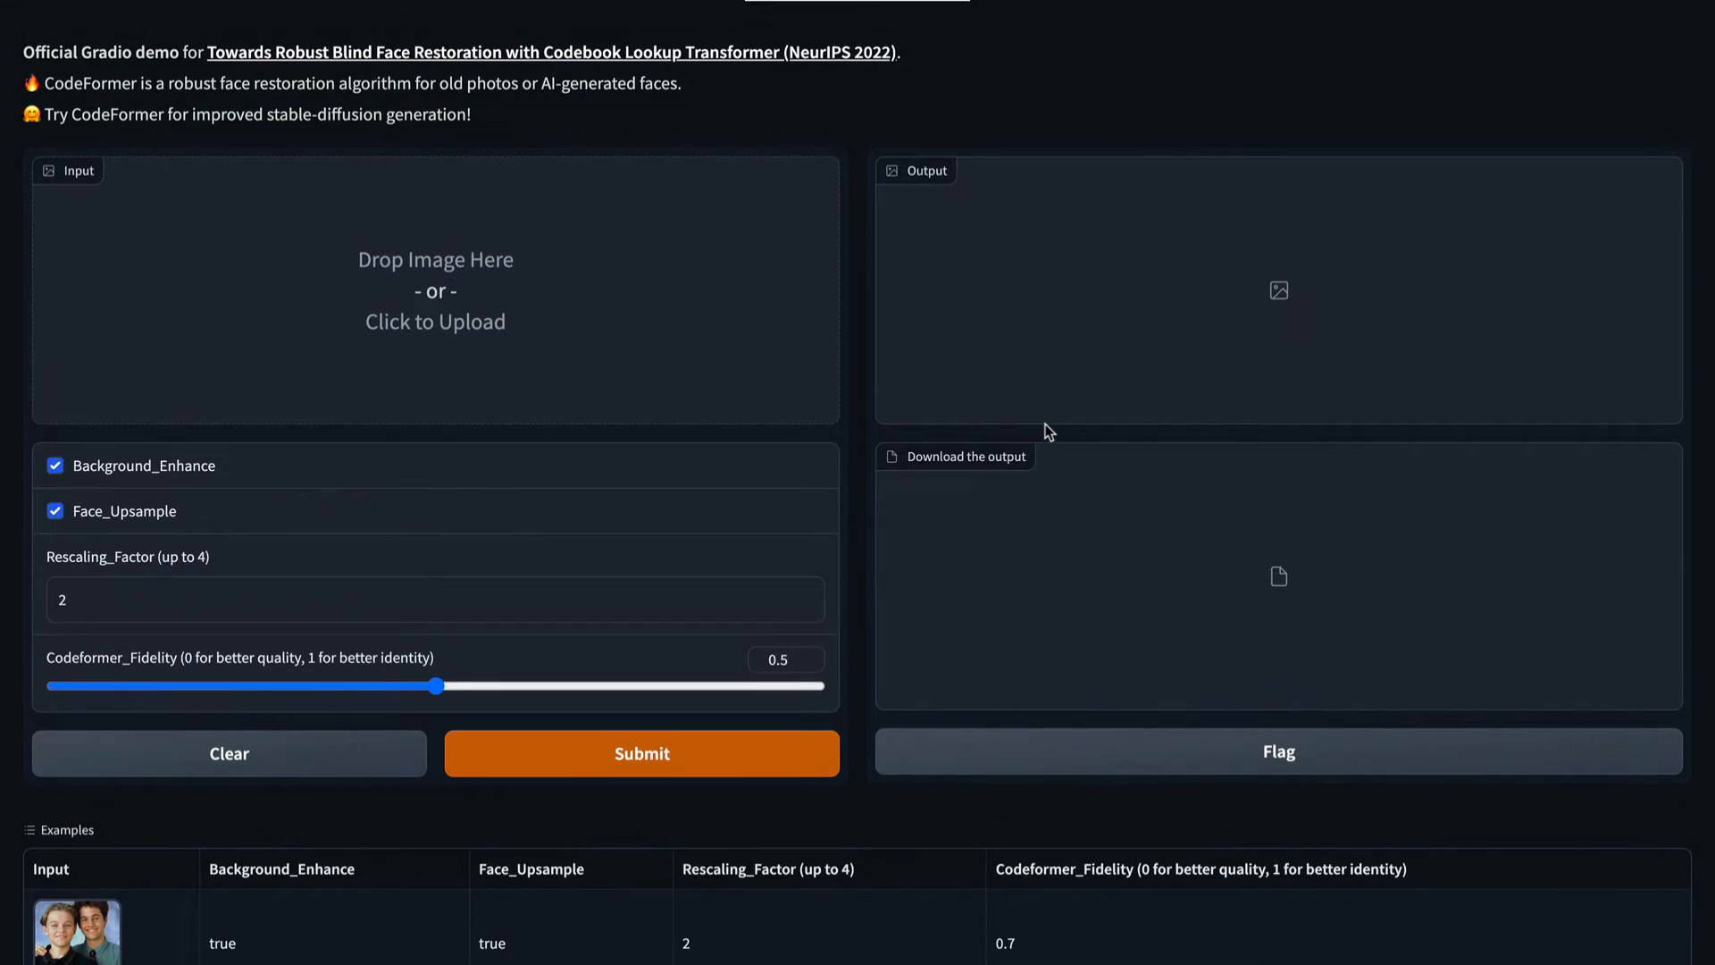
scroll("down", 3)
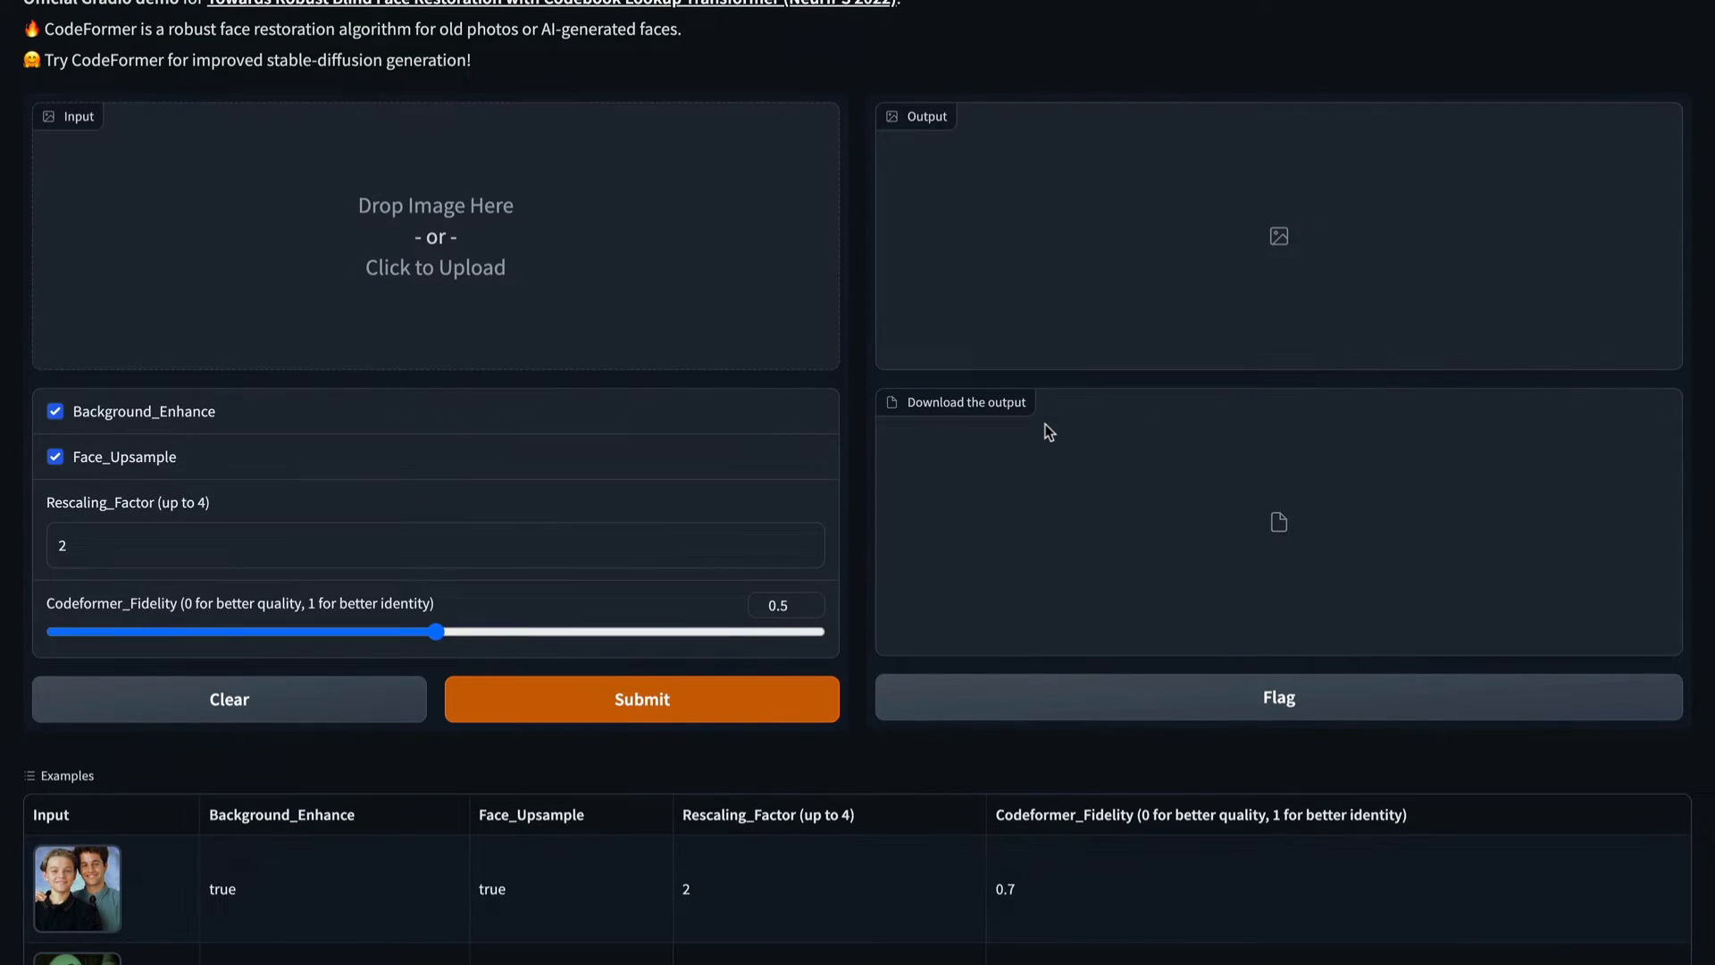
scroll("down", 3)
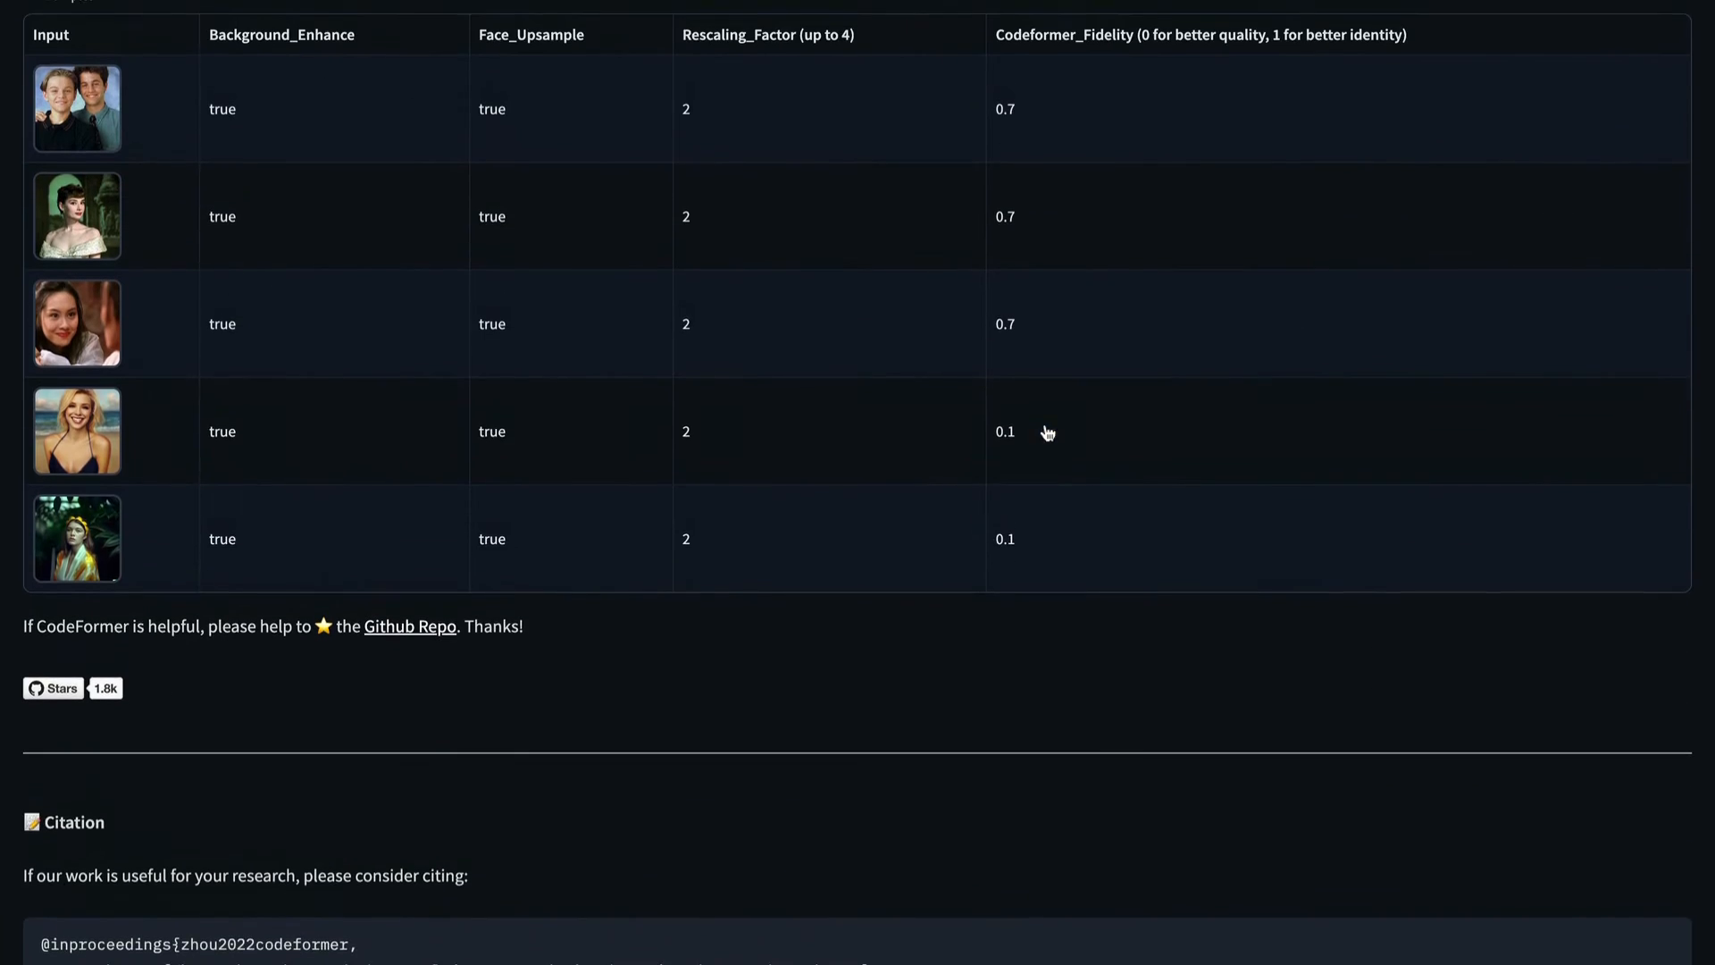
left_click(77, 109)
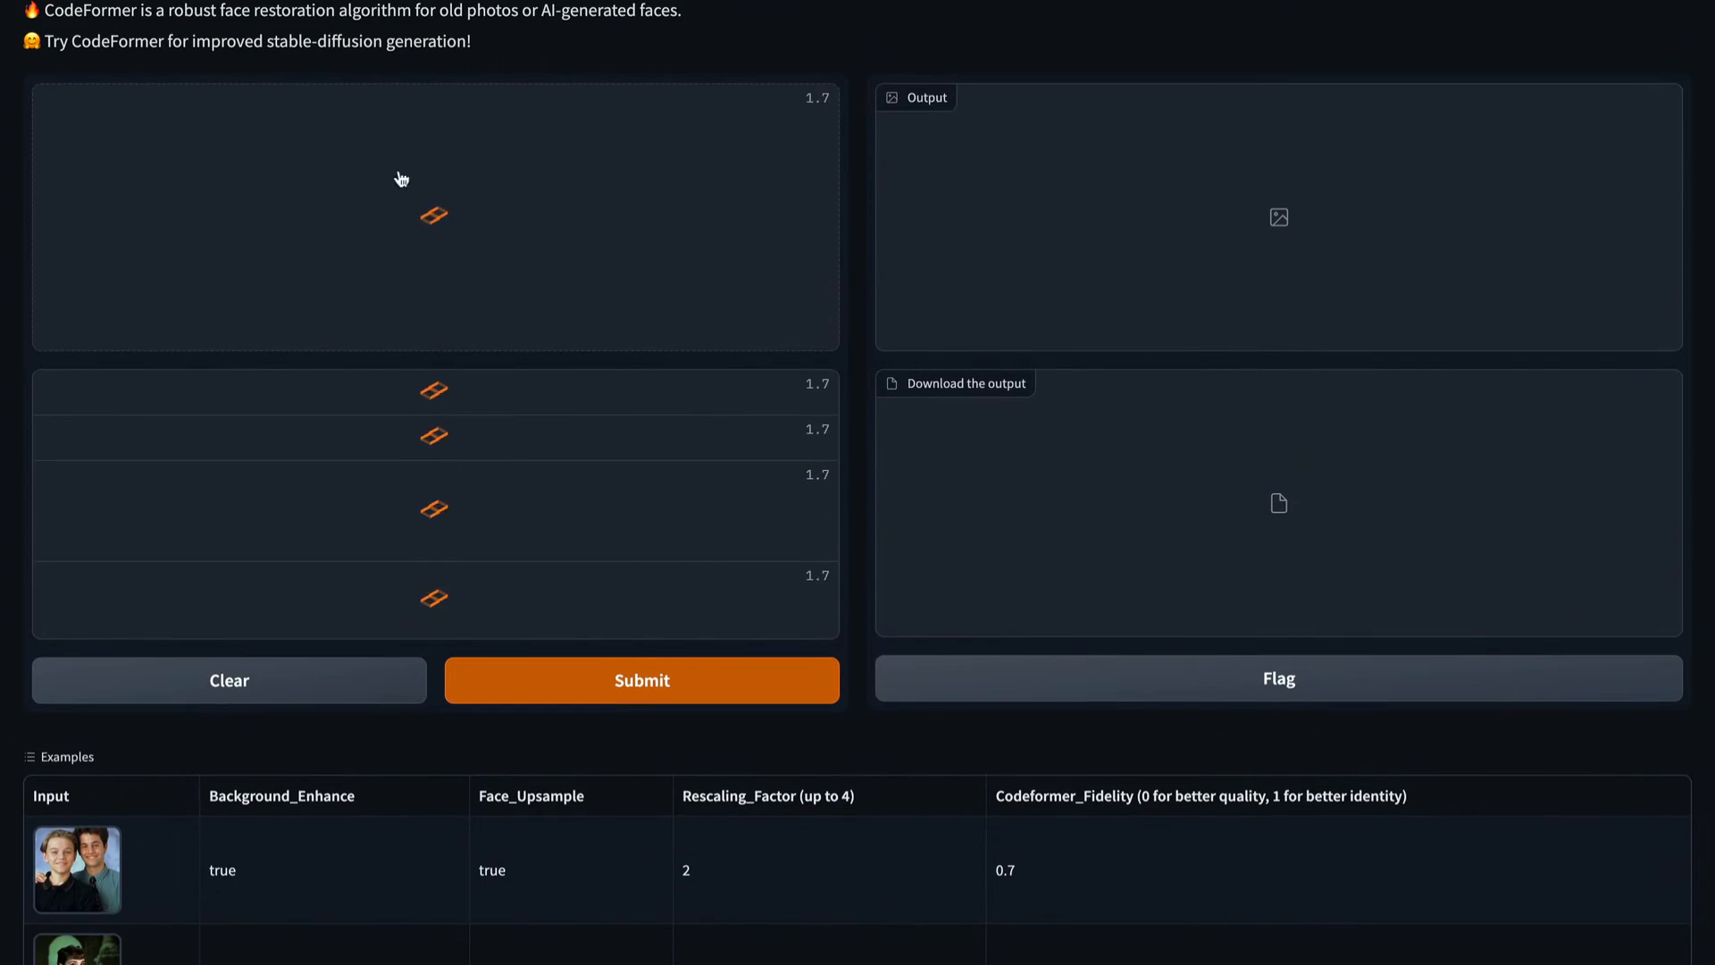
left_click(76, 870)
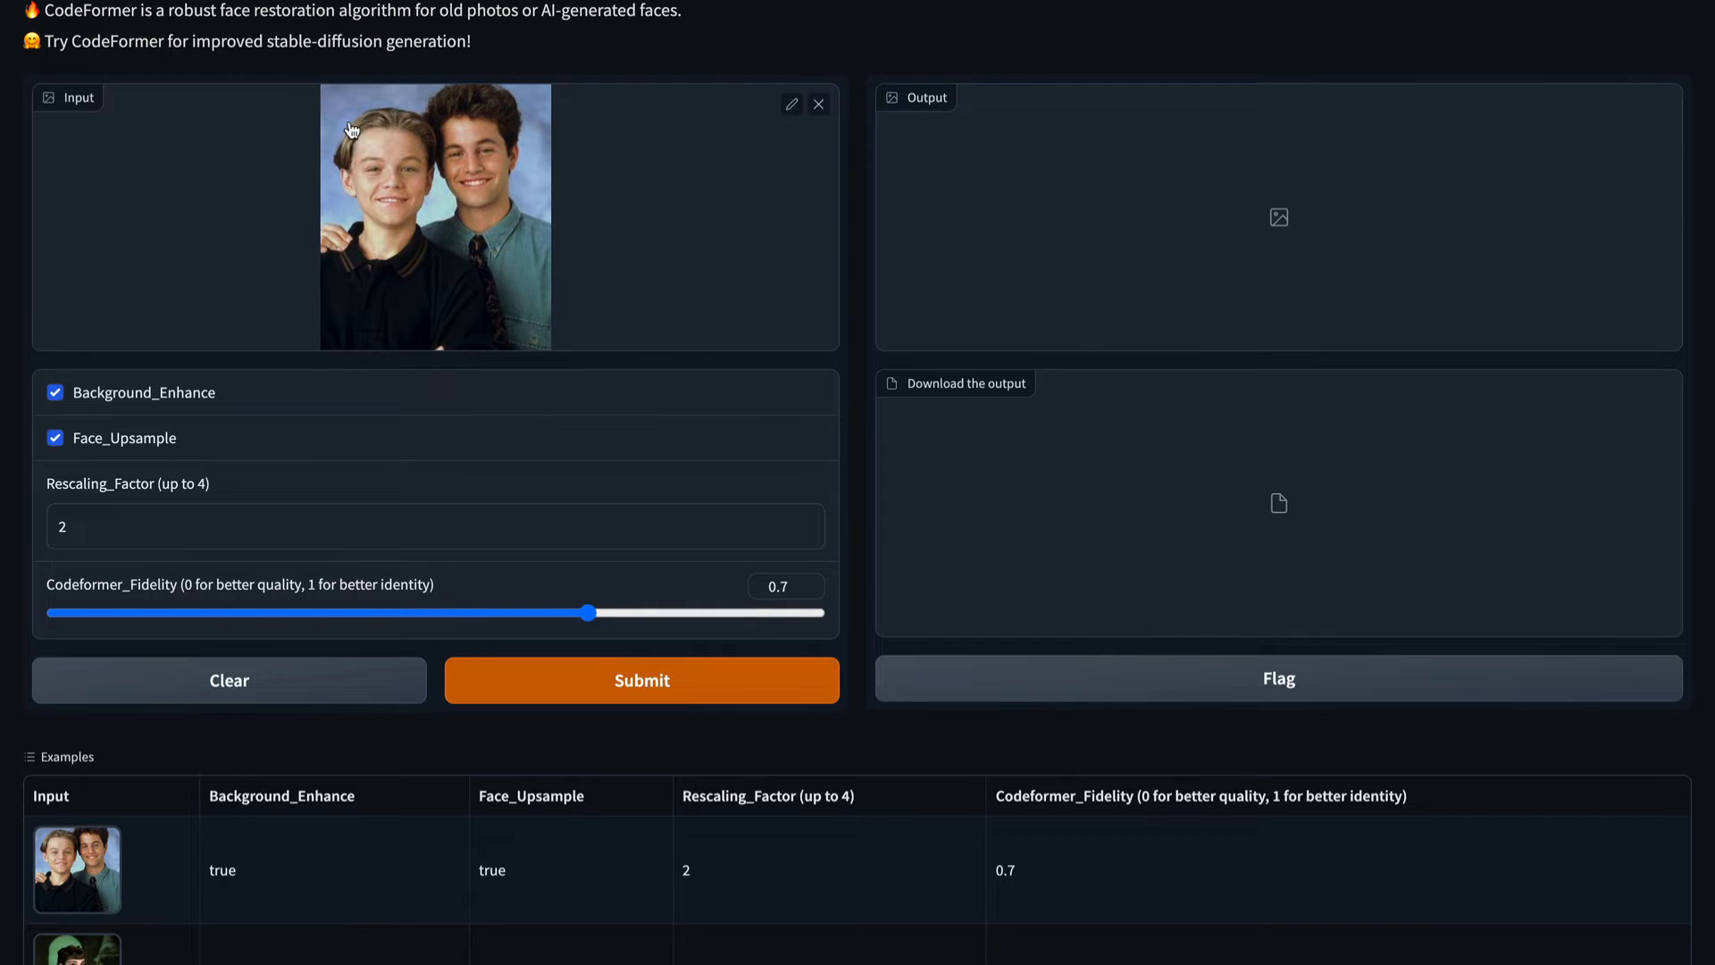
mouse_move(405, 286)
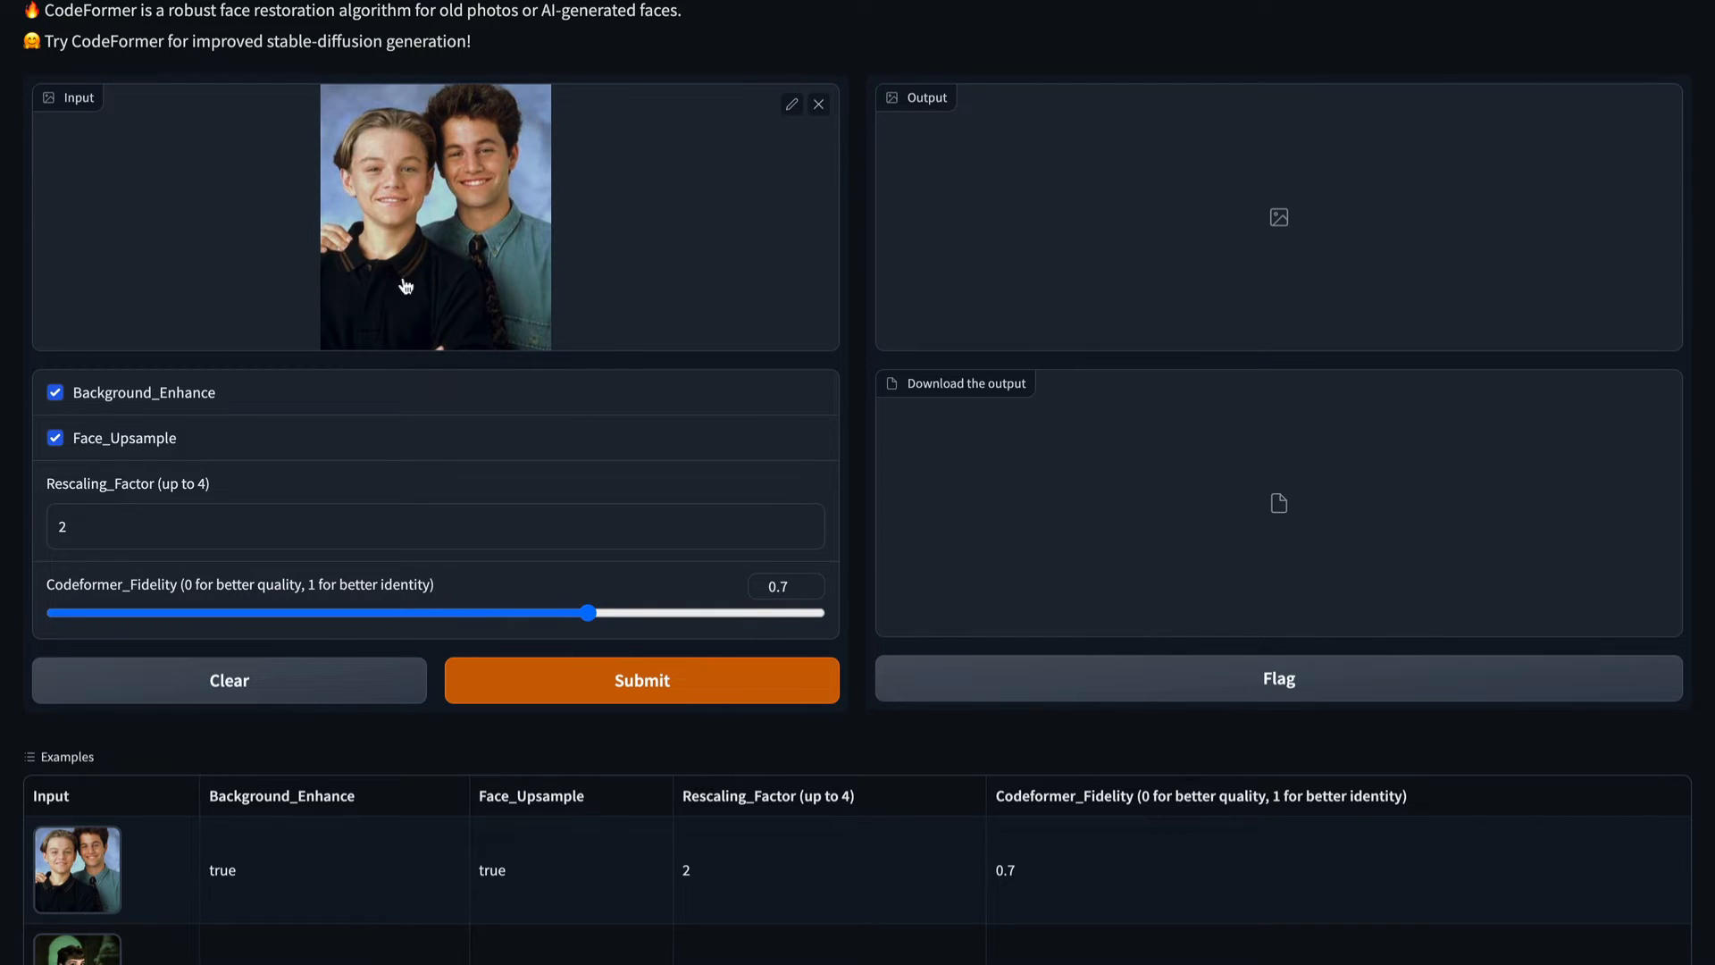
mouse_move(486, 88)
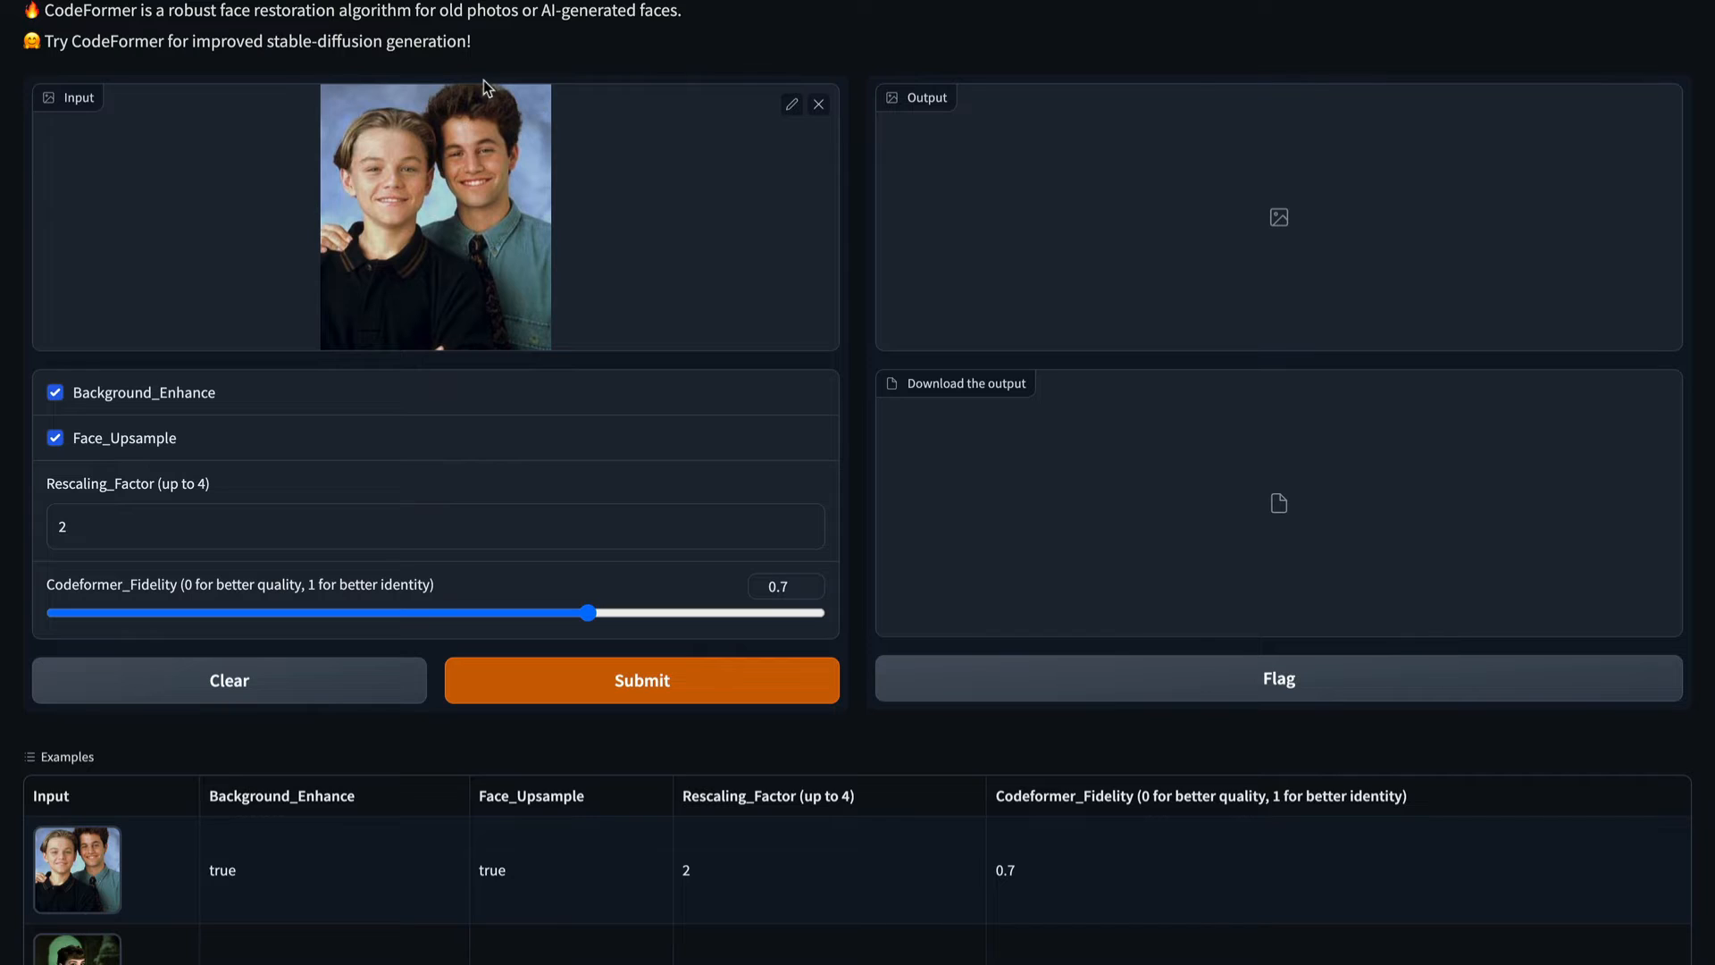
mouse_move(690, 449)
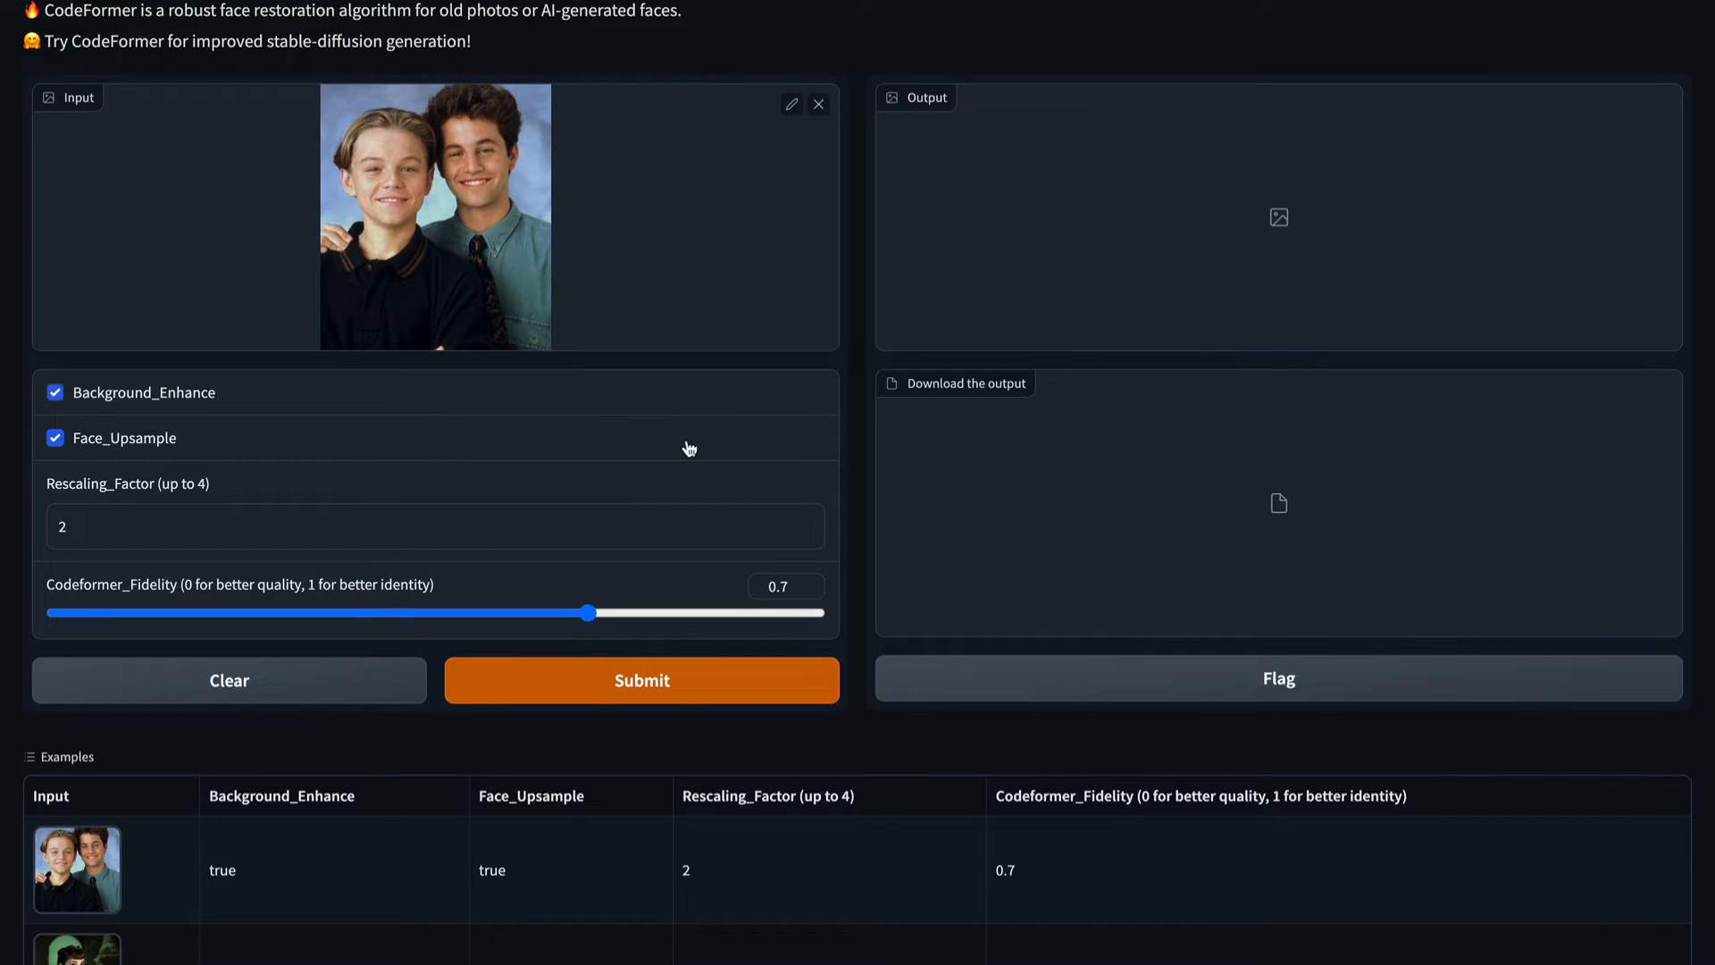
mouse_move(681, 766)
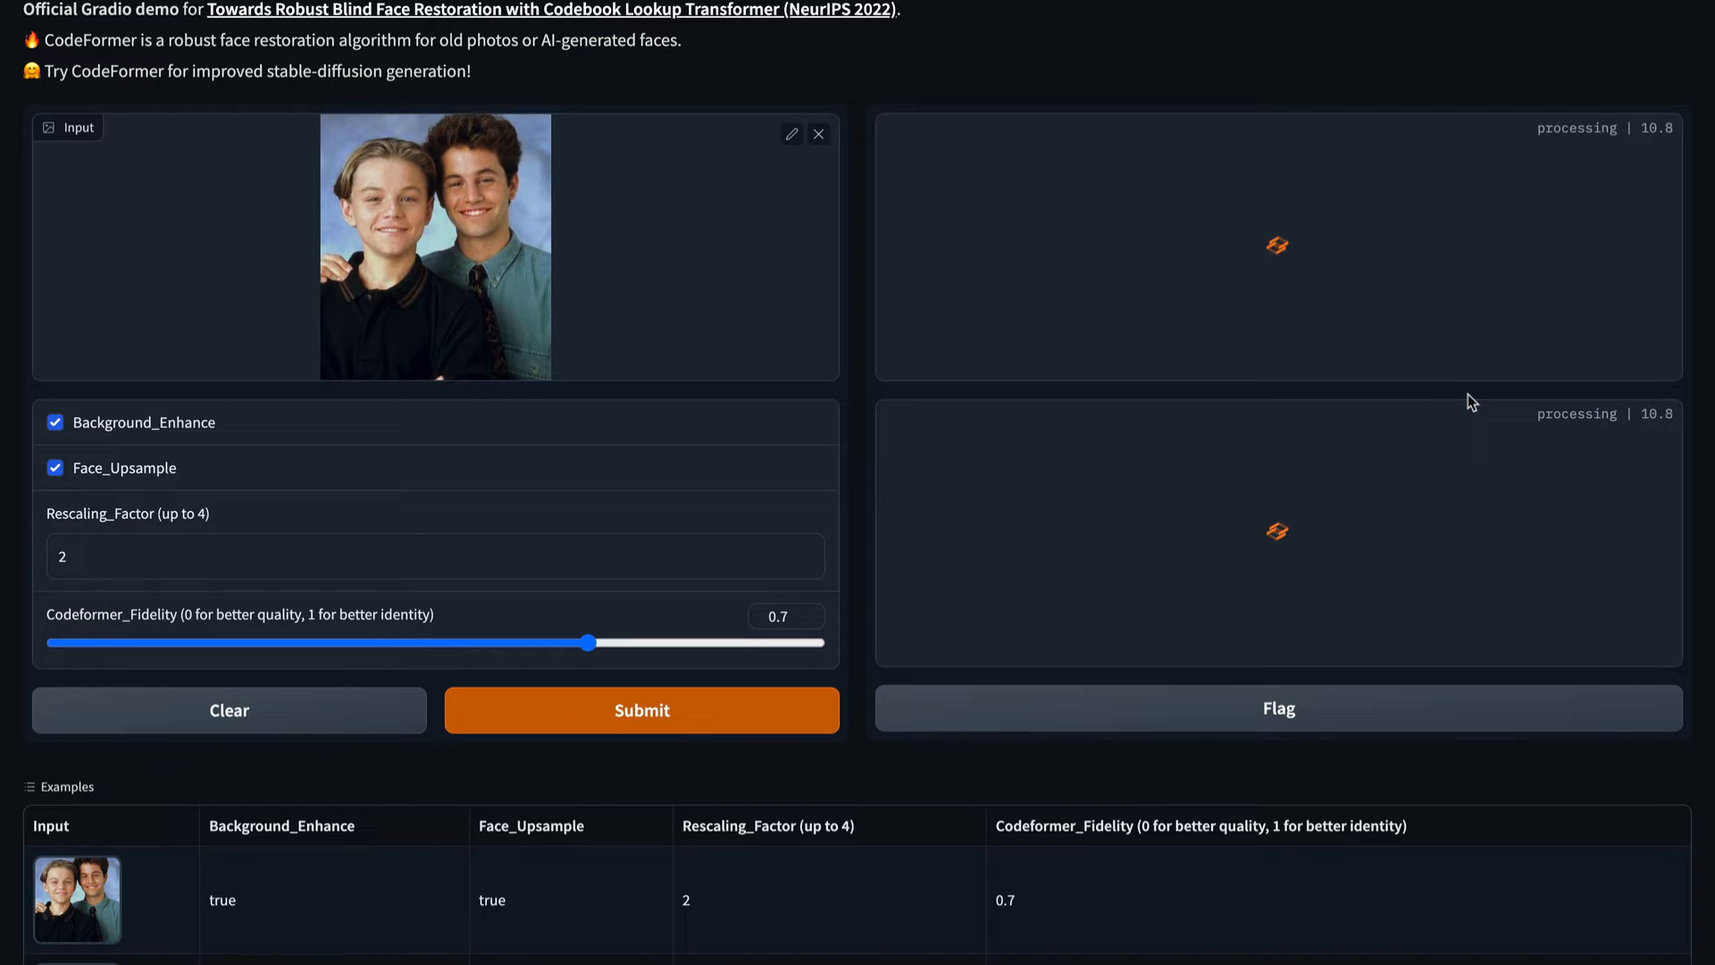
Step: Review the restored, upscaled two-boy output and its out.png download link
left_click(642, 709)
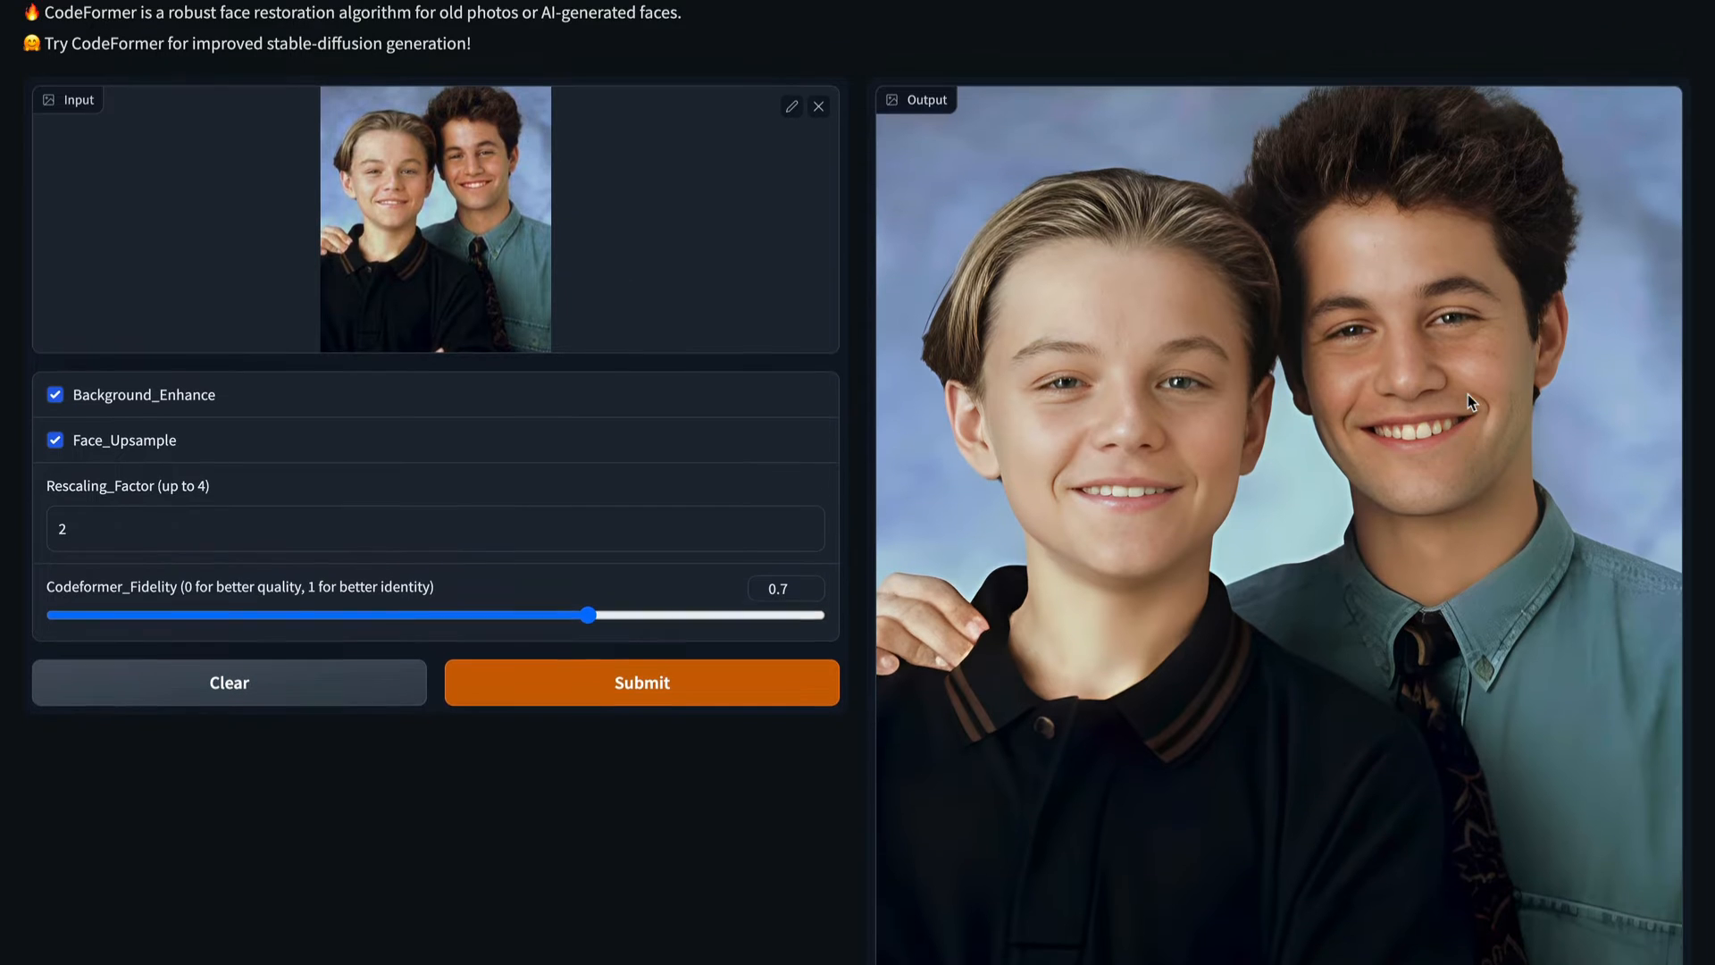
scroll("down", 3)
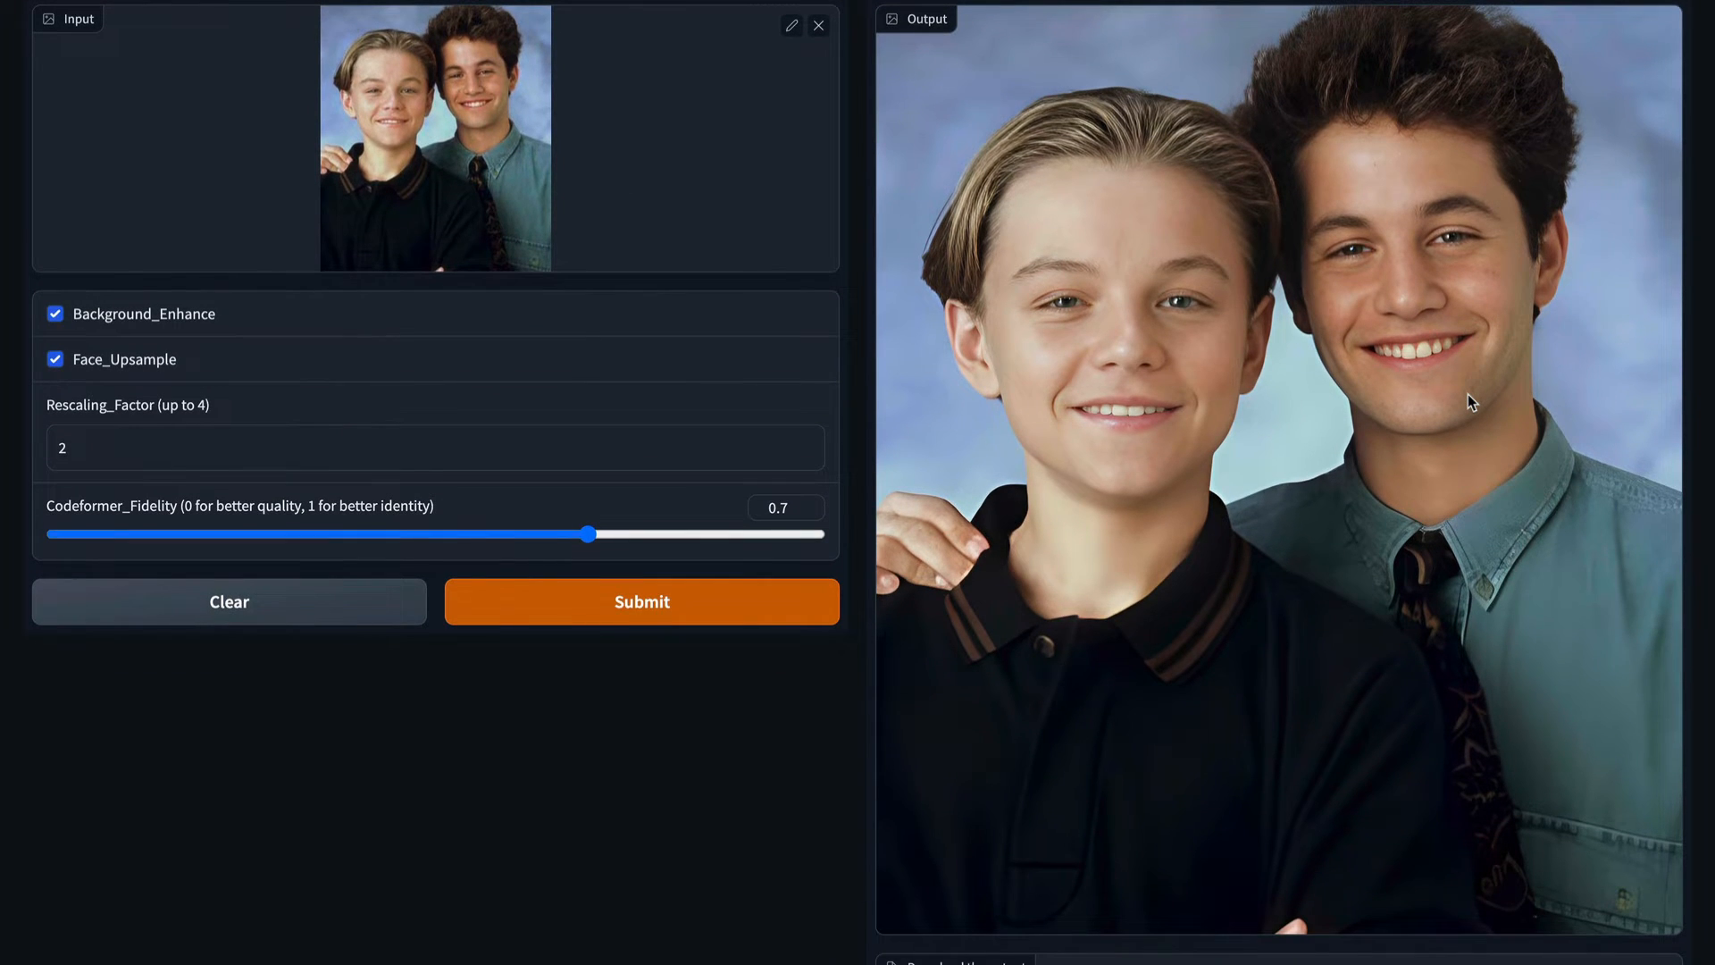
mouse_move(1195, 250)
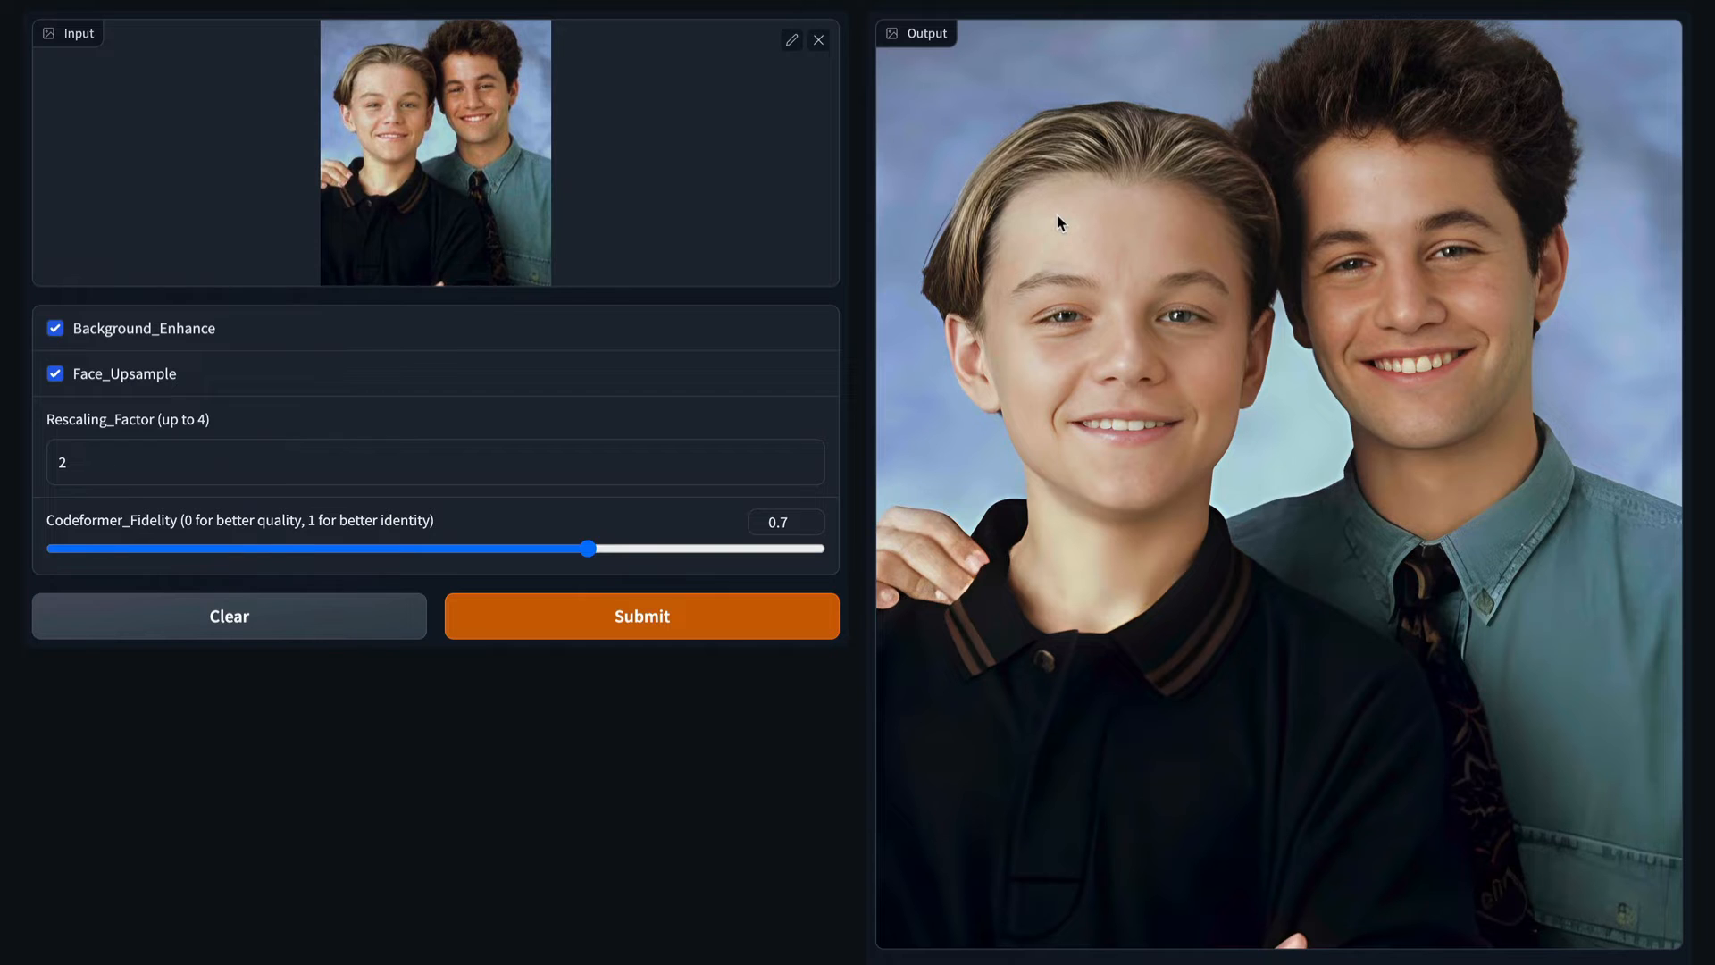
scroll("down", 3)
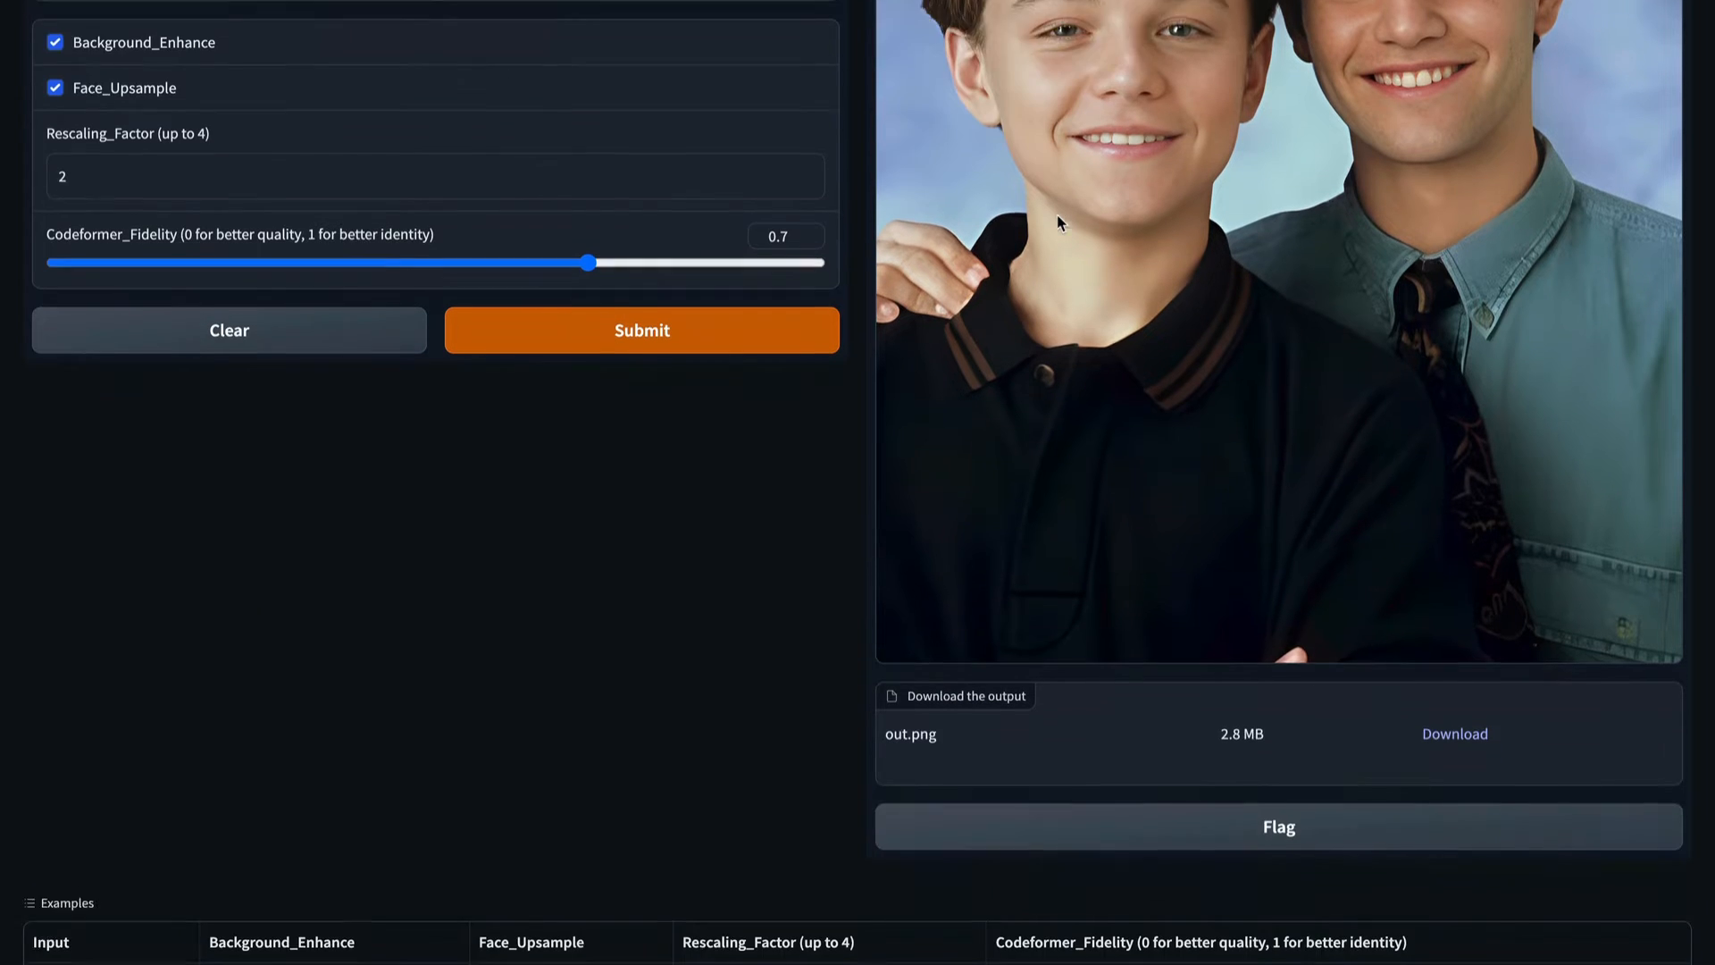
scroll("down", 3)
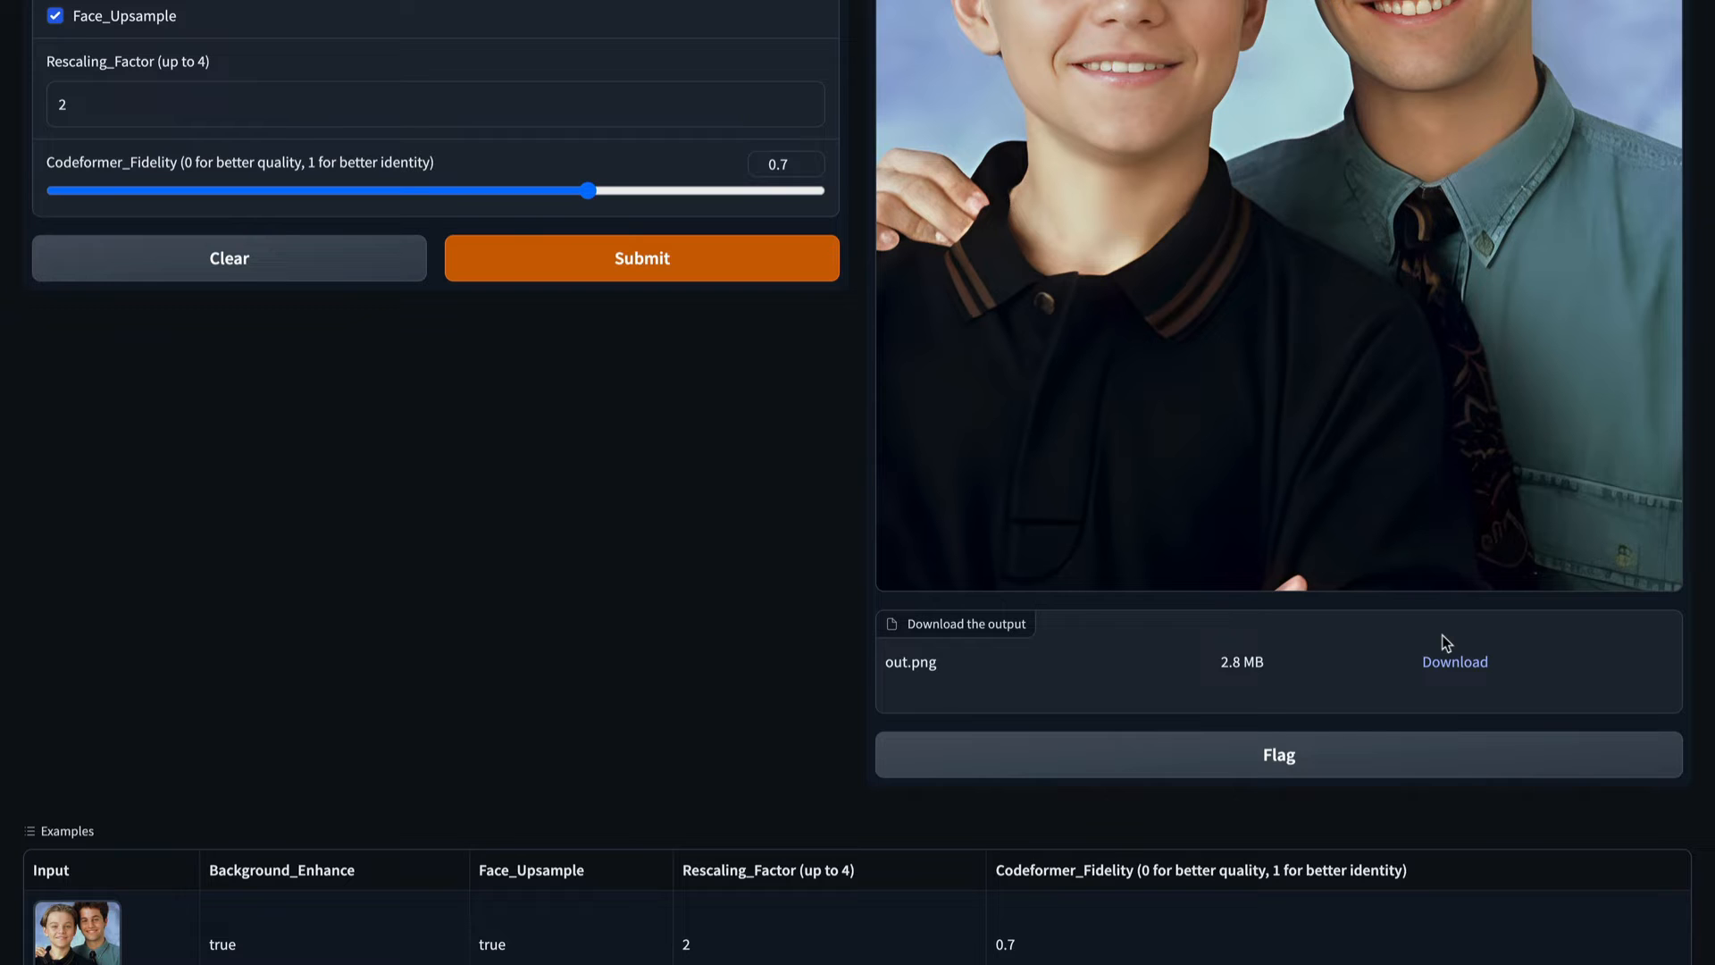
scroll("down", 3)
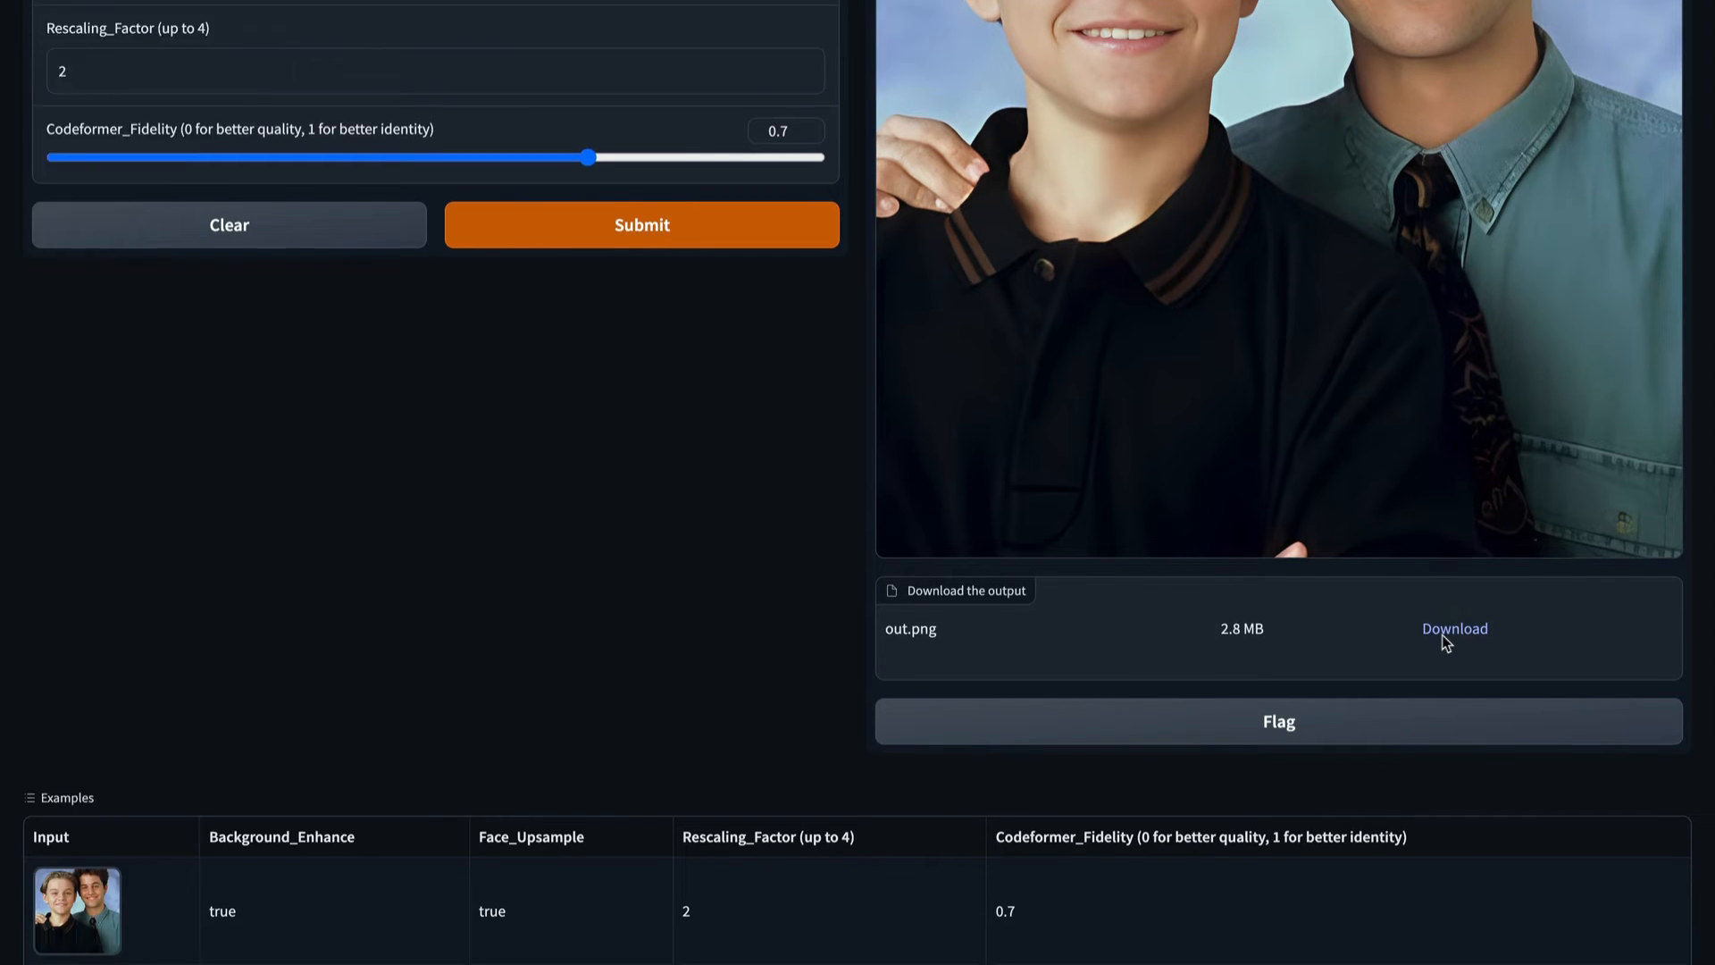
scroll("up", 3)
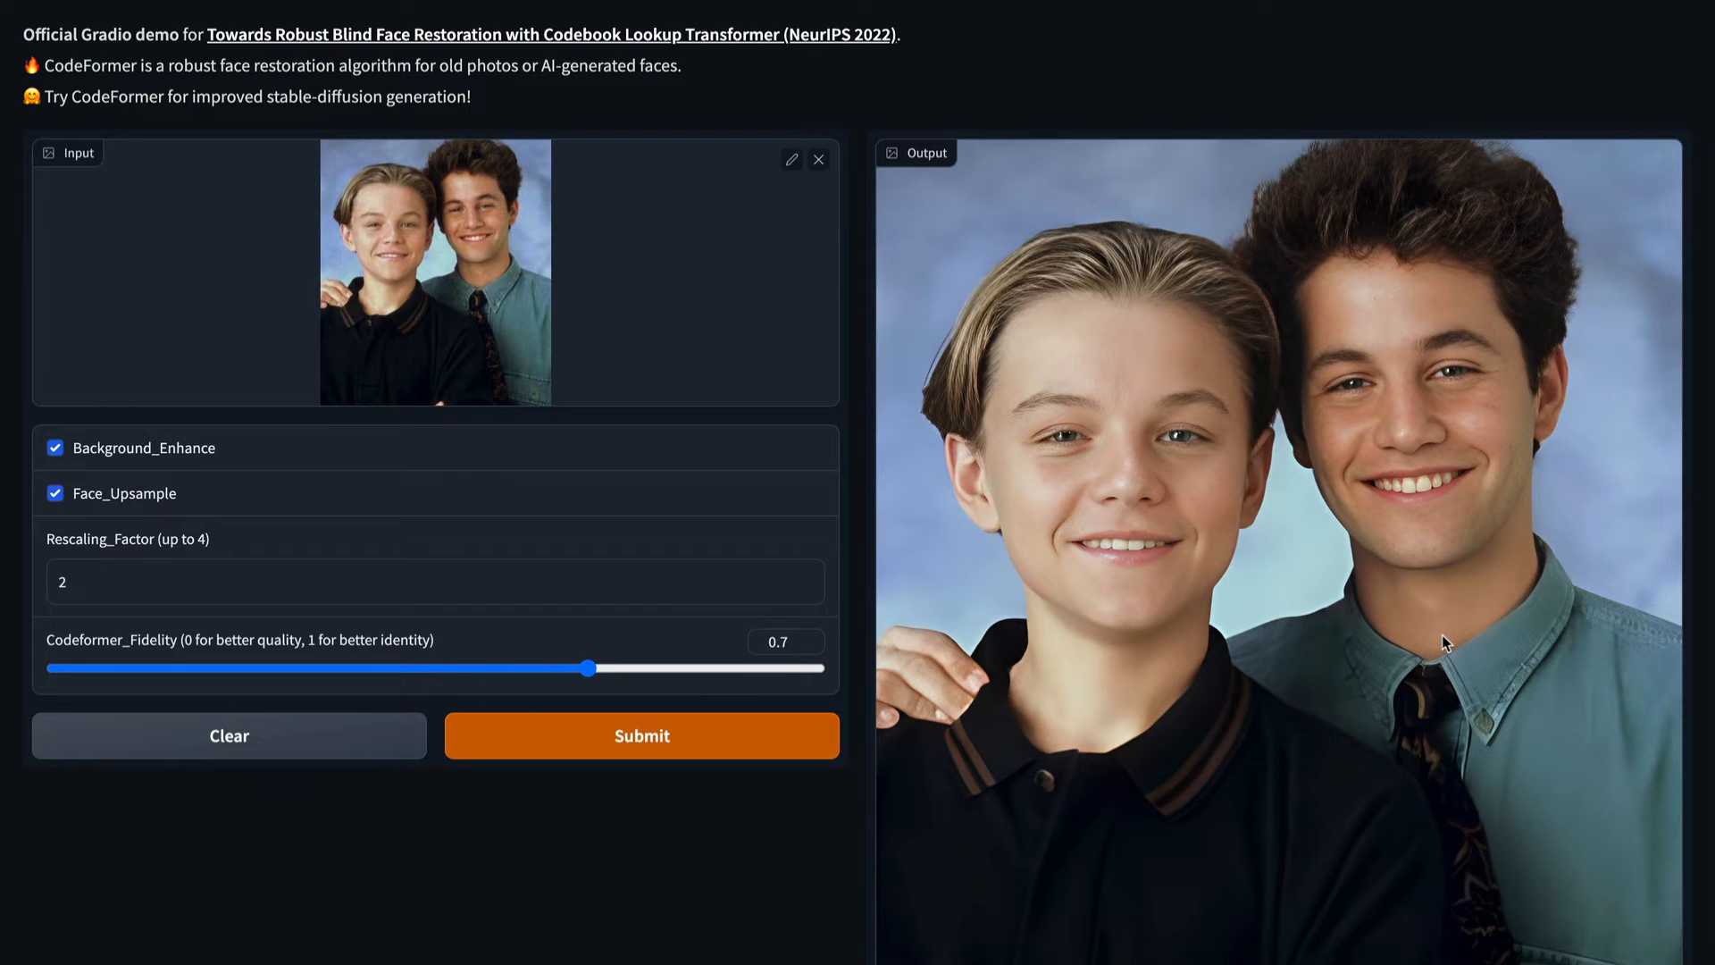
mouse_move(1197, 543)
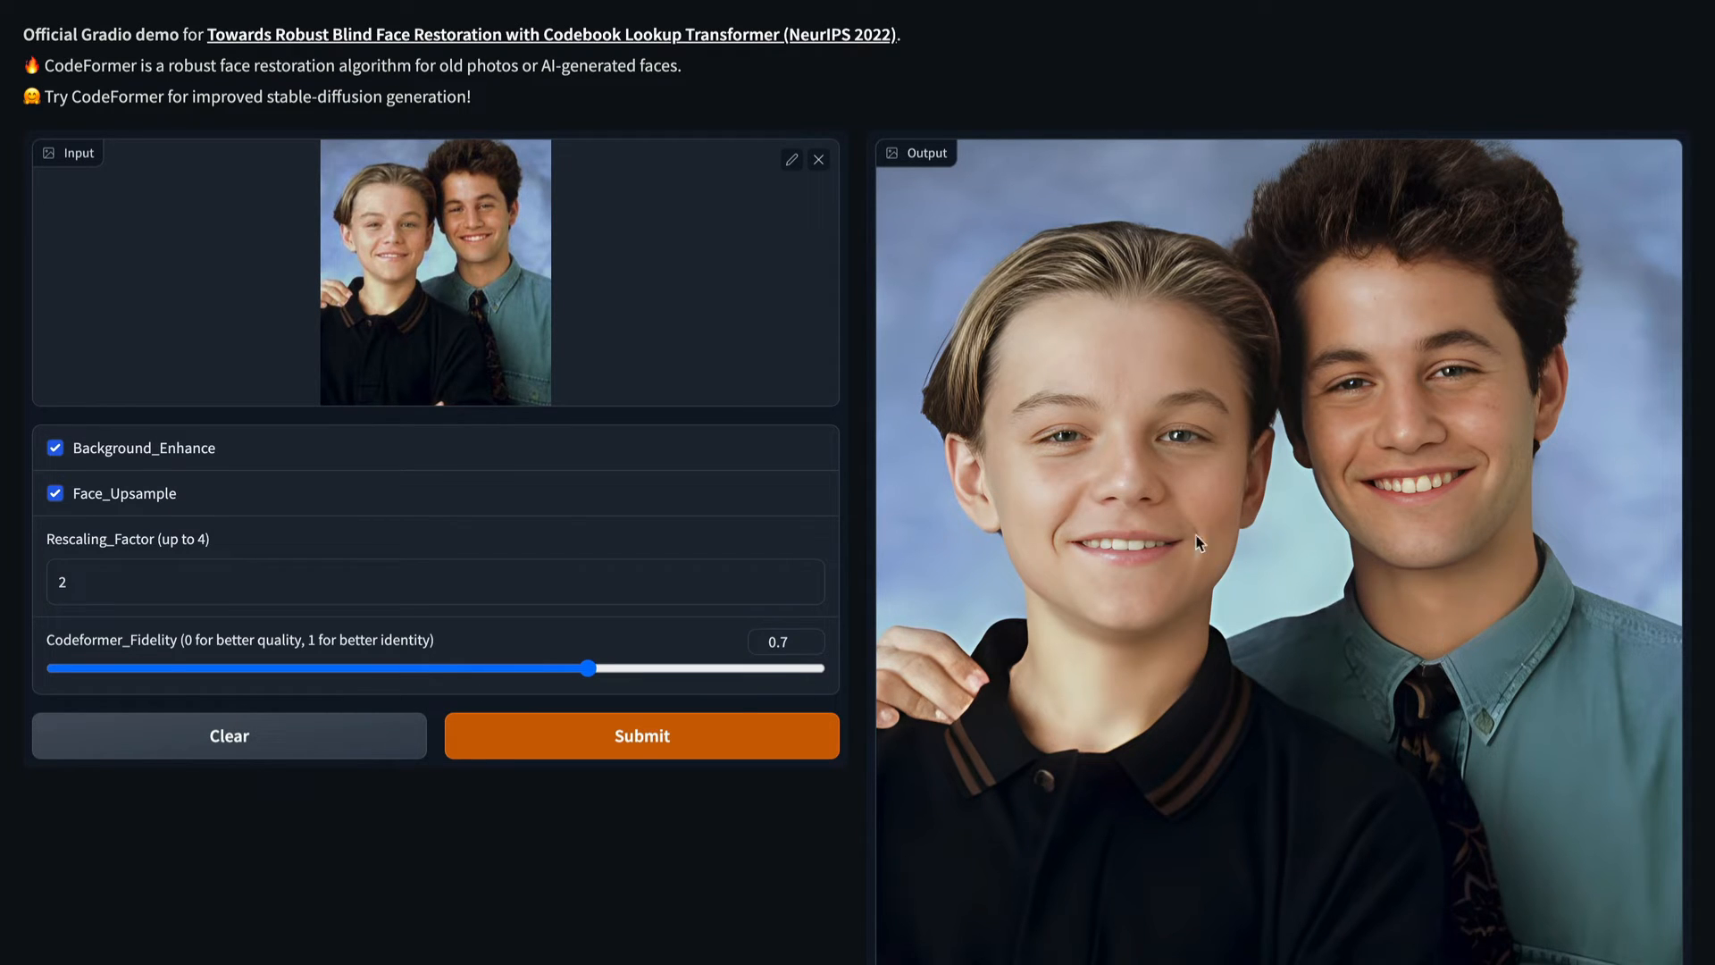
Step: Clear the two-boy photo from the Input image slot for a new upload
left_click(817, 159)
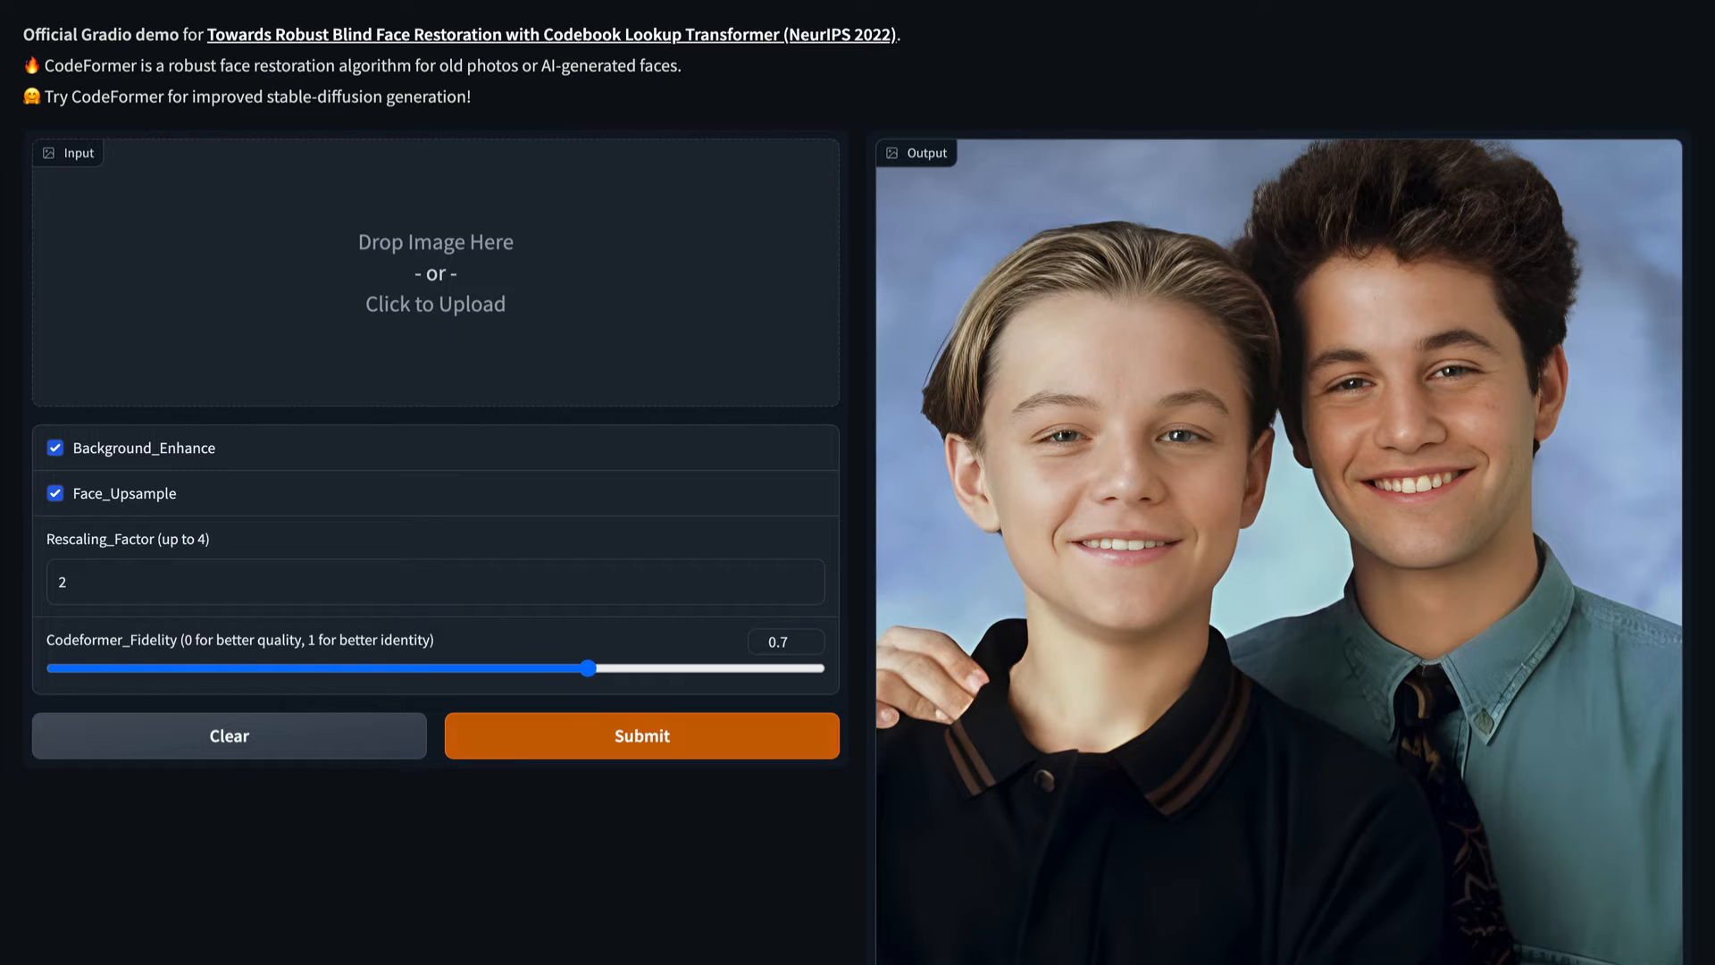
mouse_move(452, 352)
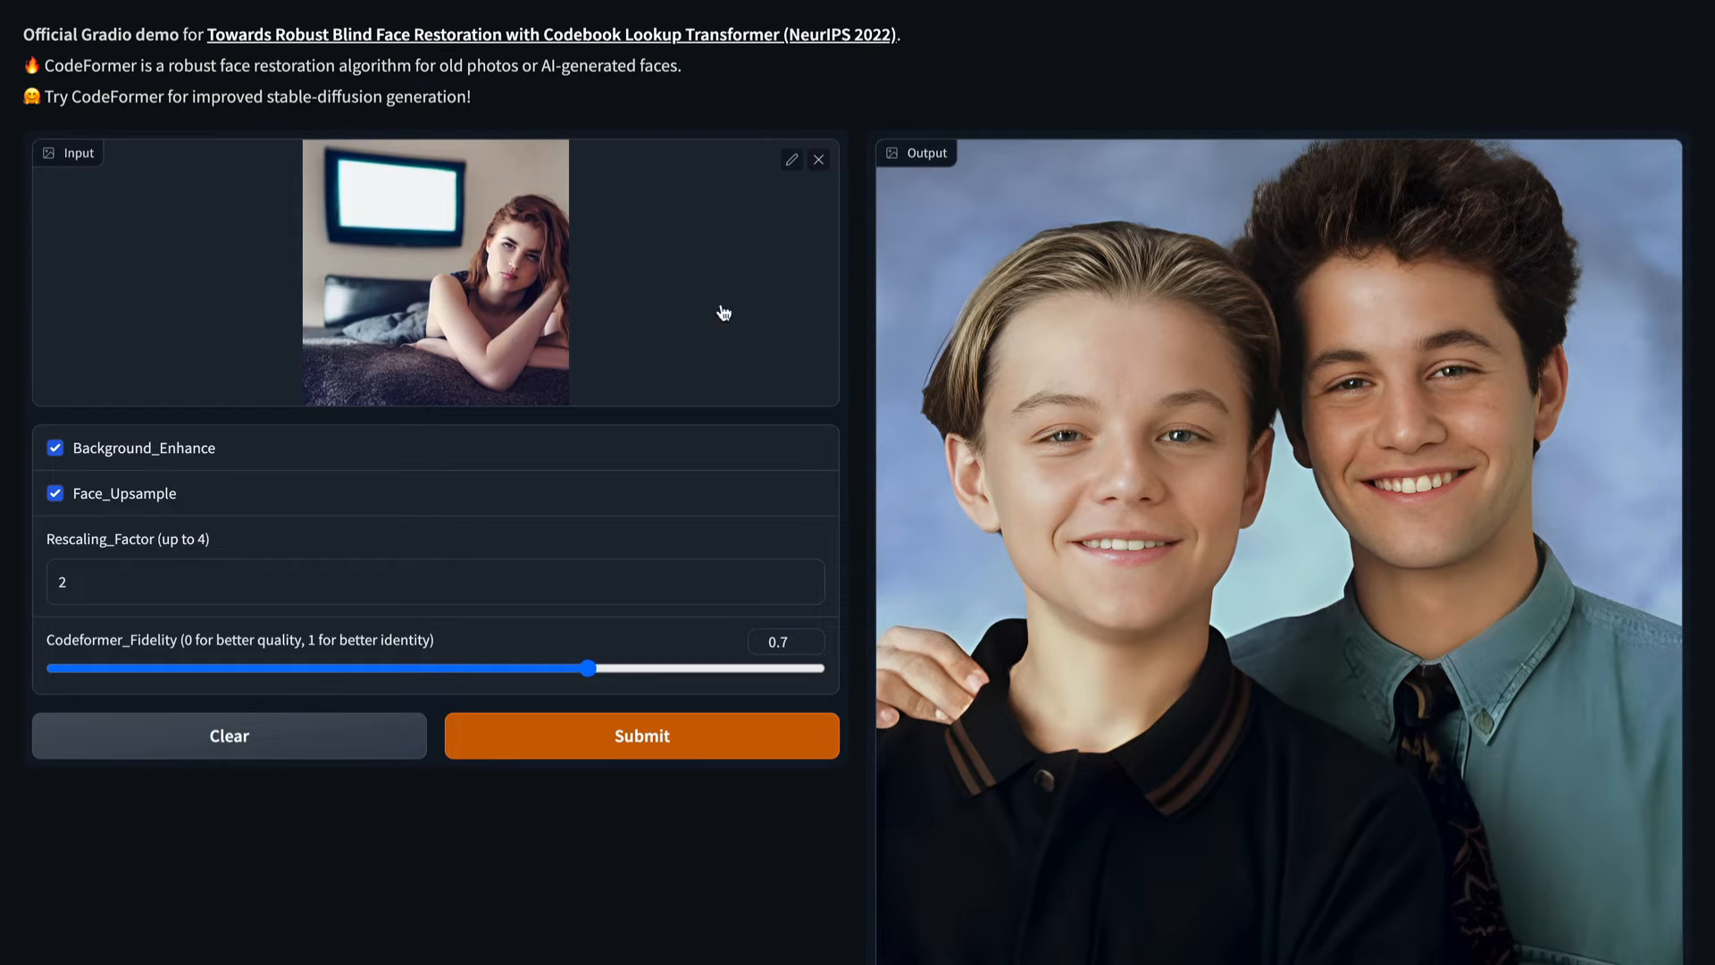
mouse_move(305, 525)
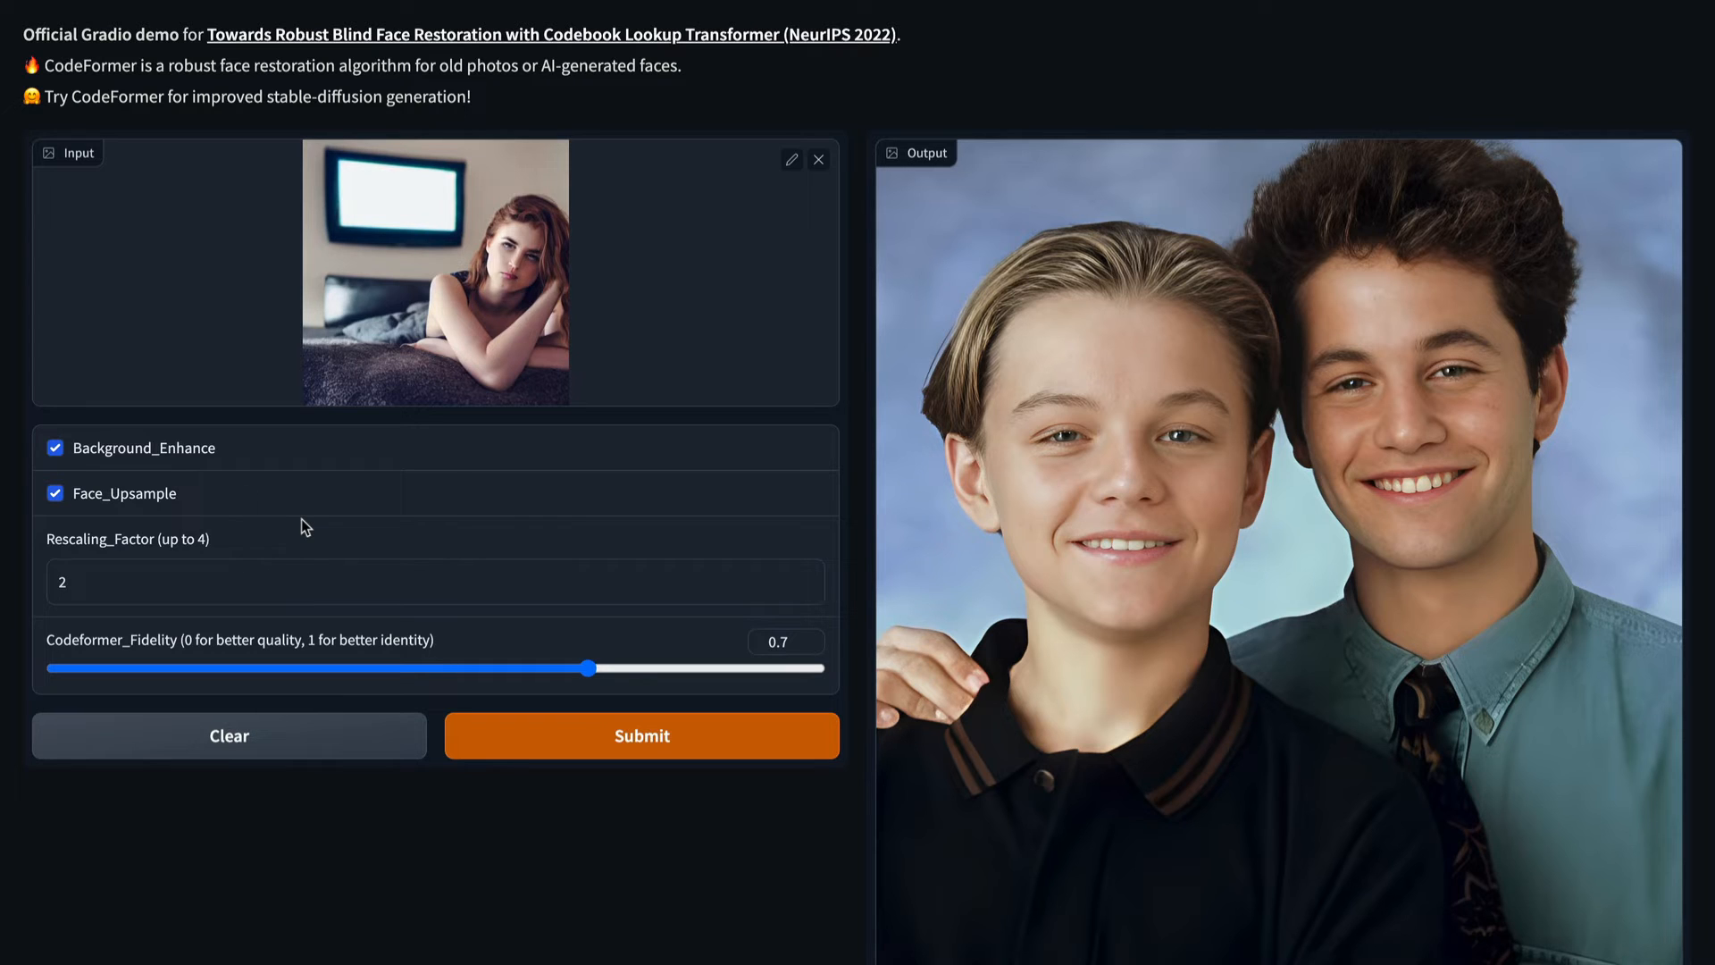
mouse_move(234, 469)
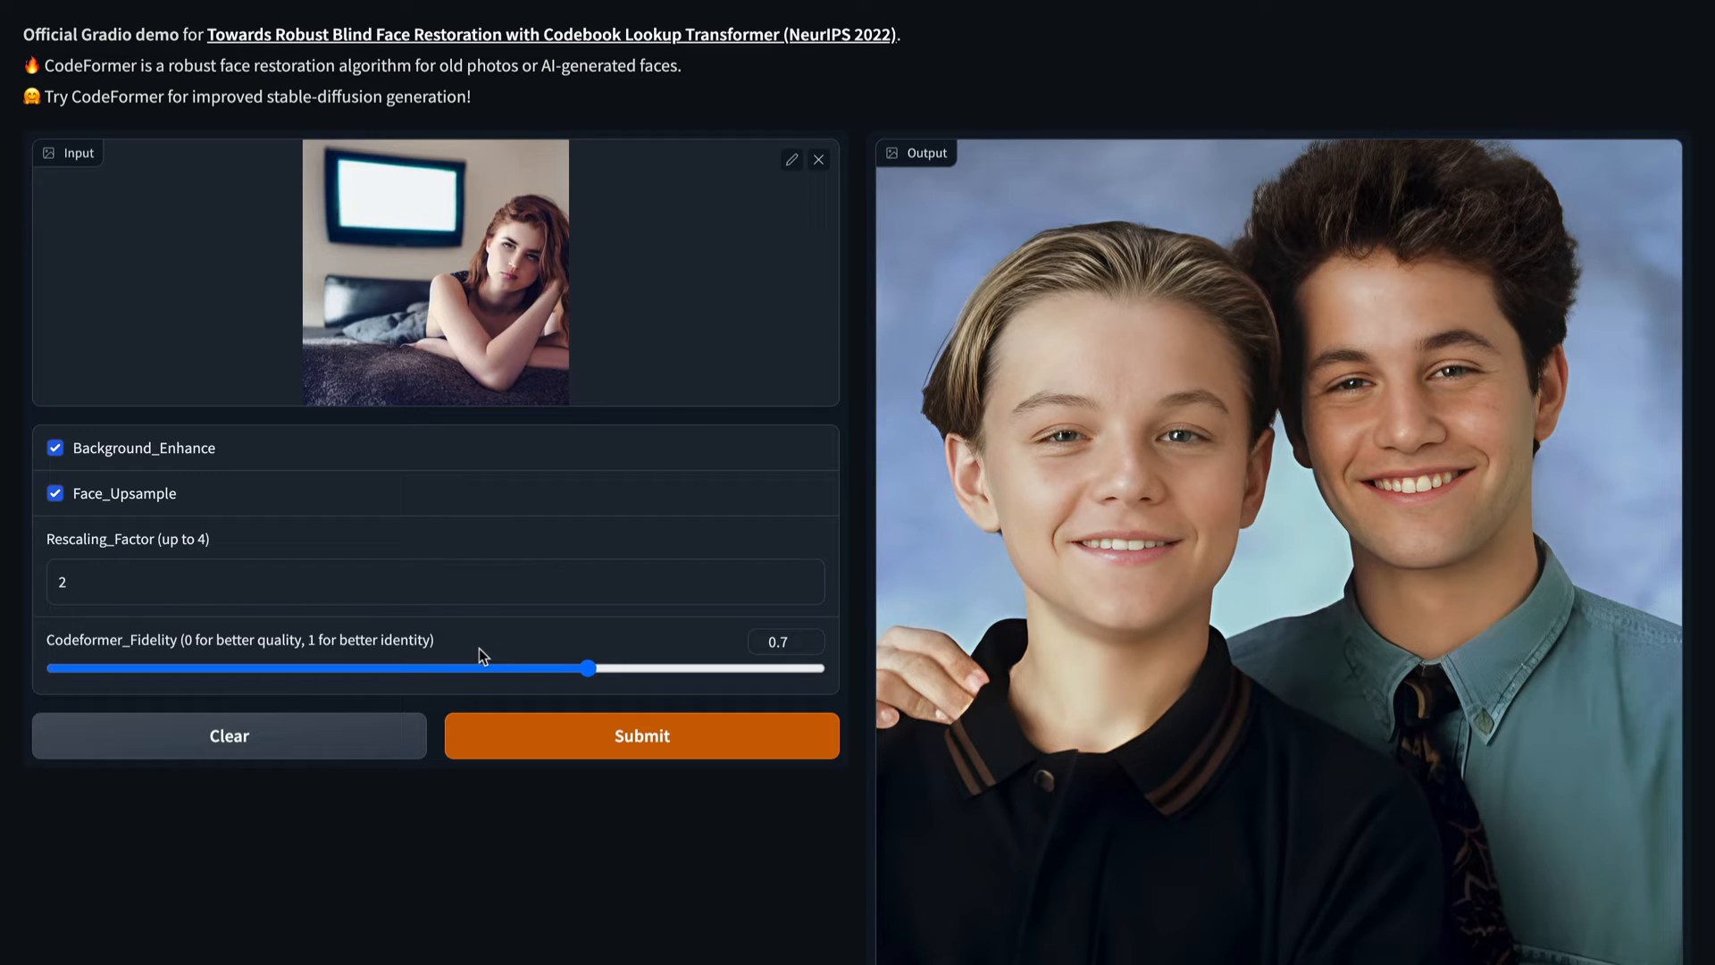
Step: Lower the Codeformer_Fidelity slider from 0.7 to 0.28
left_click_drag(588, 666, 268, 667)
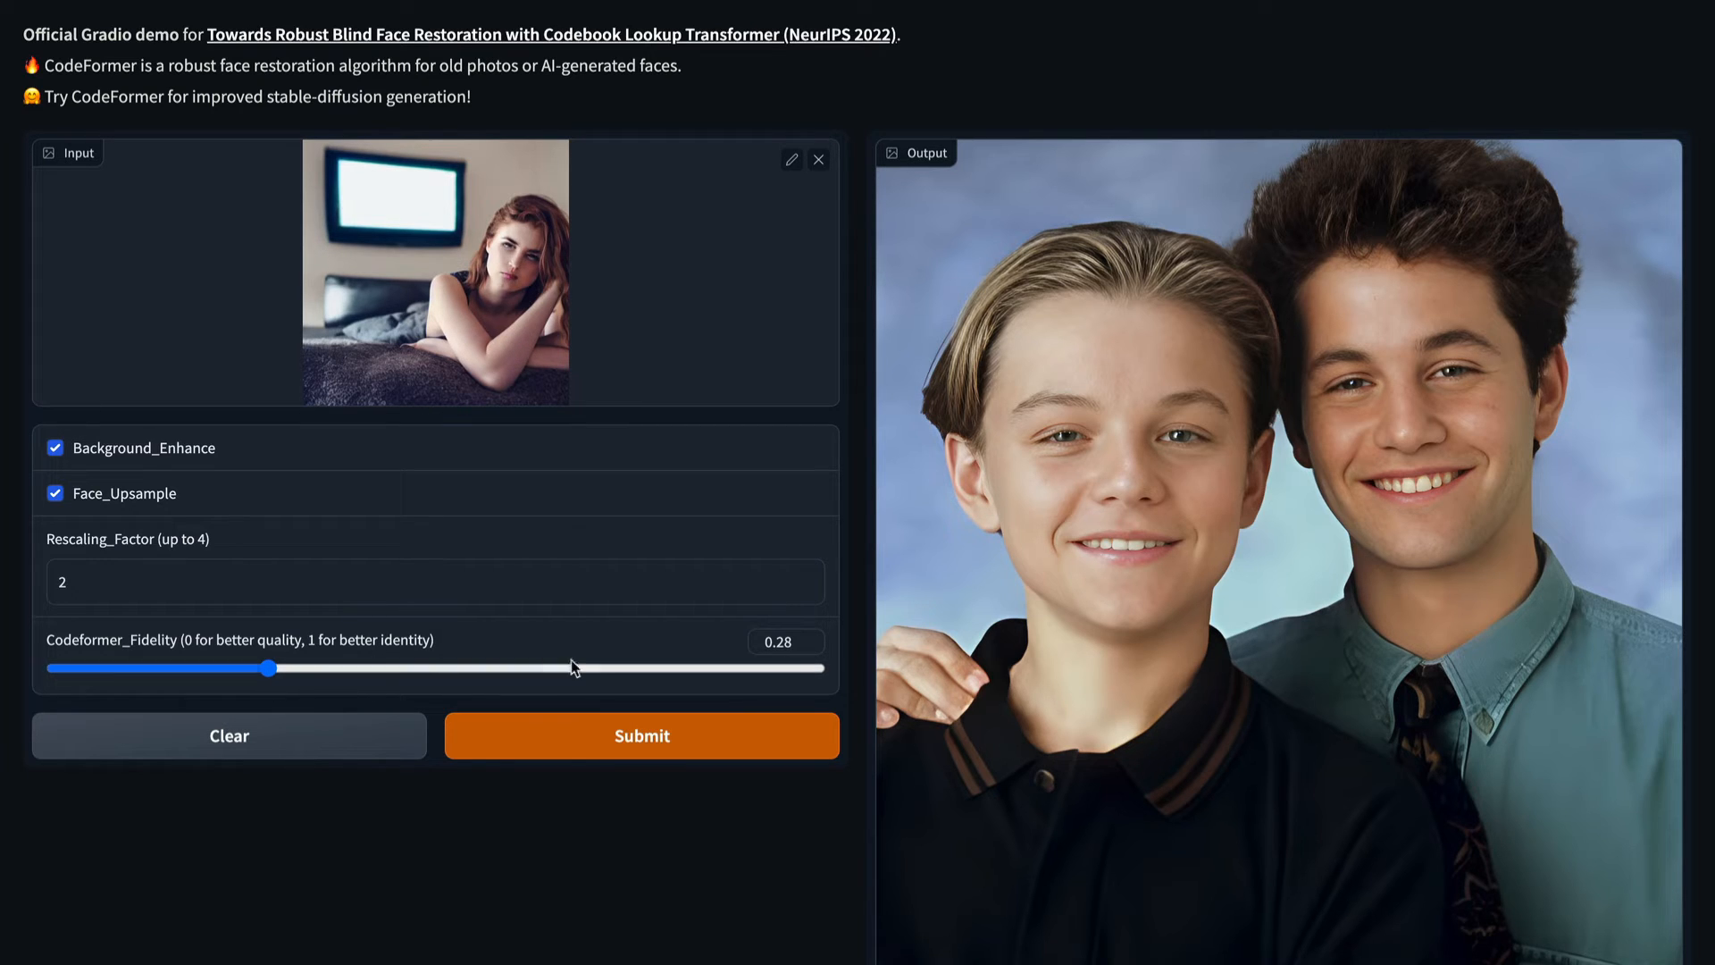
mouse_move(582, 673)
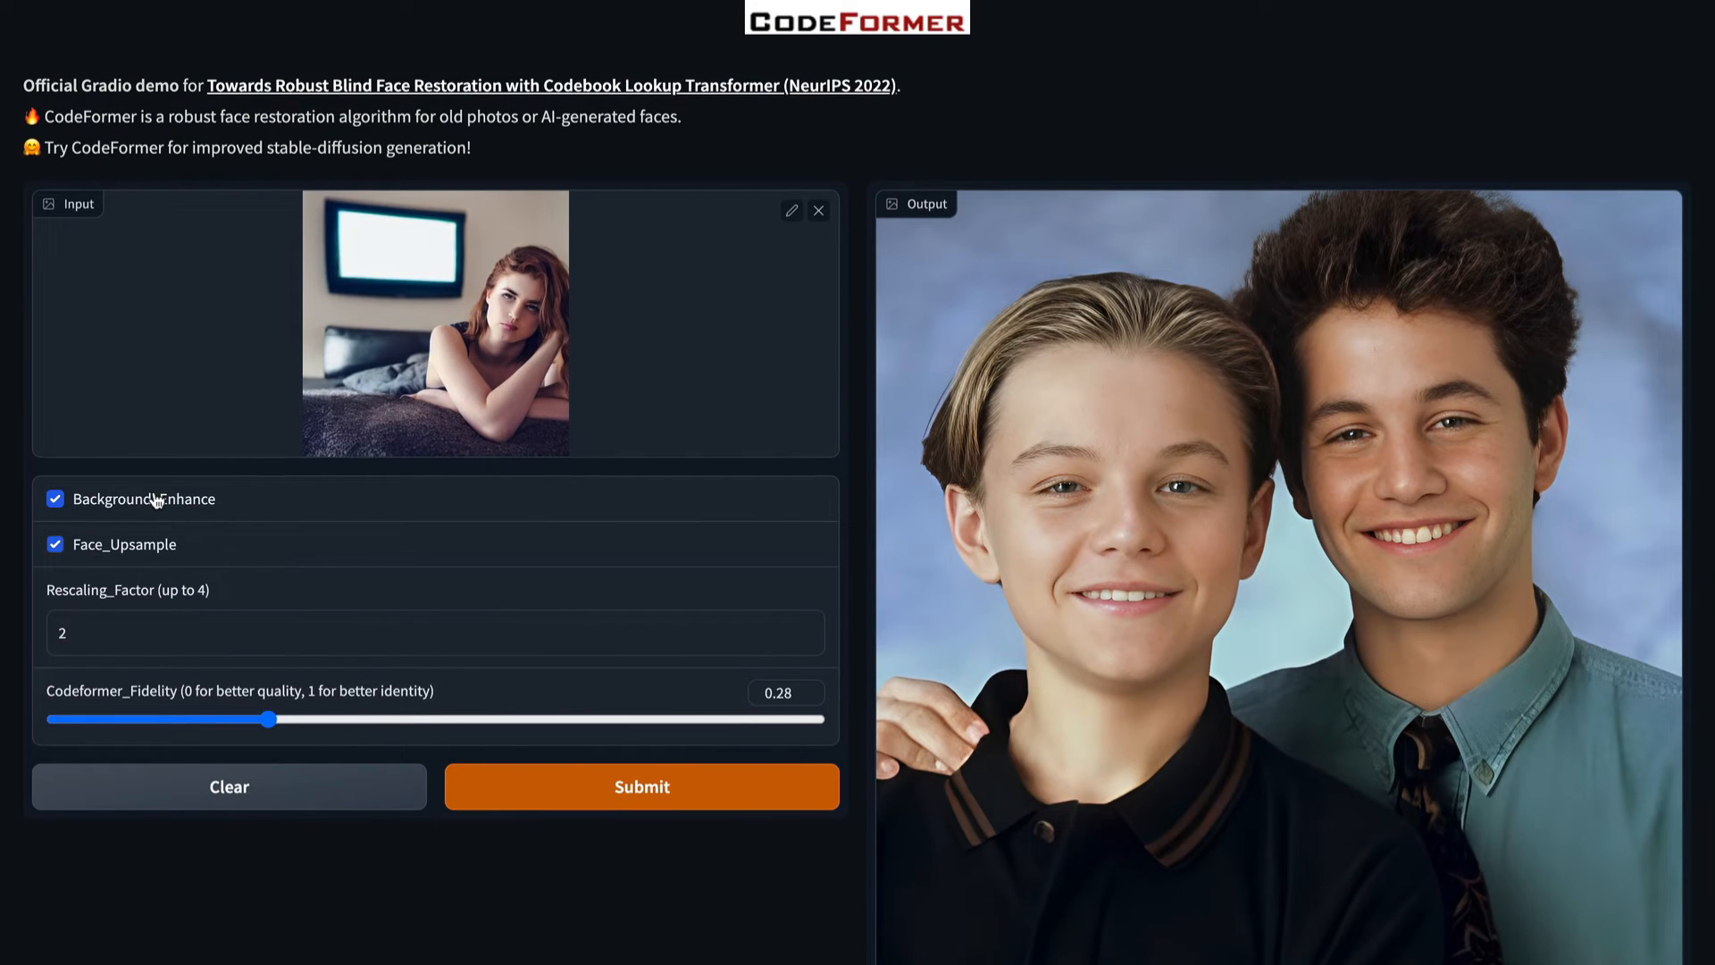
mouse_move(149, 509)
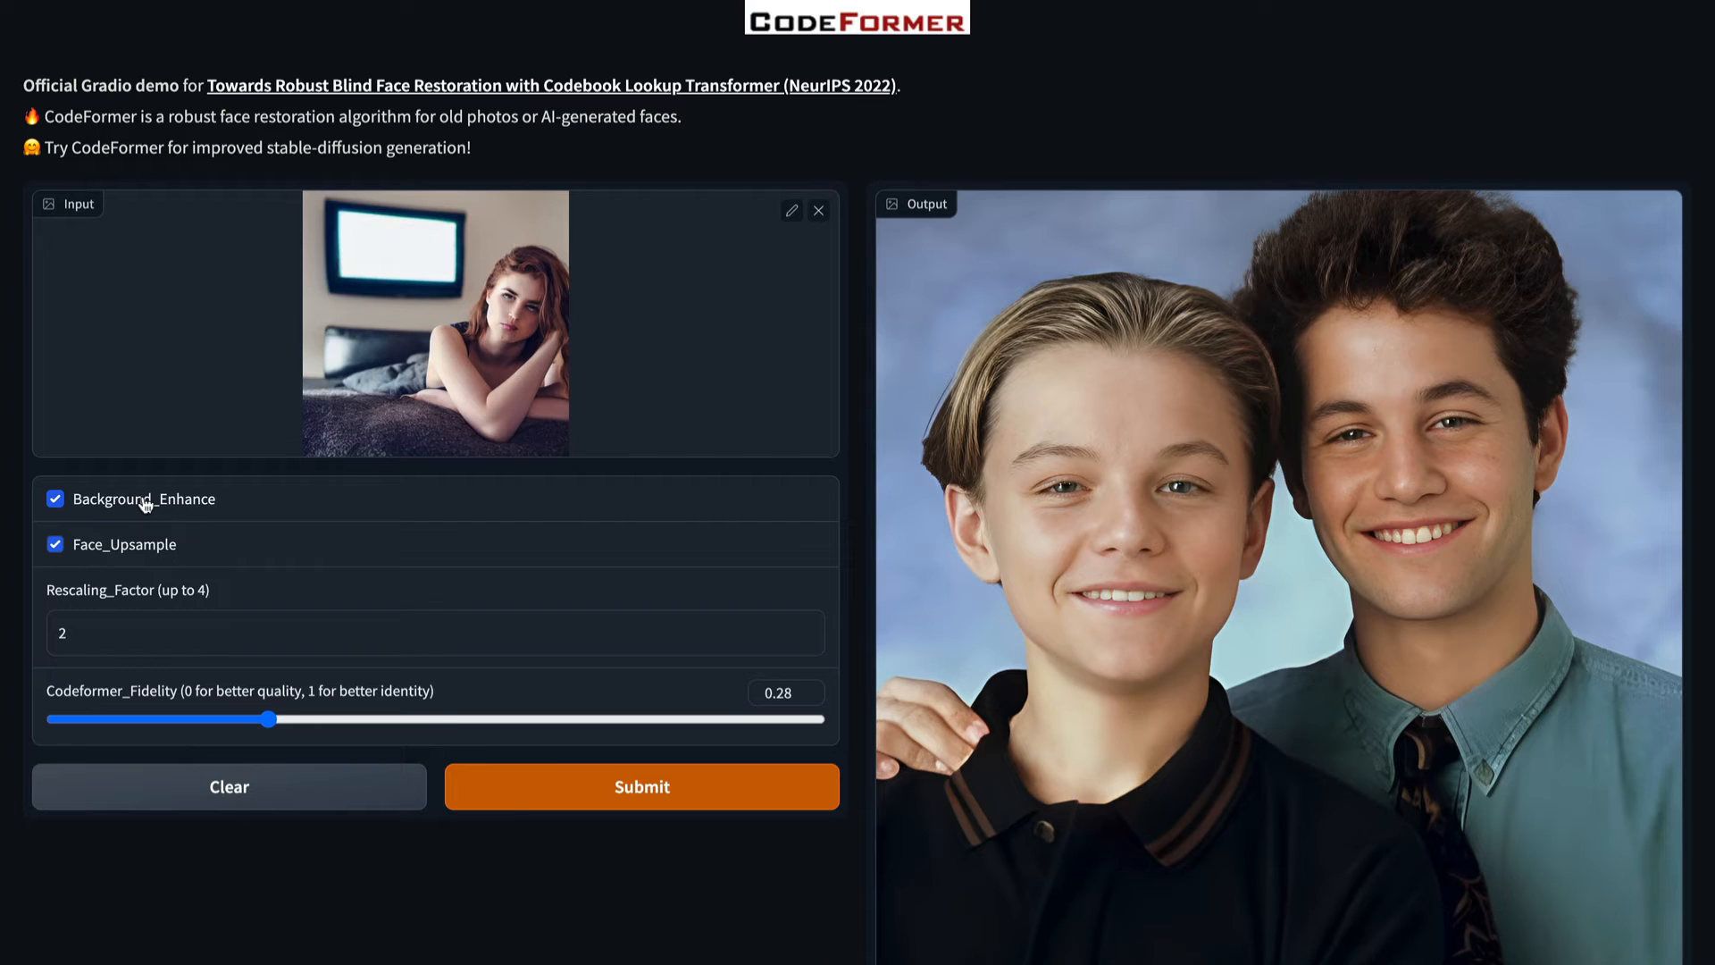
Step: Turn off Background_Enhance, keeping face upsampling on and fidelity 0.28
left_click(56, 499)
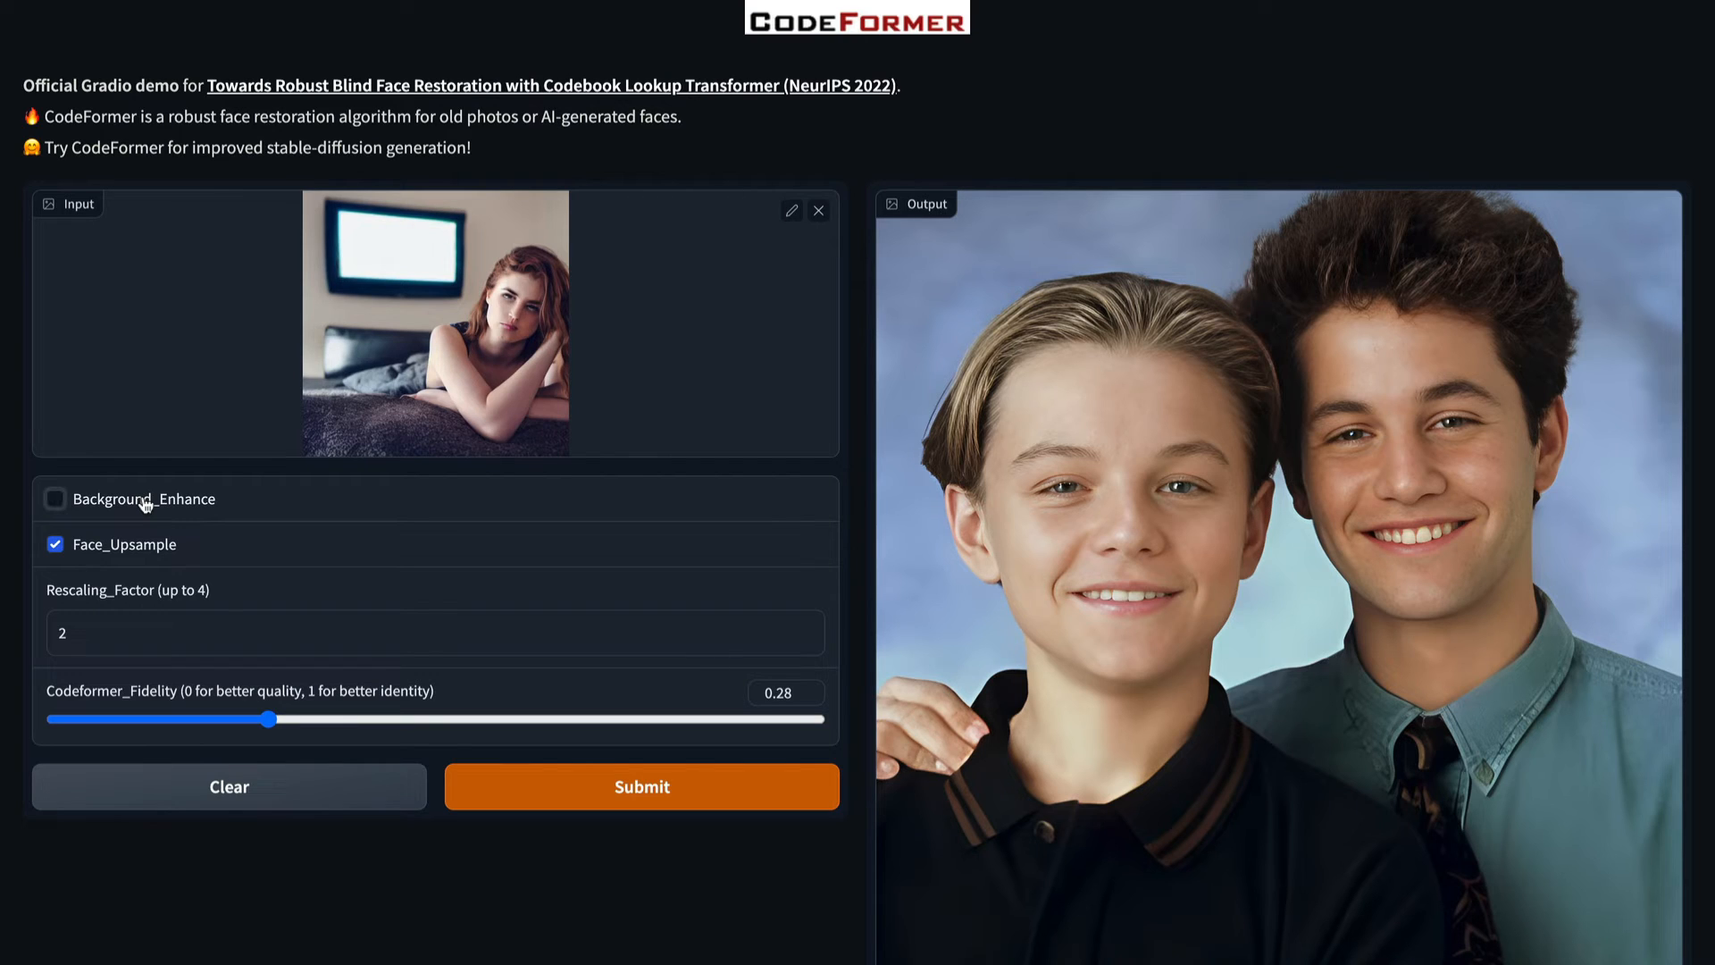
mouse_move(268, 570)
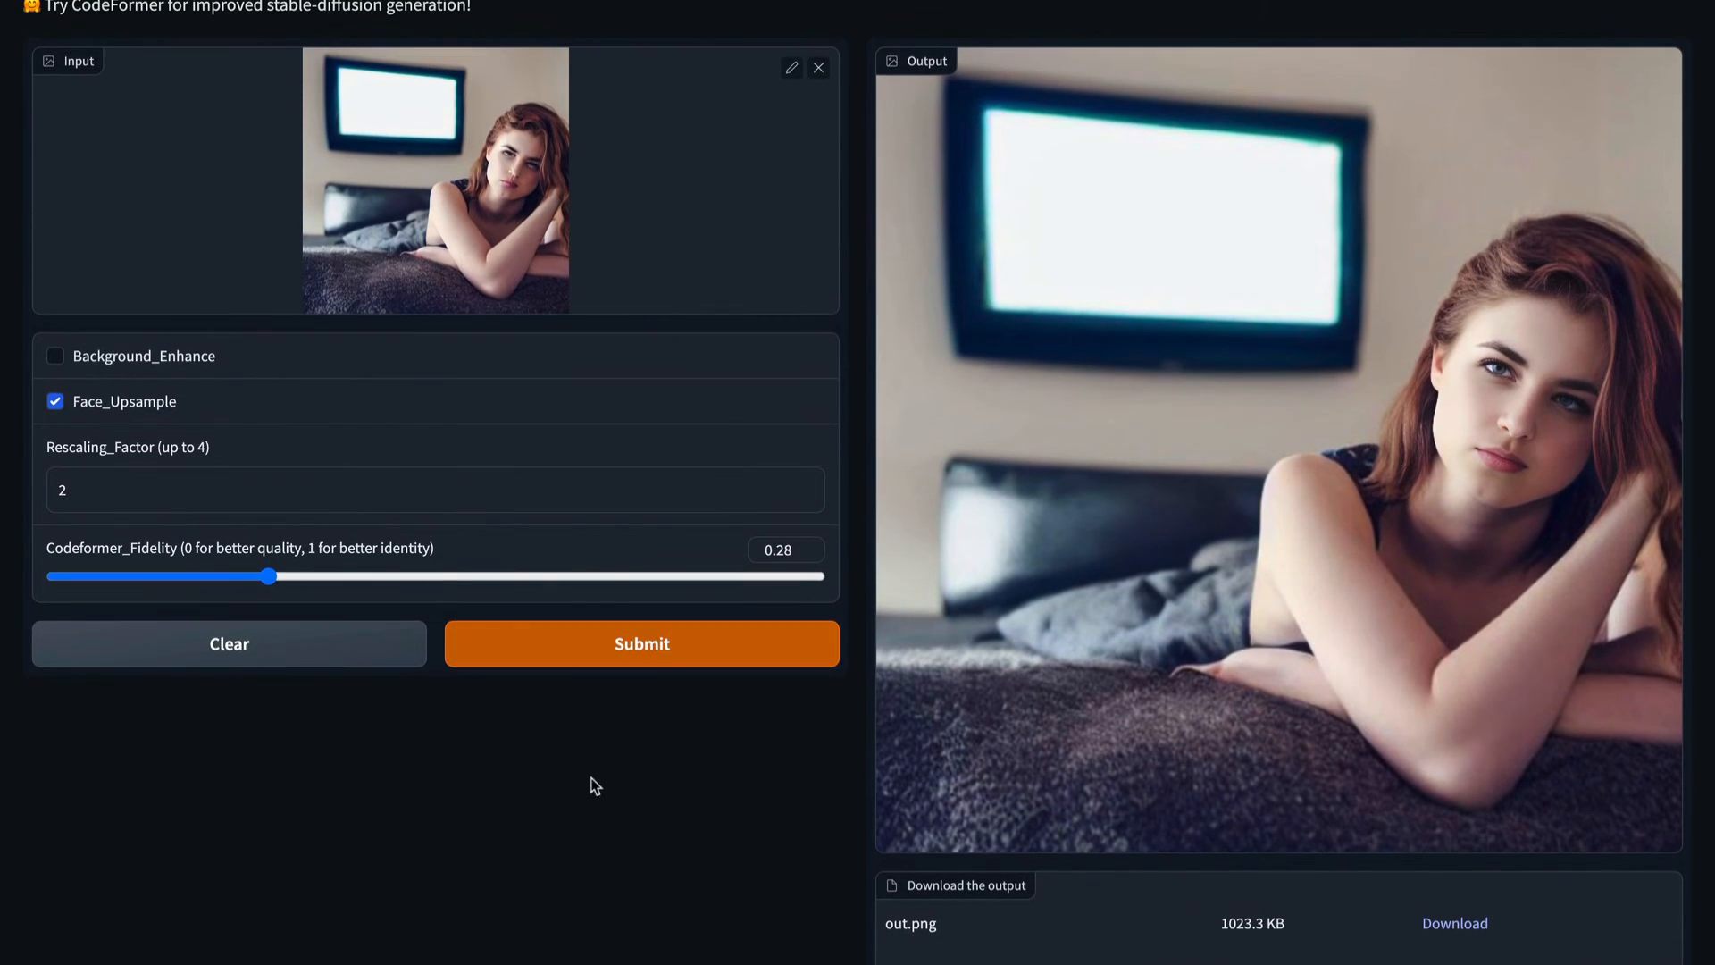
scroll("down", 3)
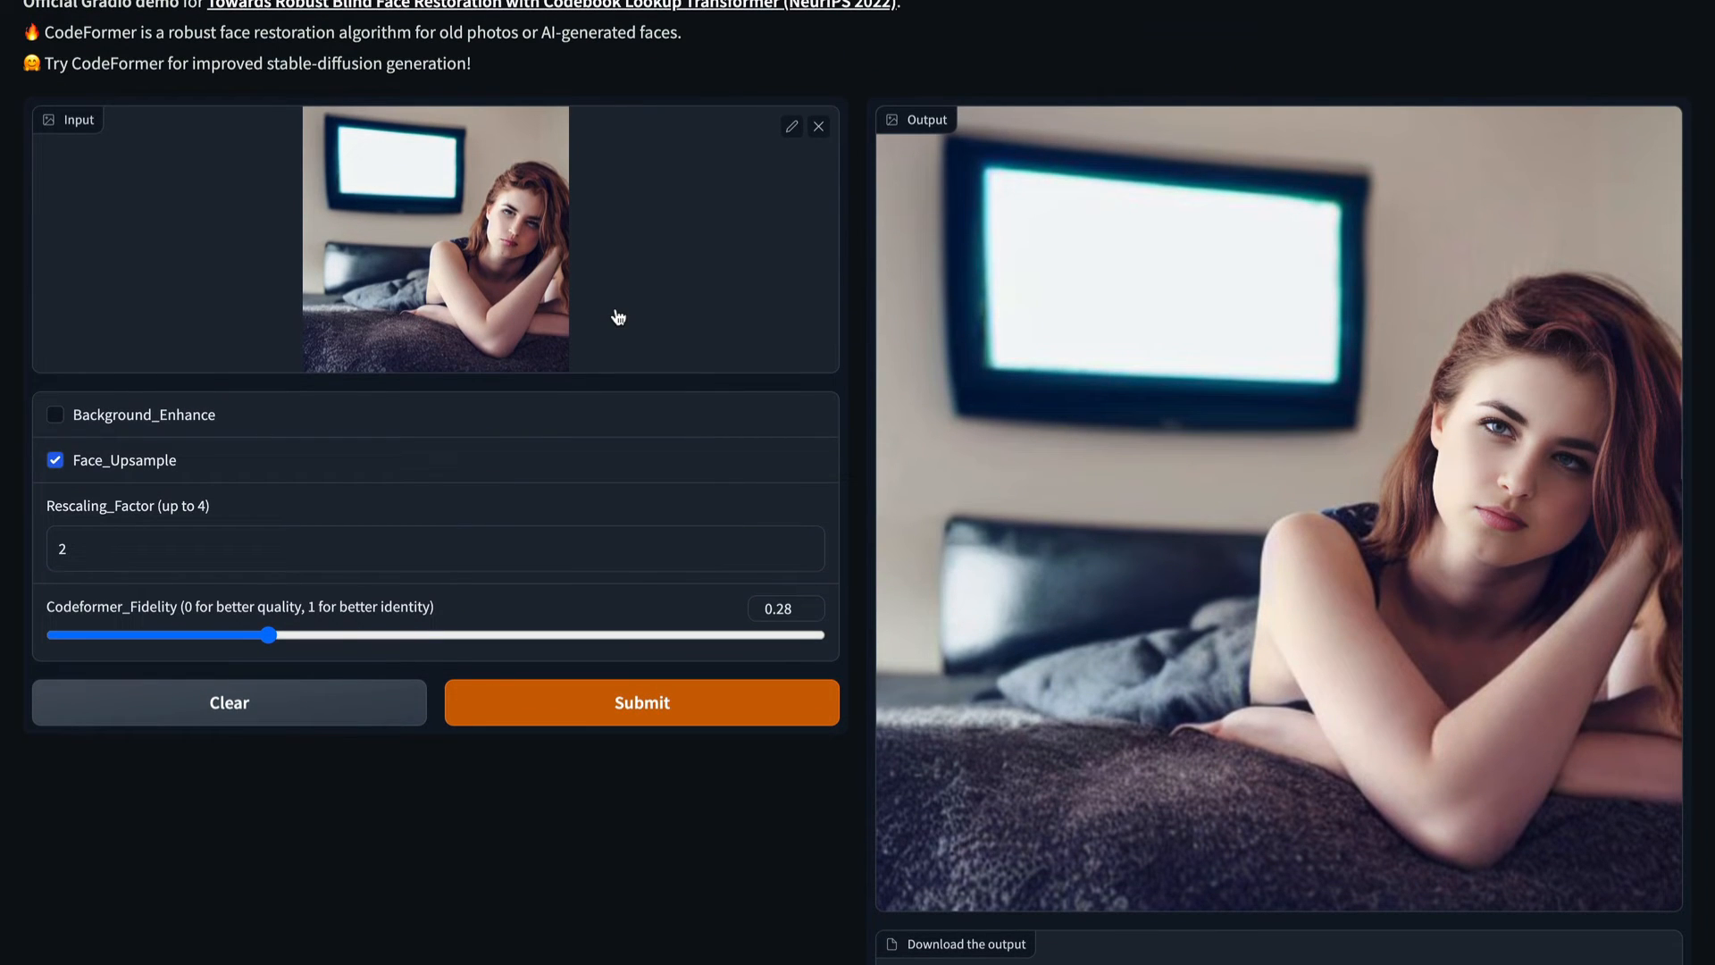
mouse_move(1563, 469)
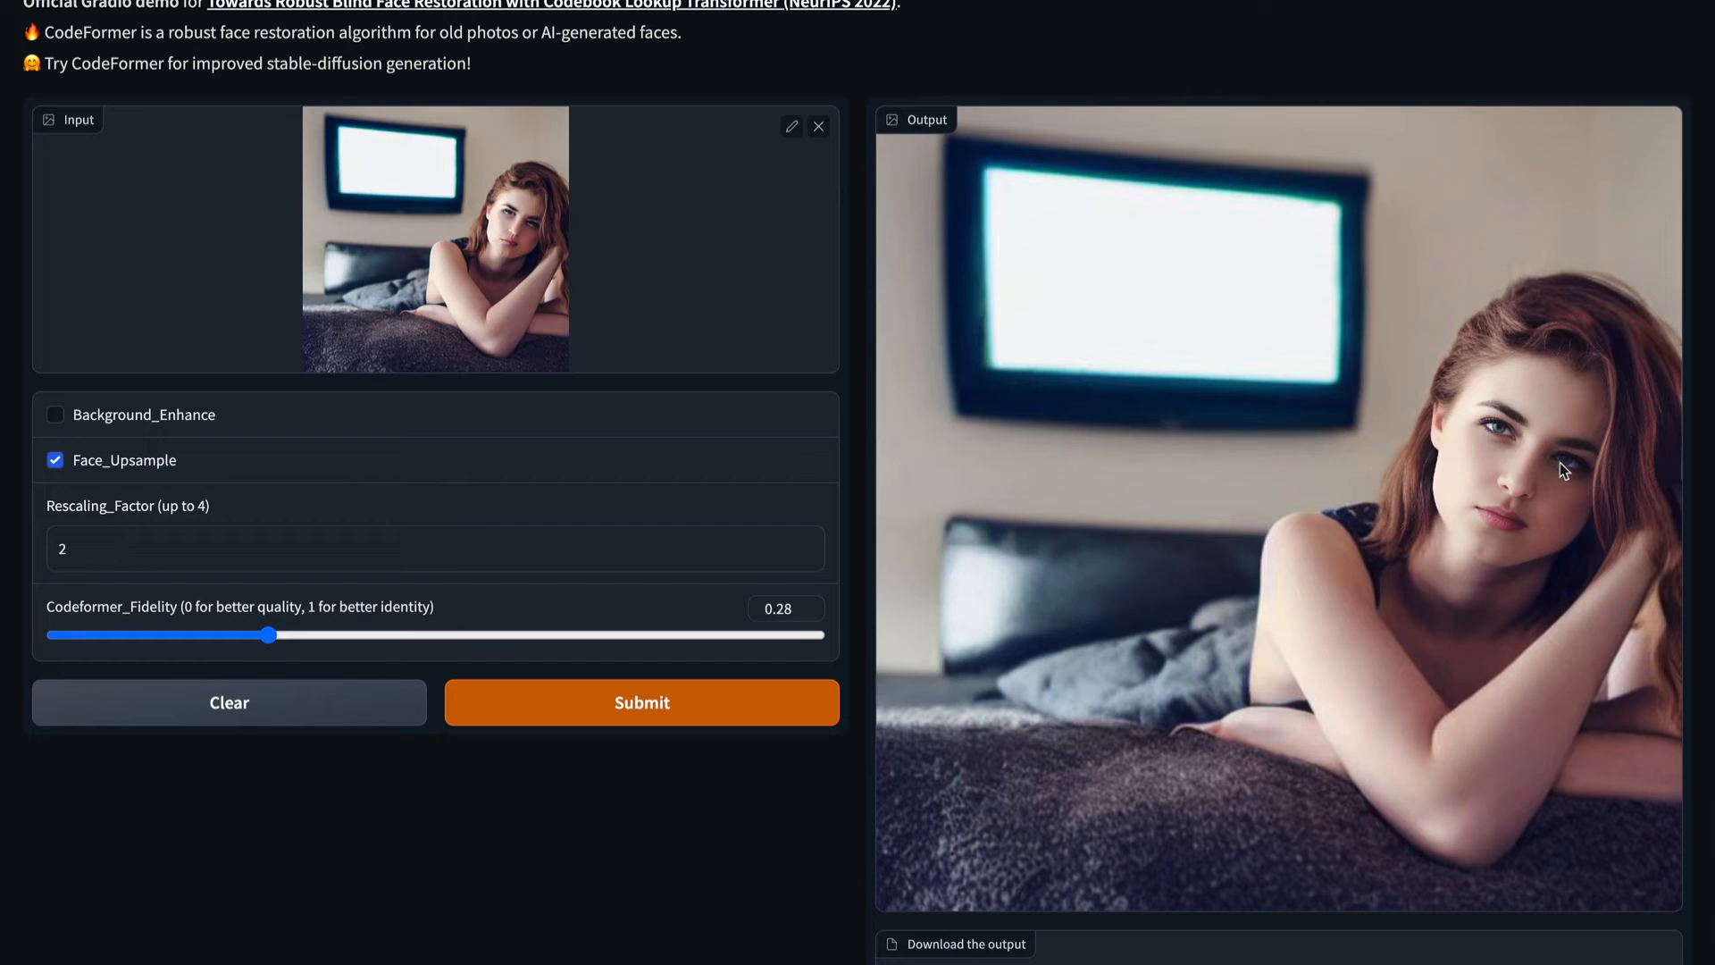
mouse_move(1185, 318)
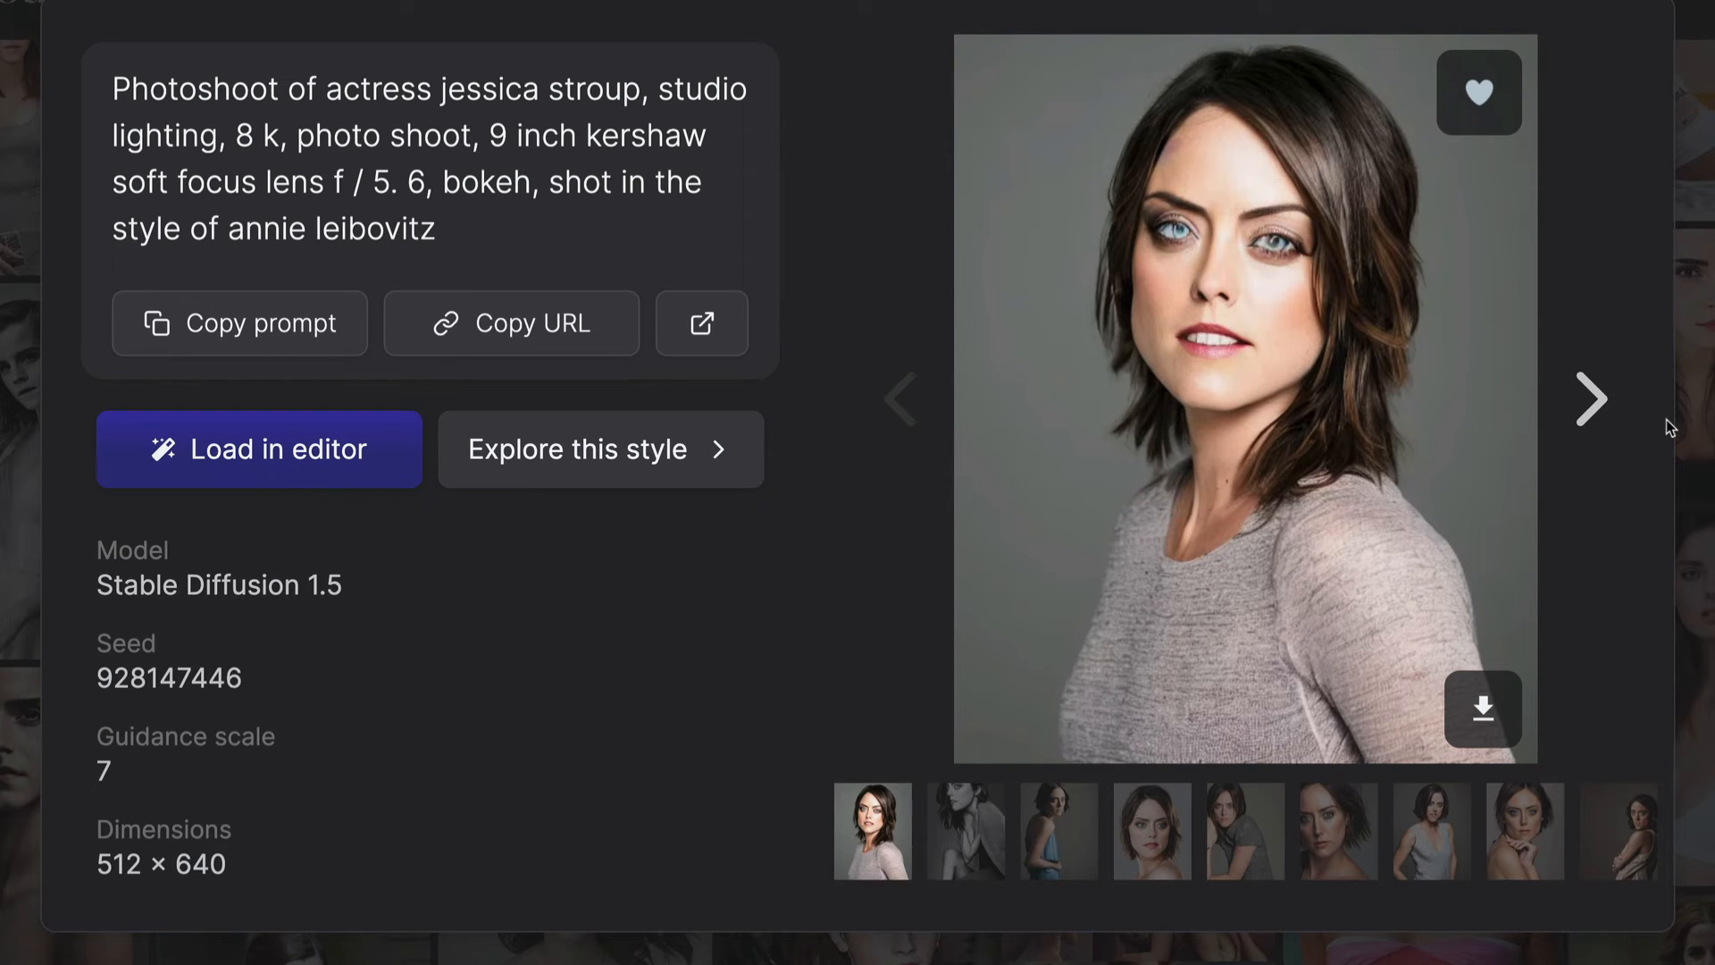
mouse_move(1279, 393)
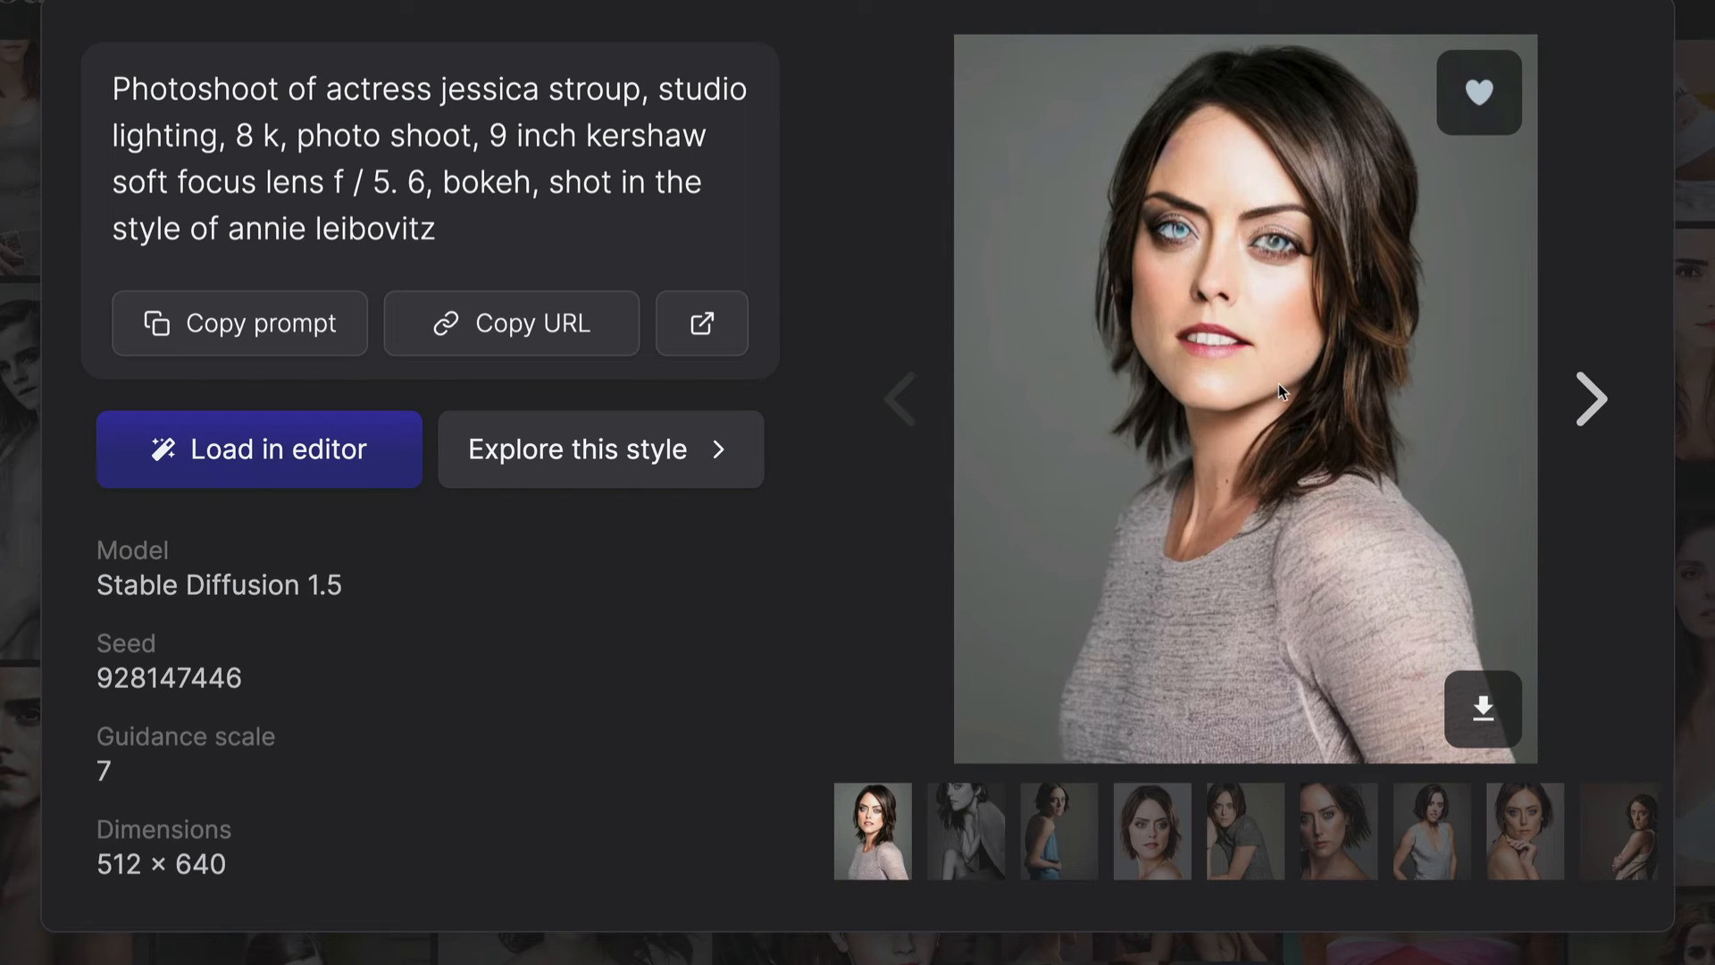
mouse_move(1329, 436)
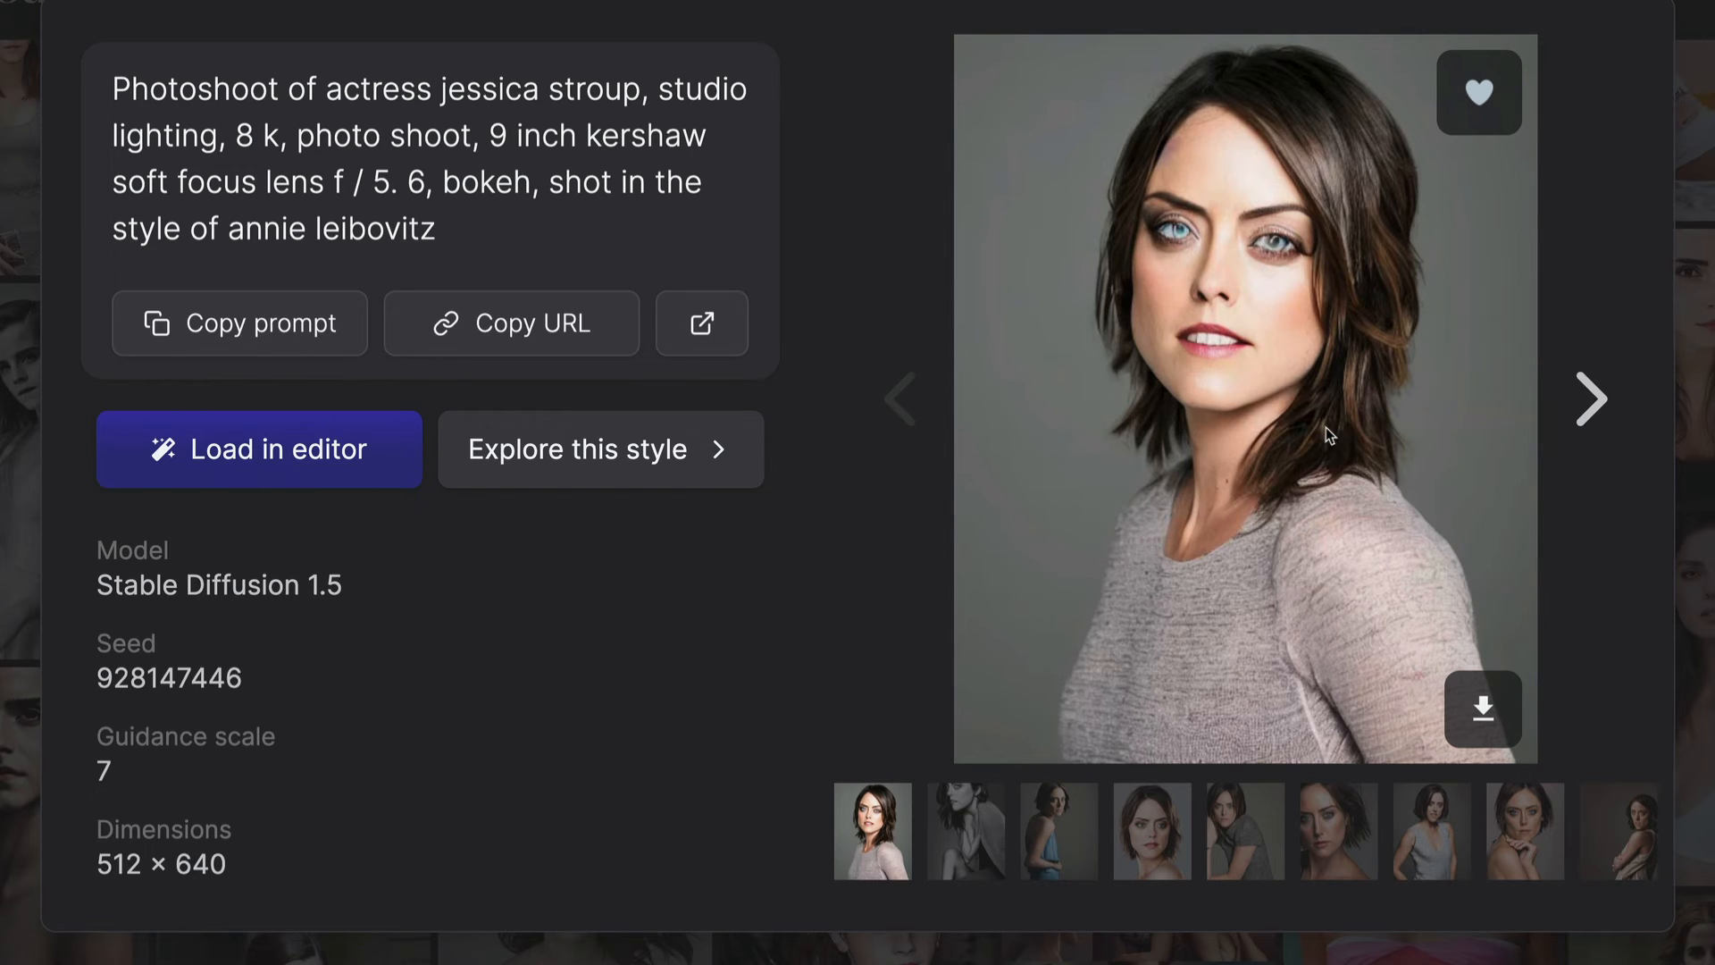
Step: Download the dark-haired studio portrait from Lexica's image viewer
left_click(1481, 710)
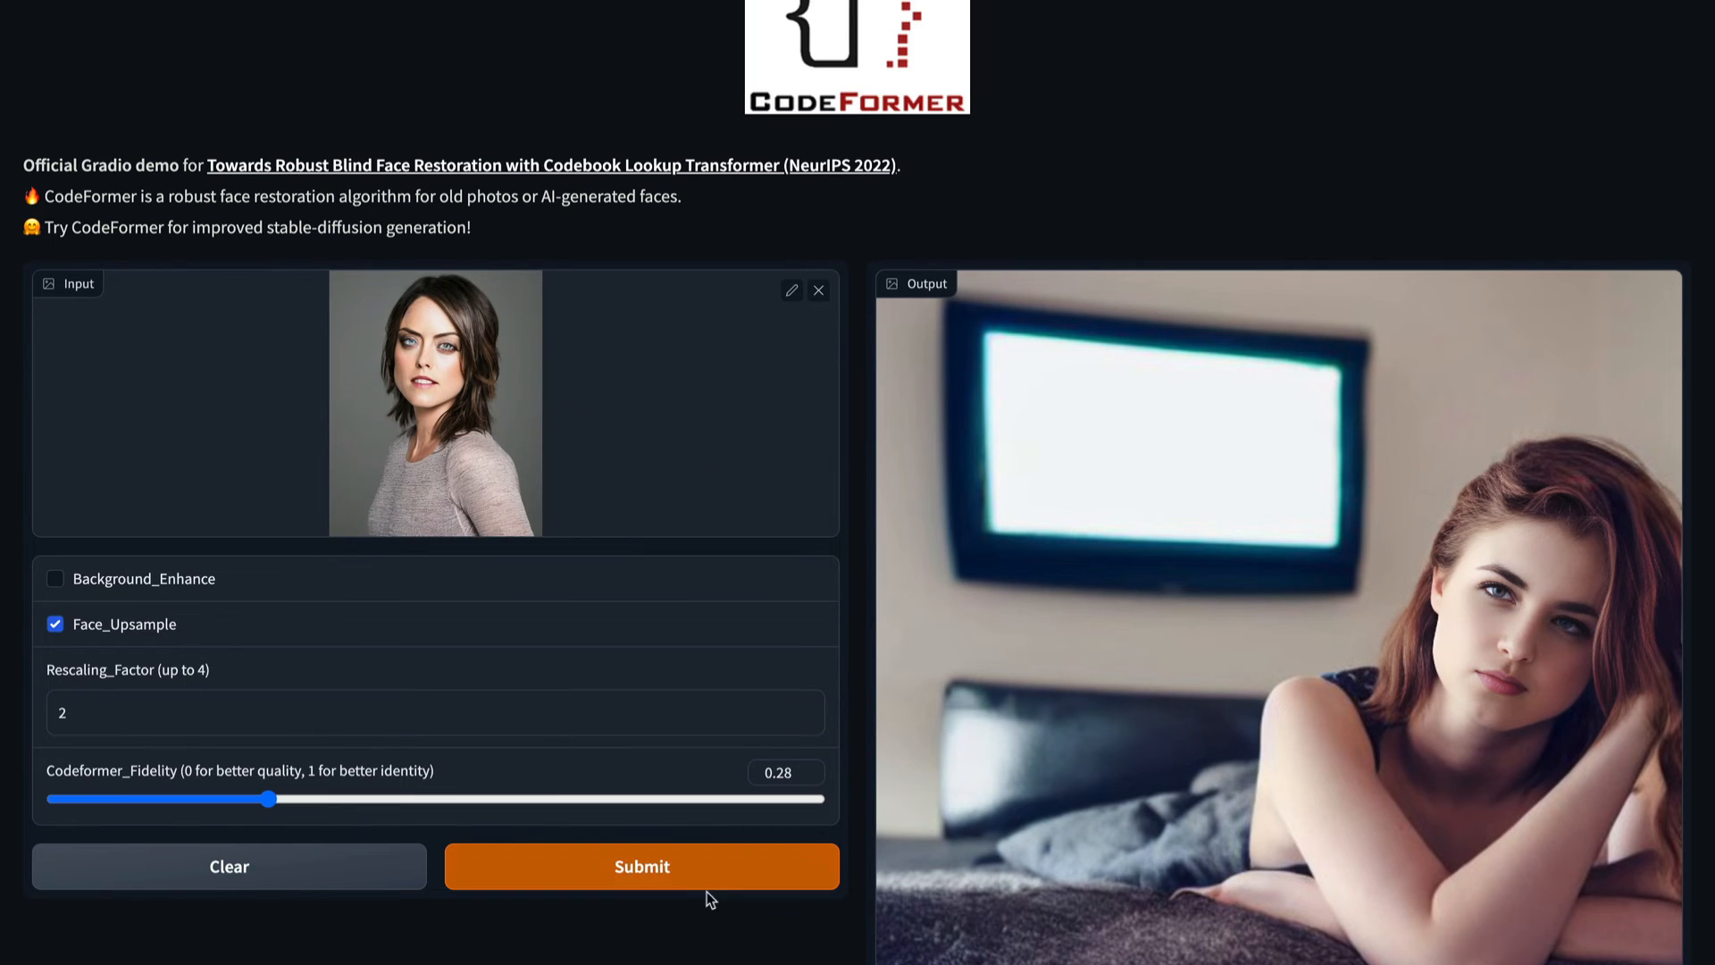
mouse_move(407, 600)
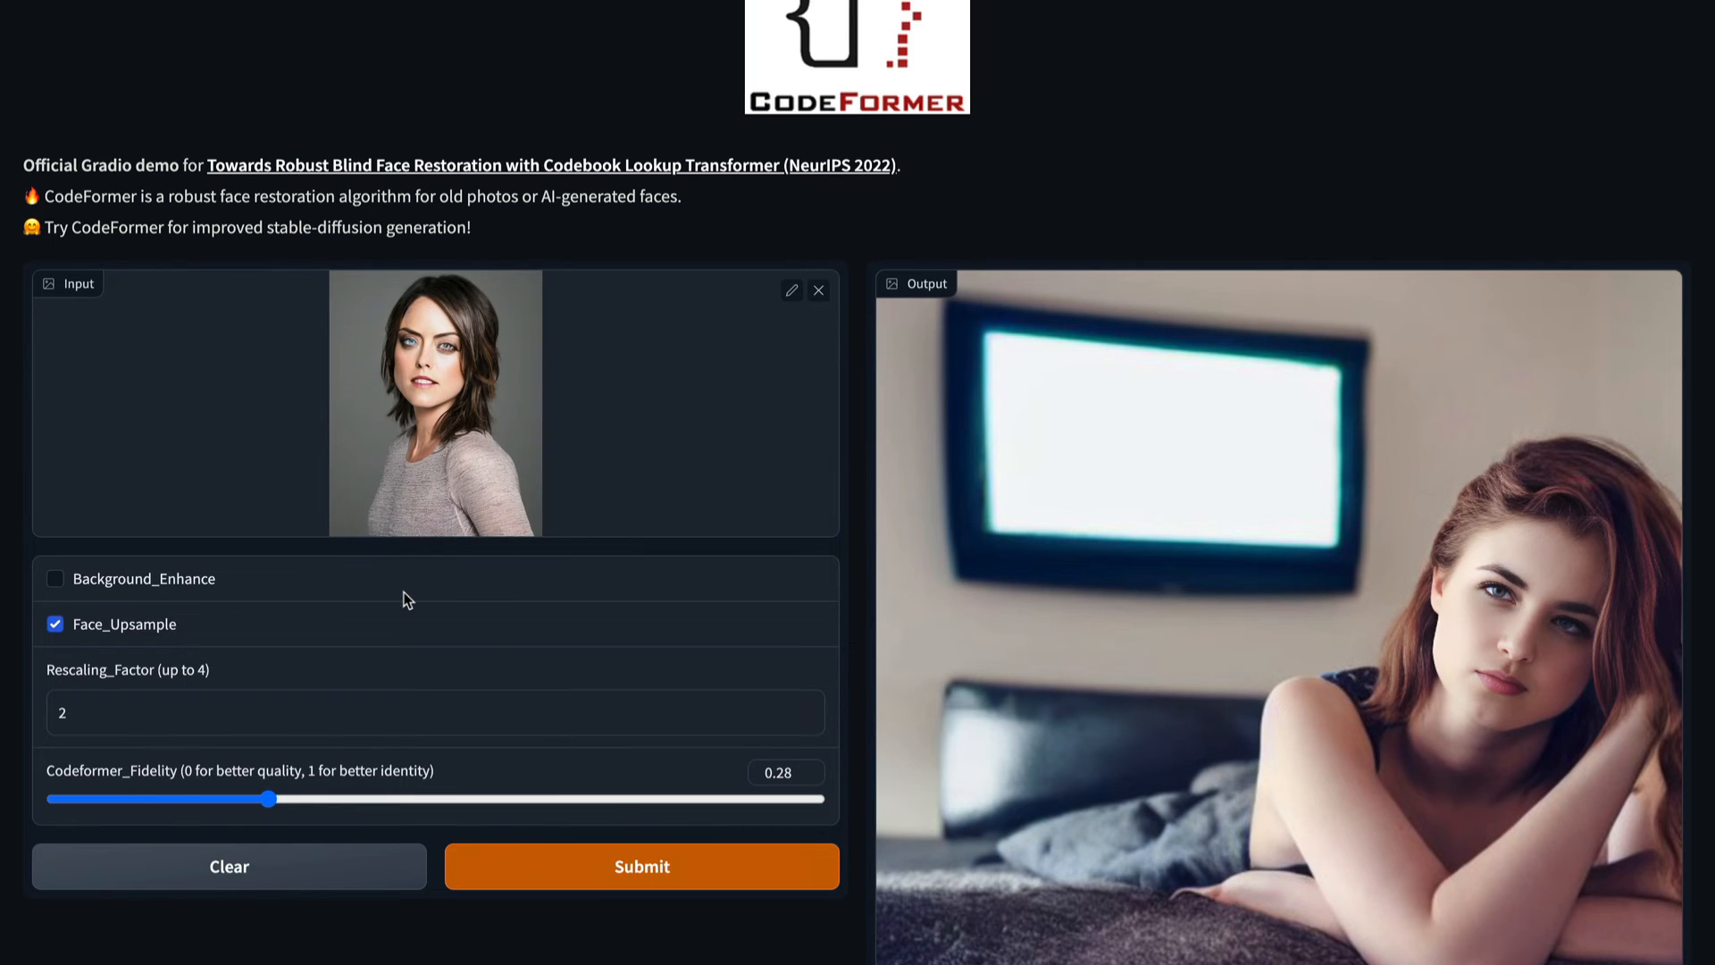
mouse_move(231, 675)
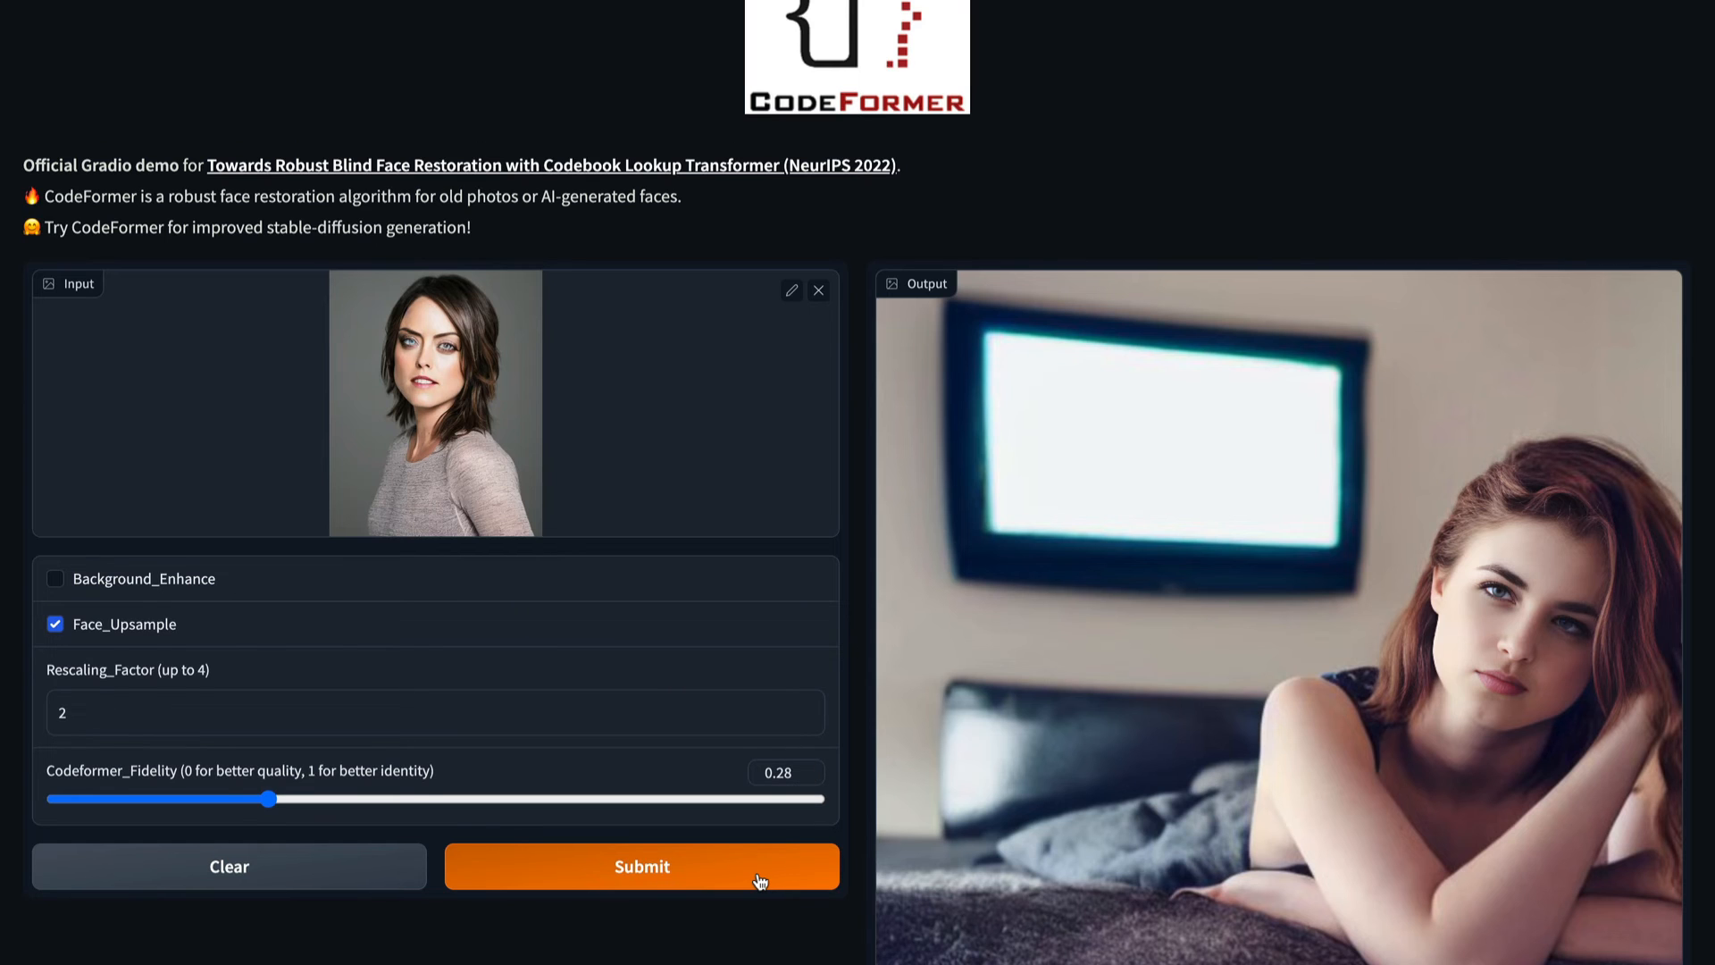
Step: Submit the uploaded studio portrait for face restoration
left_click(642, 867)
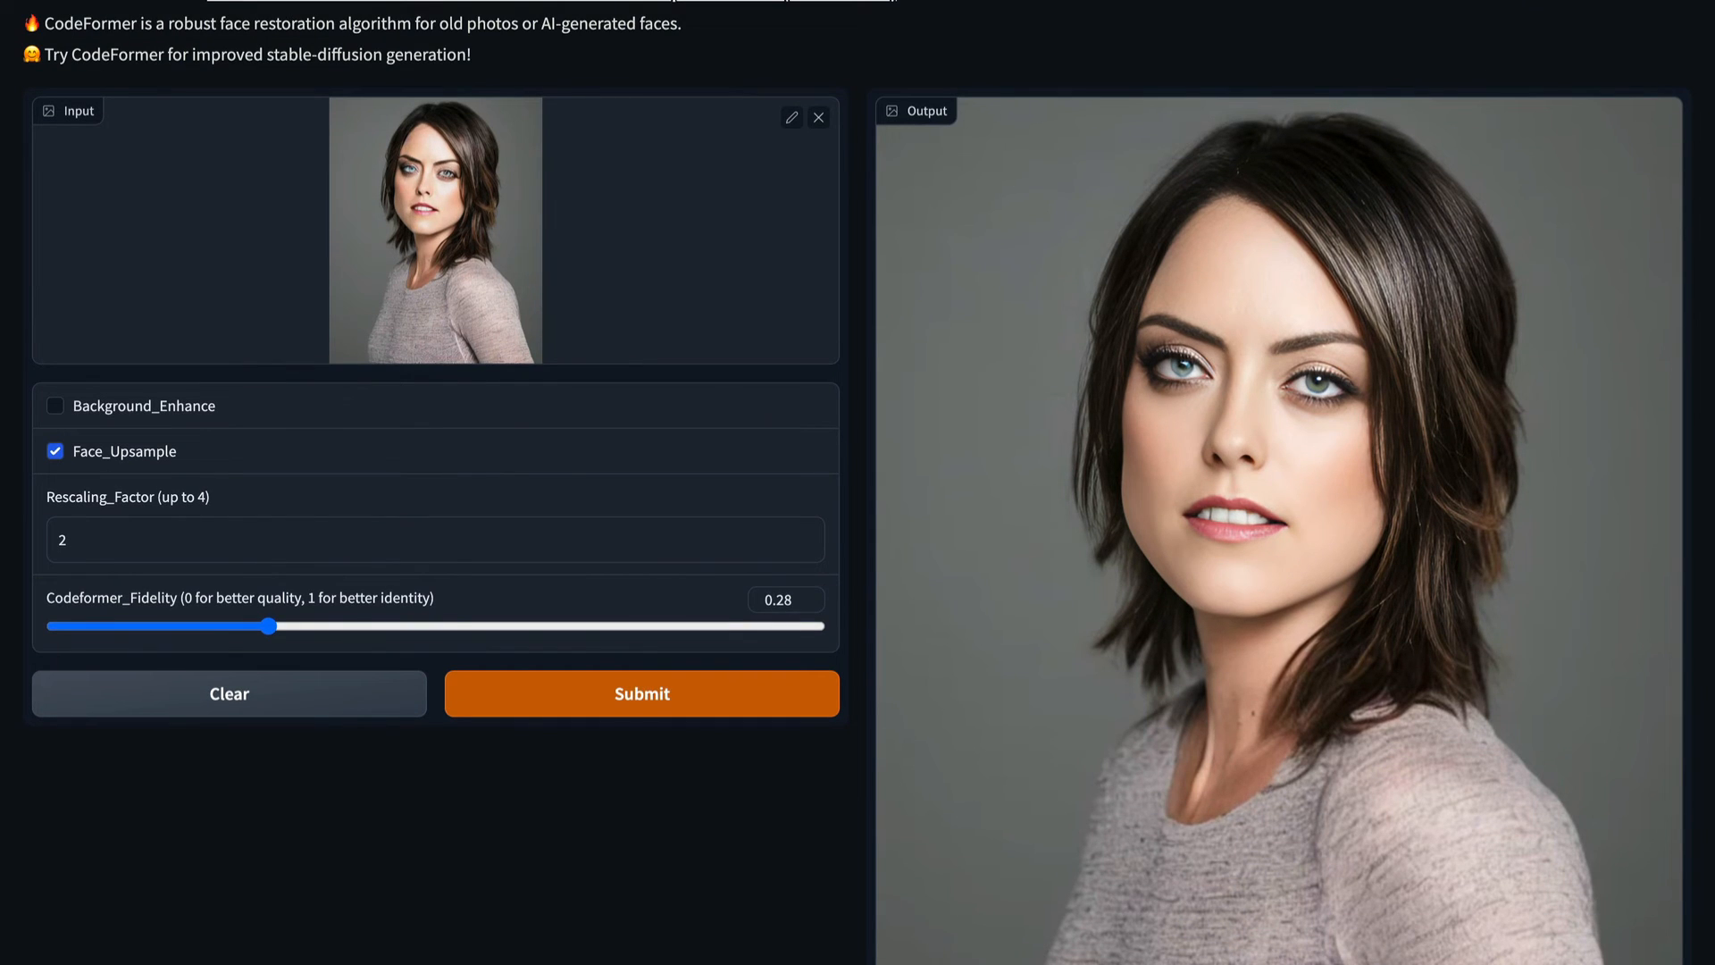
mouse_move(1186, 432)
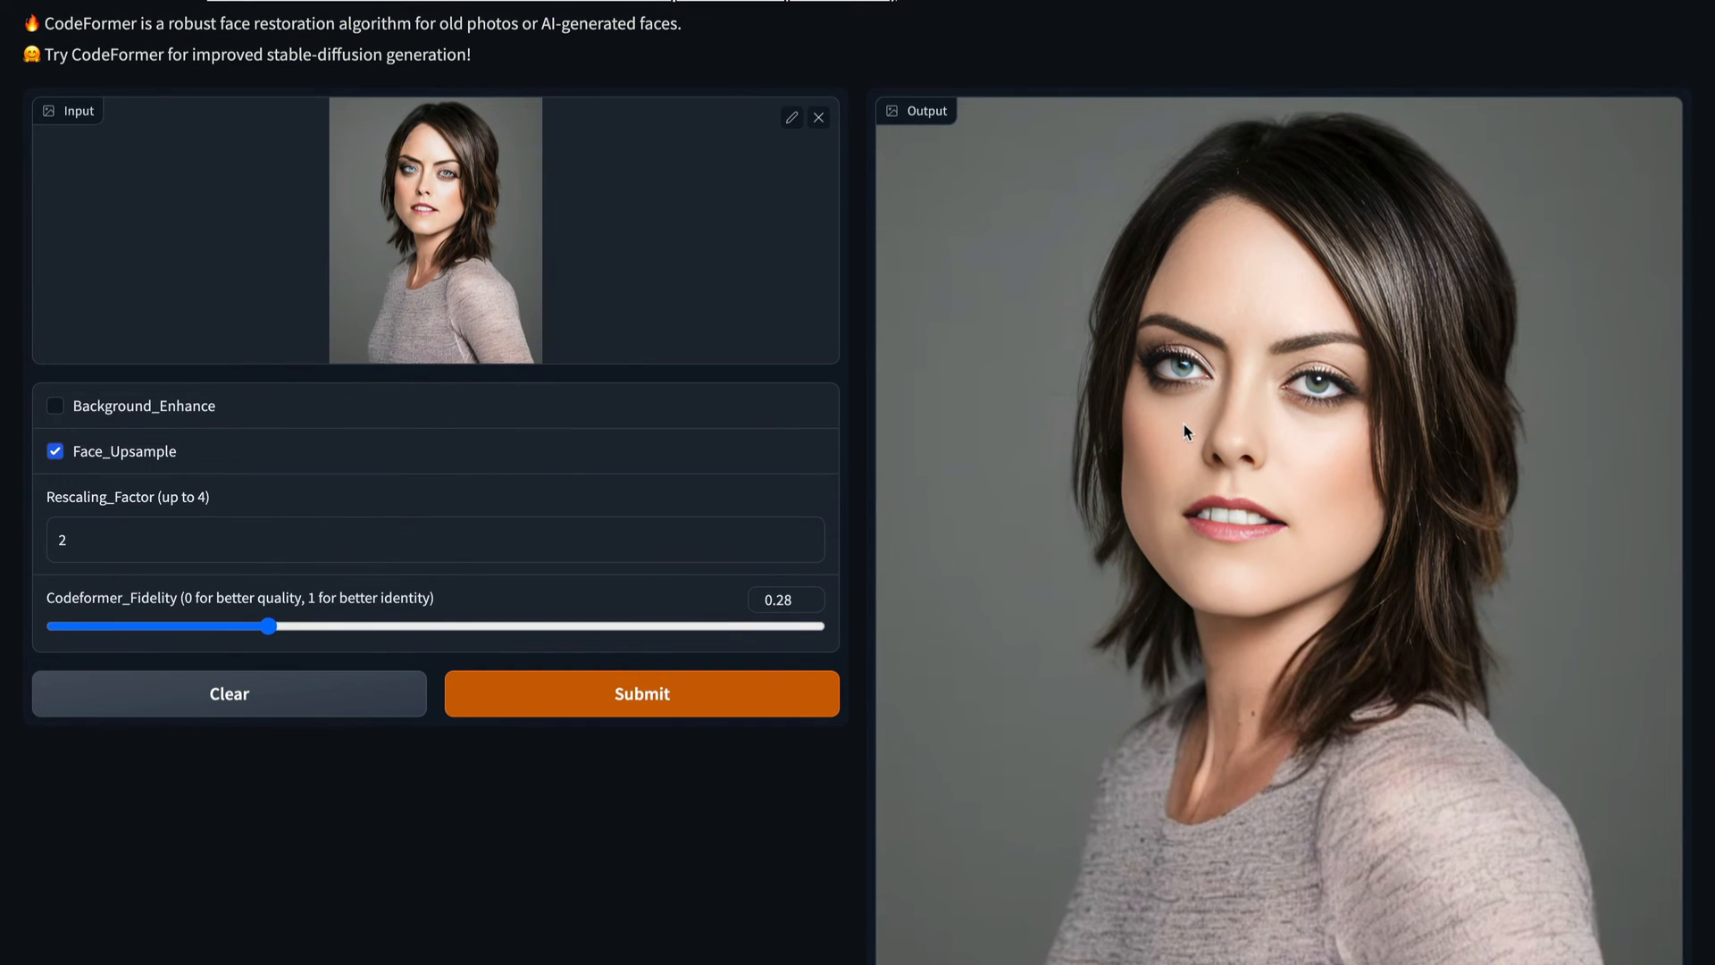
mouse_move(1277, 579)
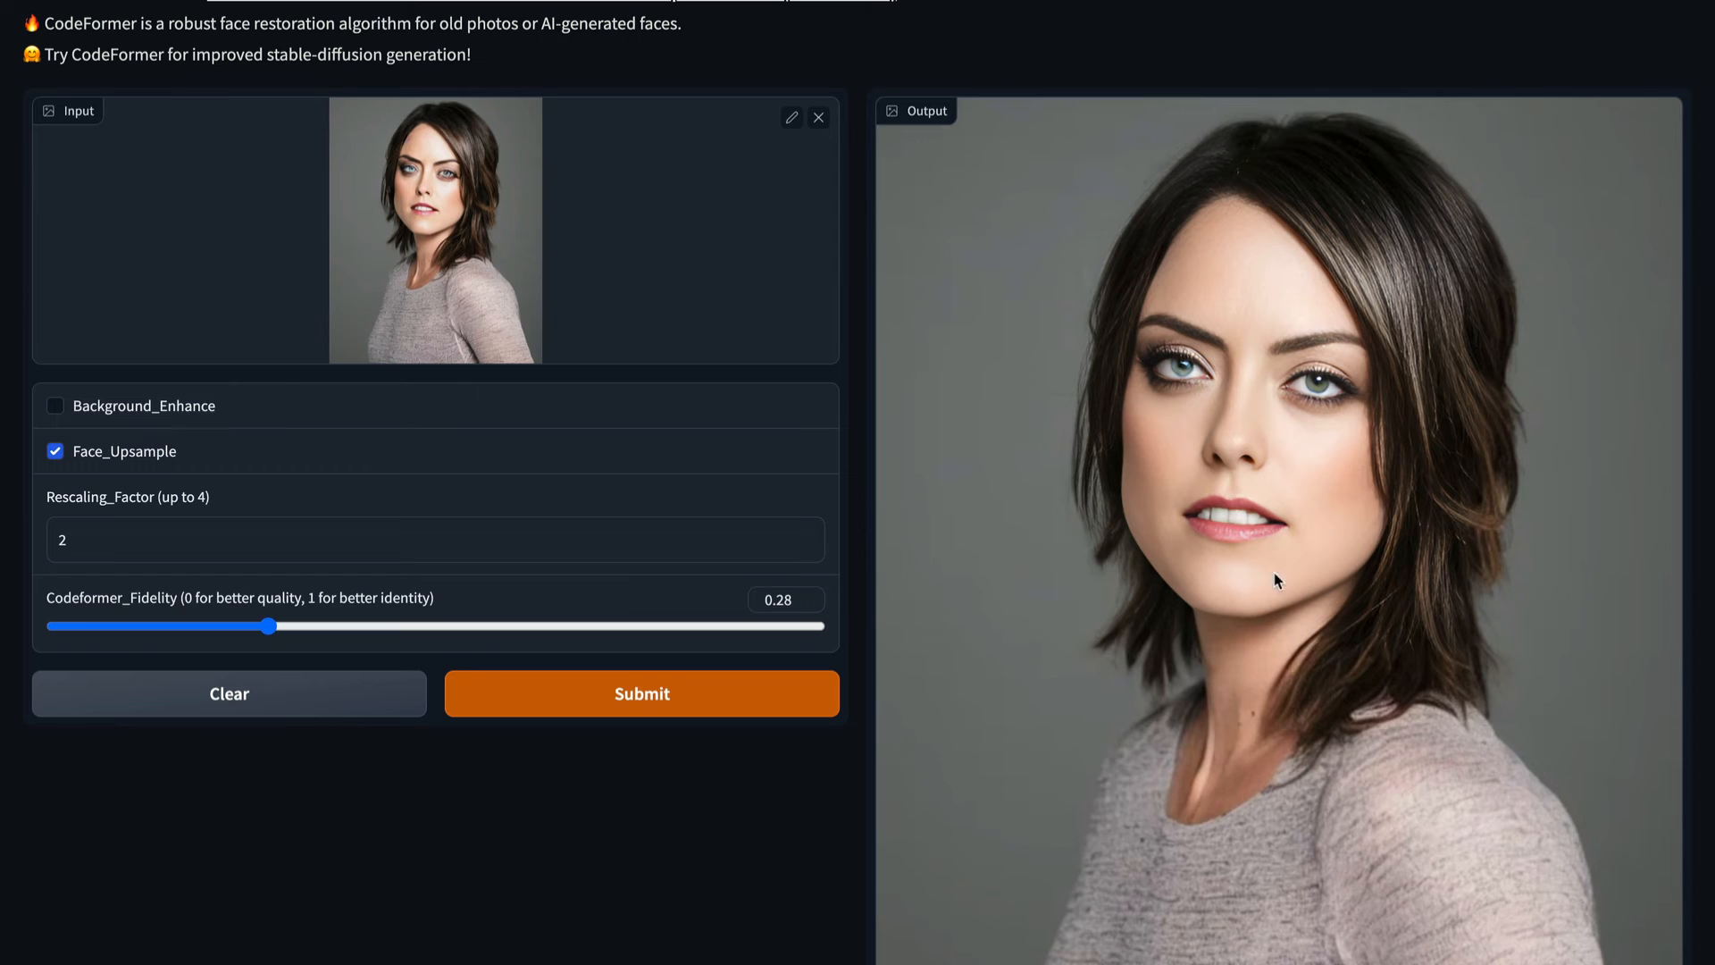
mouse_move(1274, 593)
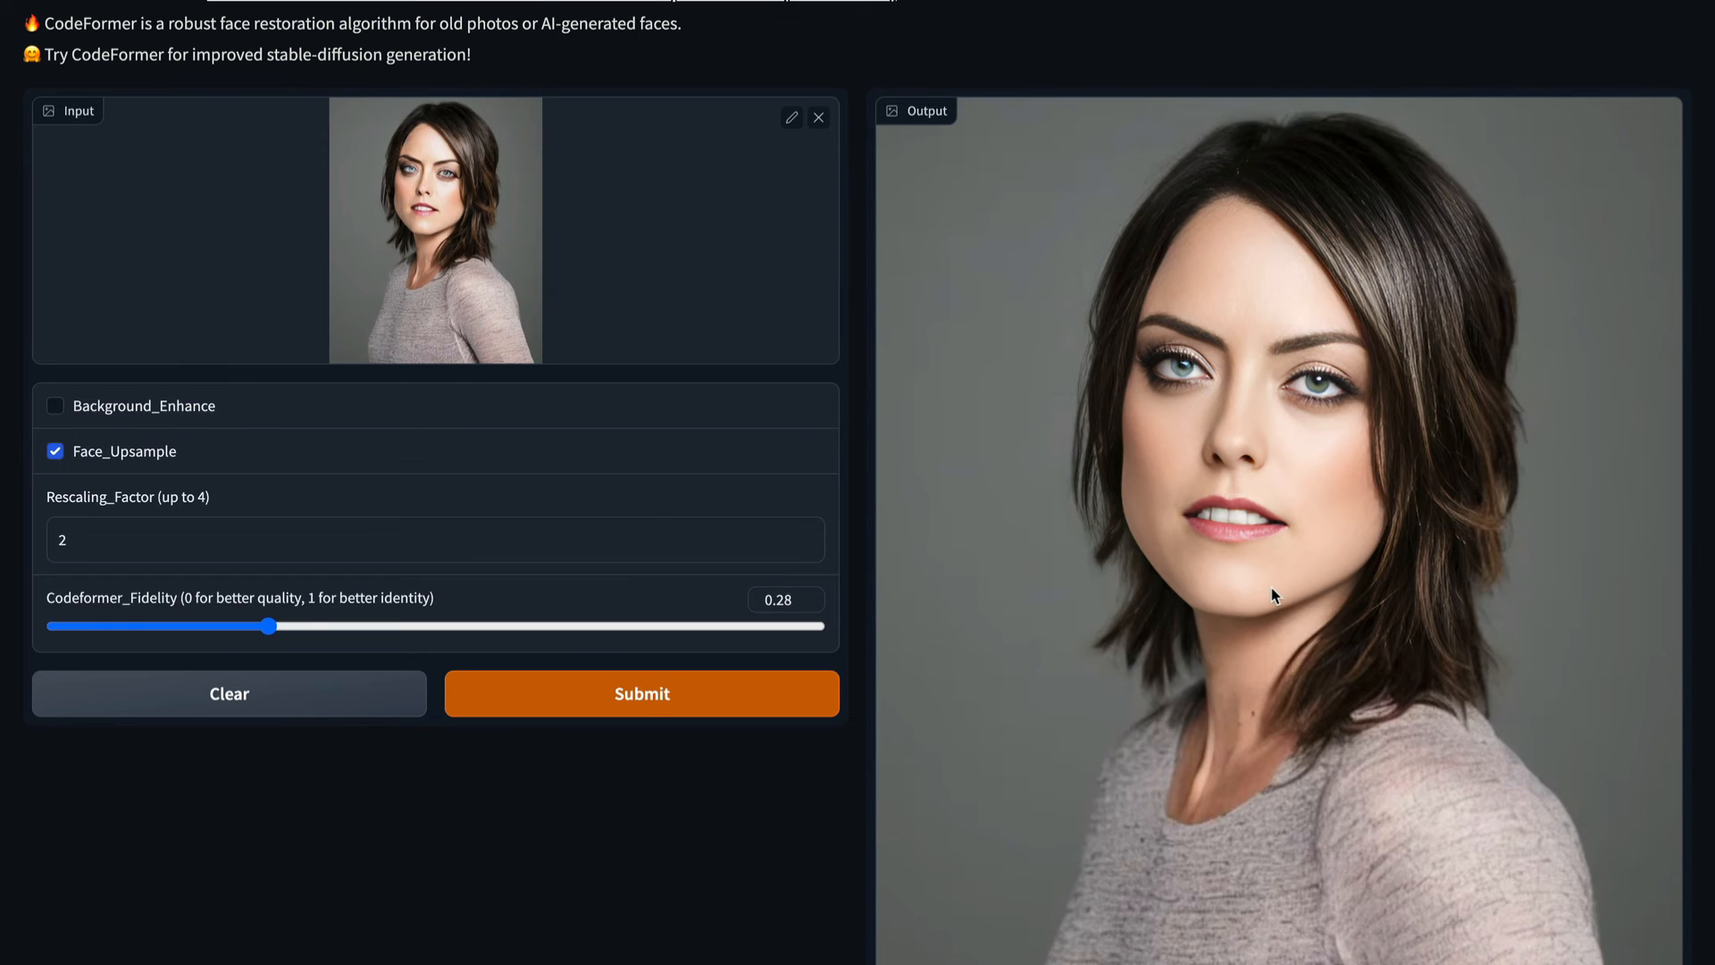
mouse_move(1168, 593)
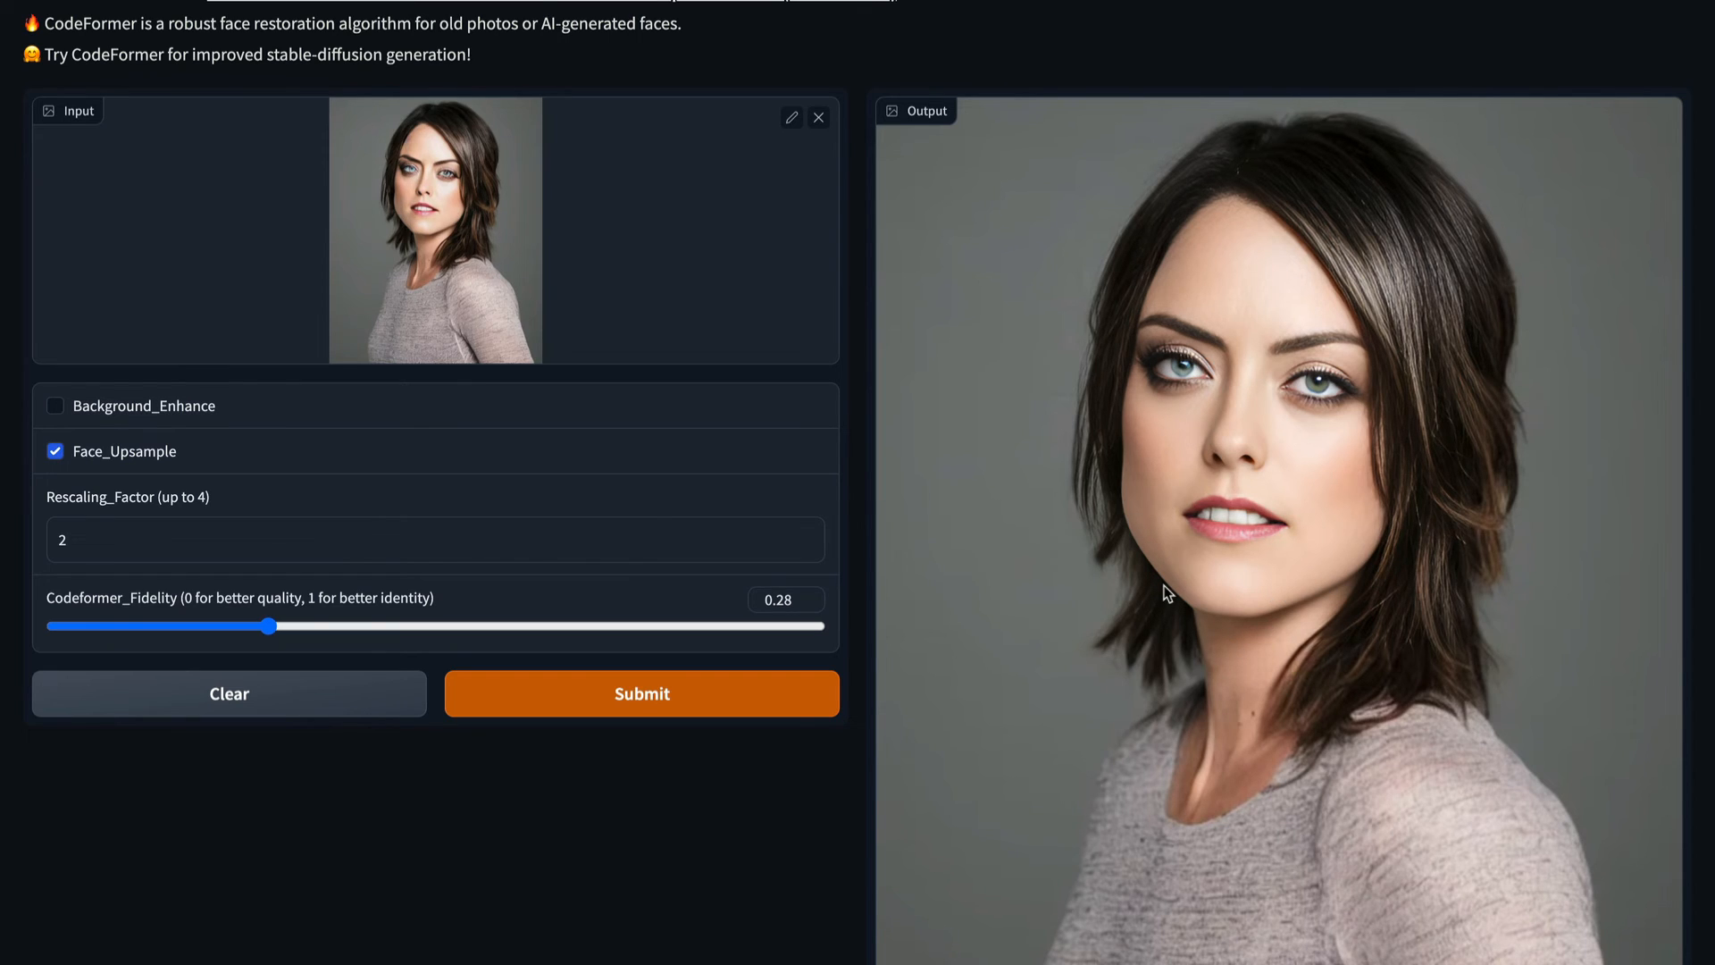
mouse_move(1357, 525)
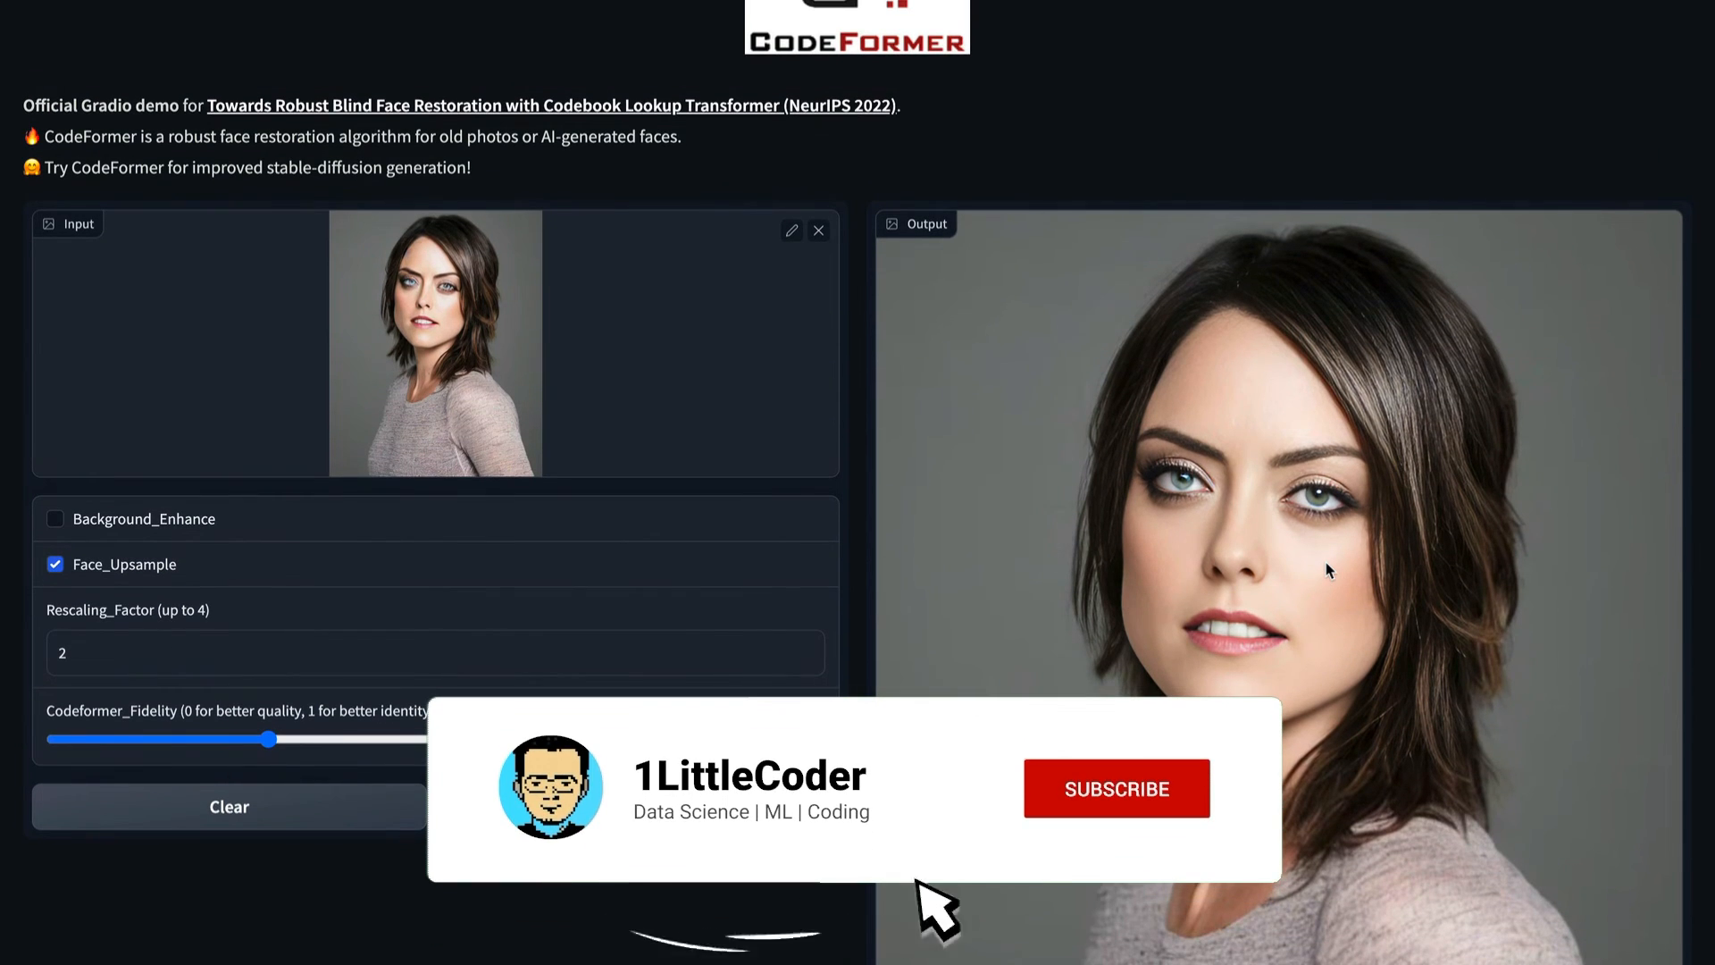
Step: Inspect the restored, upscaled studio portrait in the Output panel
left_click(1115, 788)
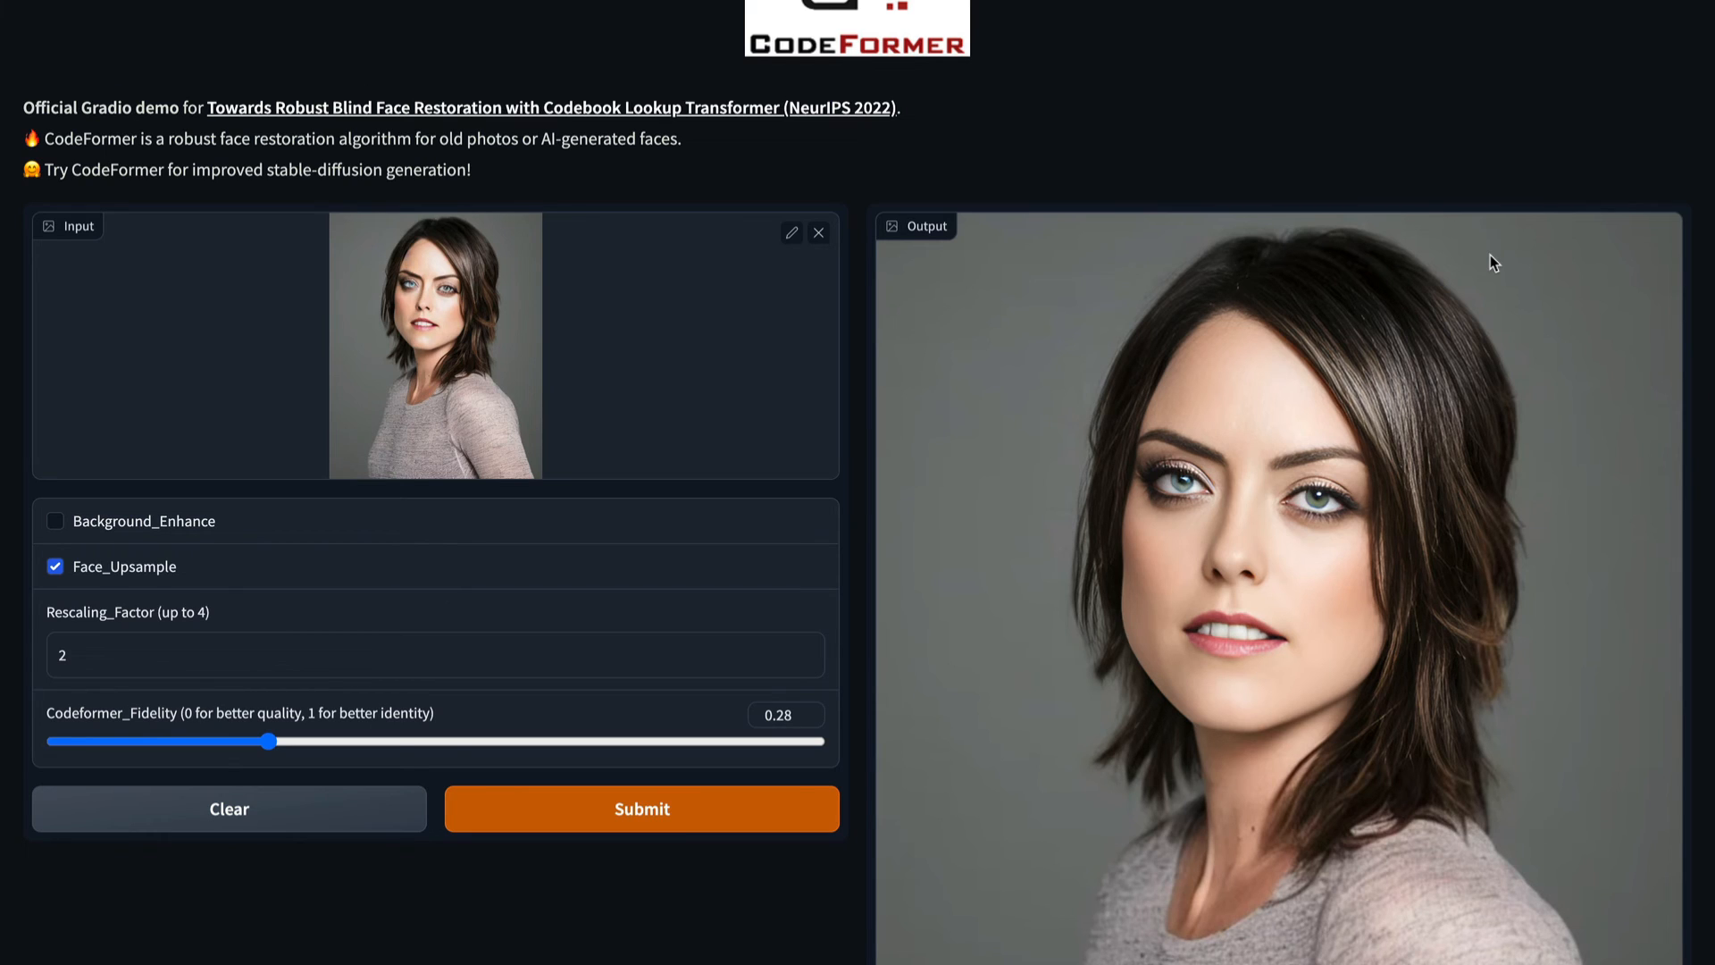
scroll("down", 3)
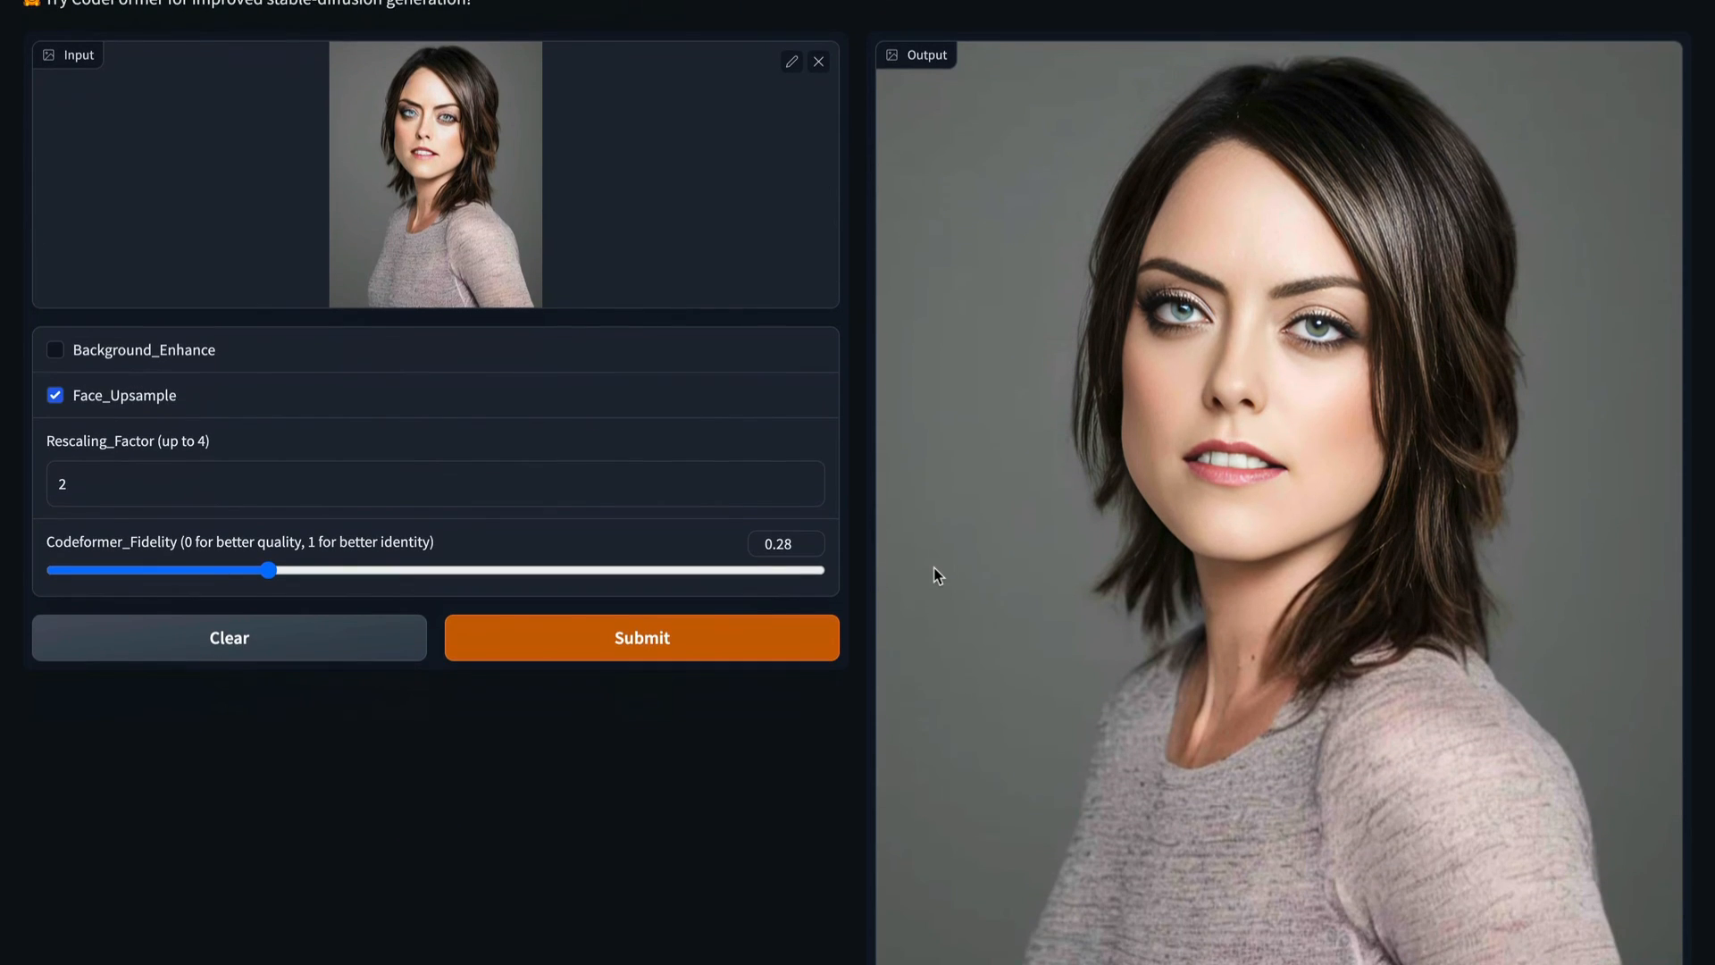
Step: Star the CodeFormer GitHub repository and scroll through its README
scroll("down", 3)
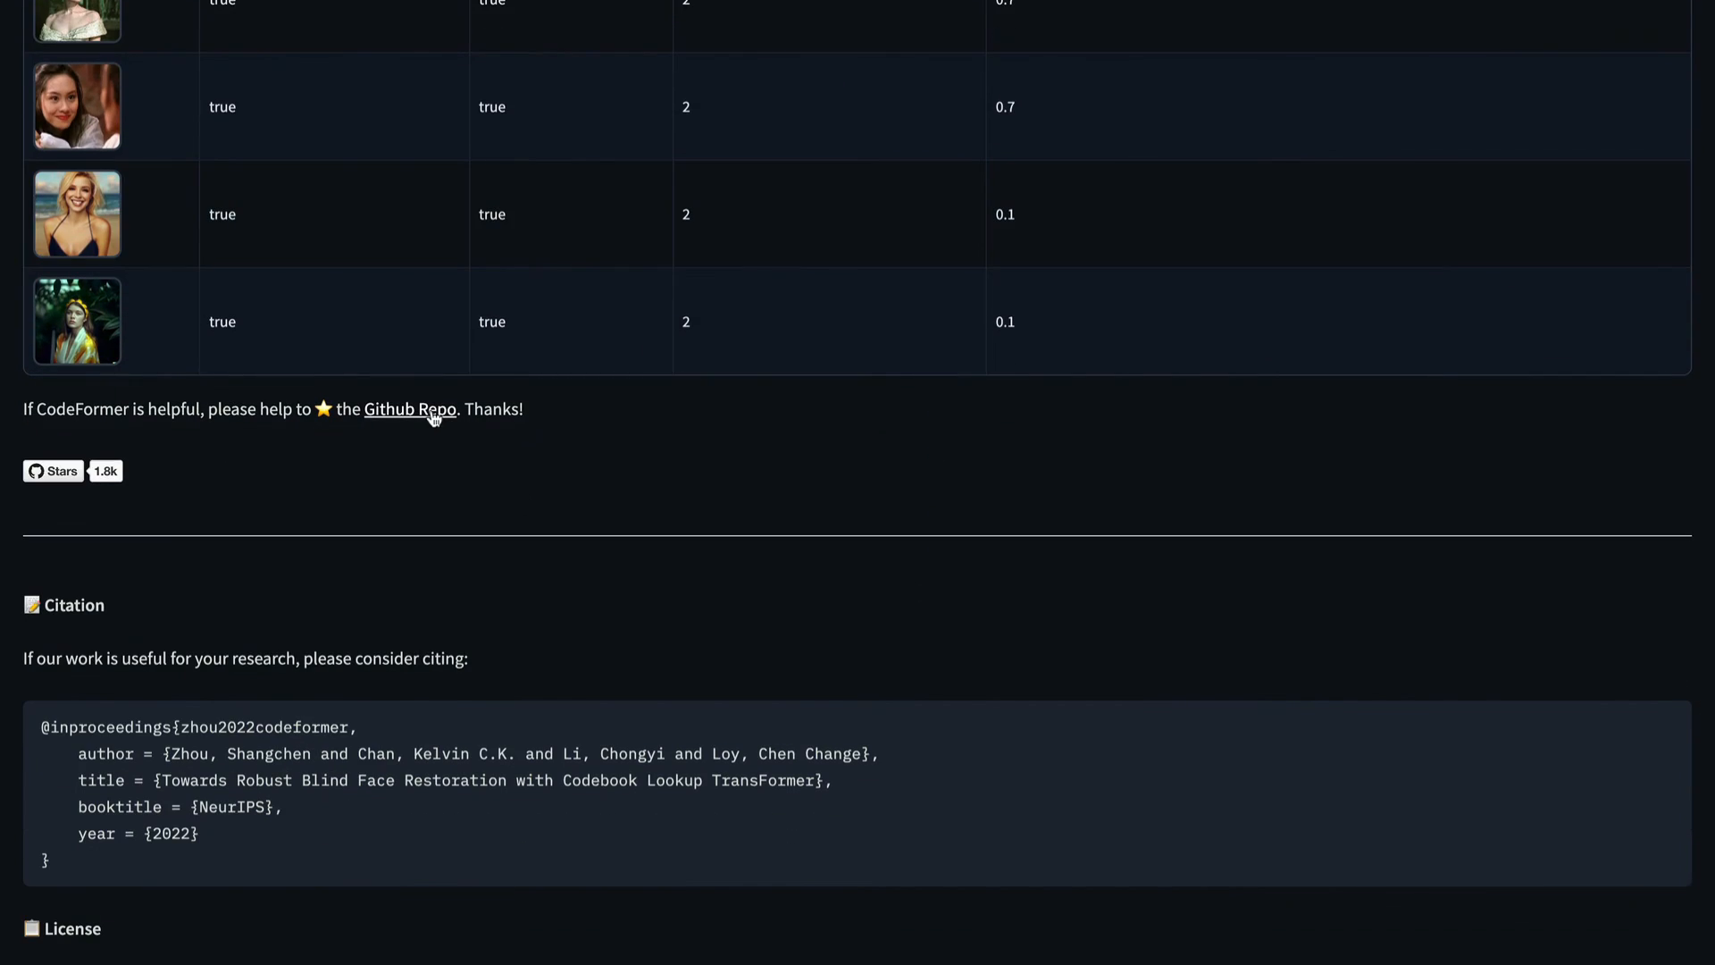
left_click(409, 408)
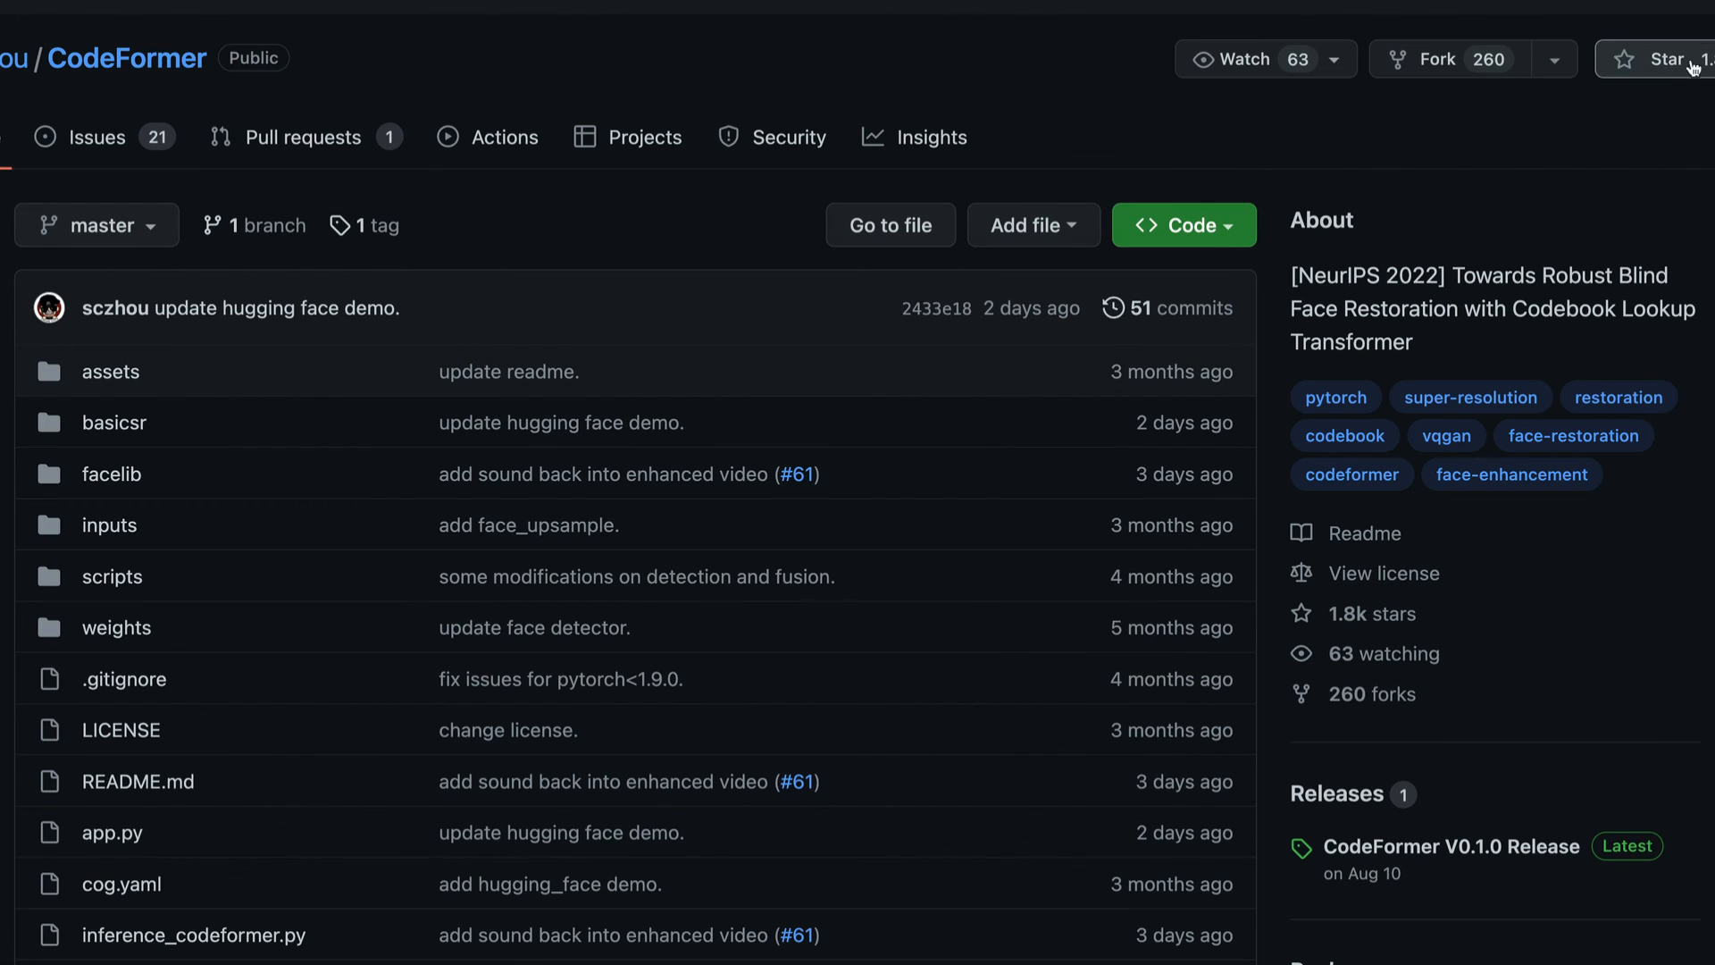
scroll("down", 3)
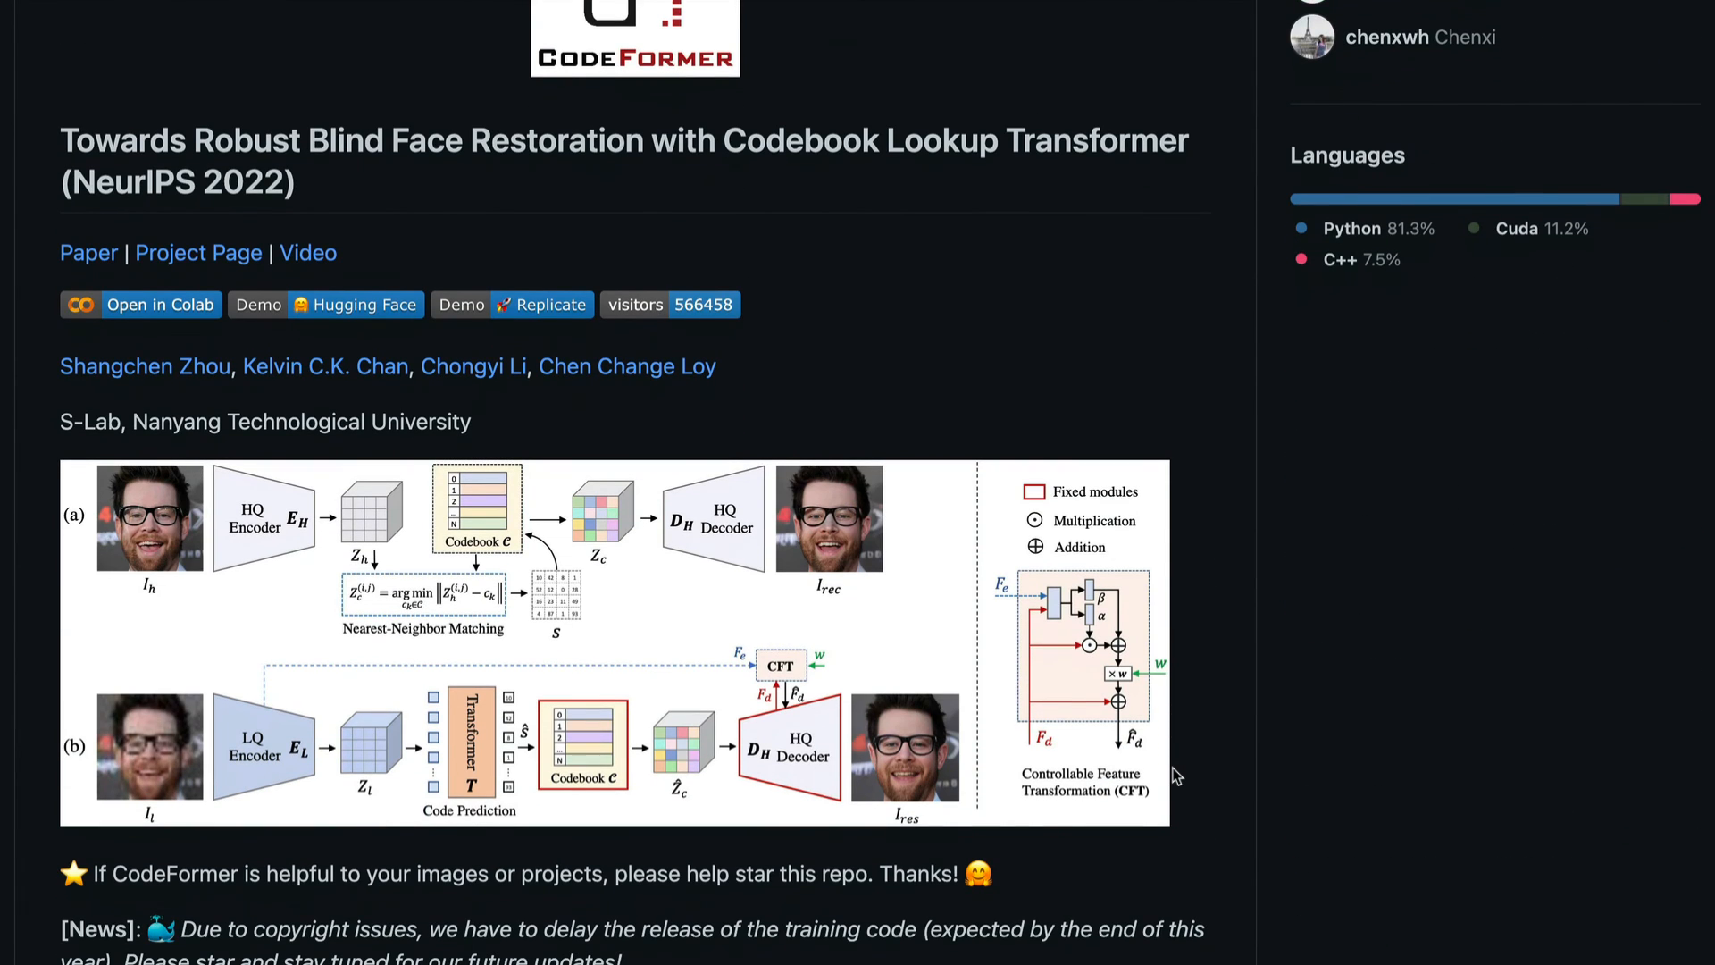
scroll("down", 3)
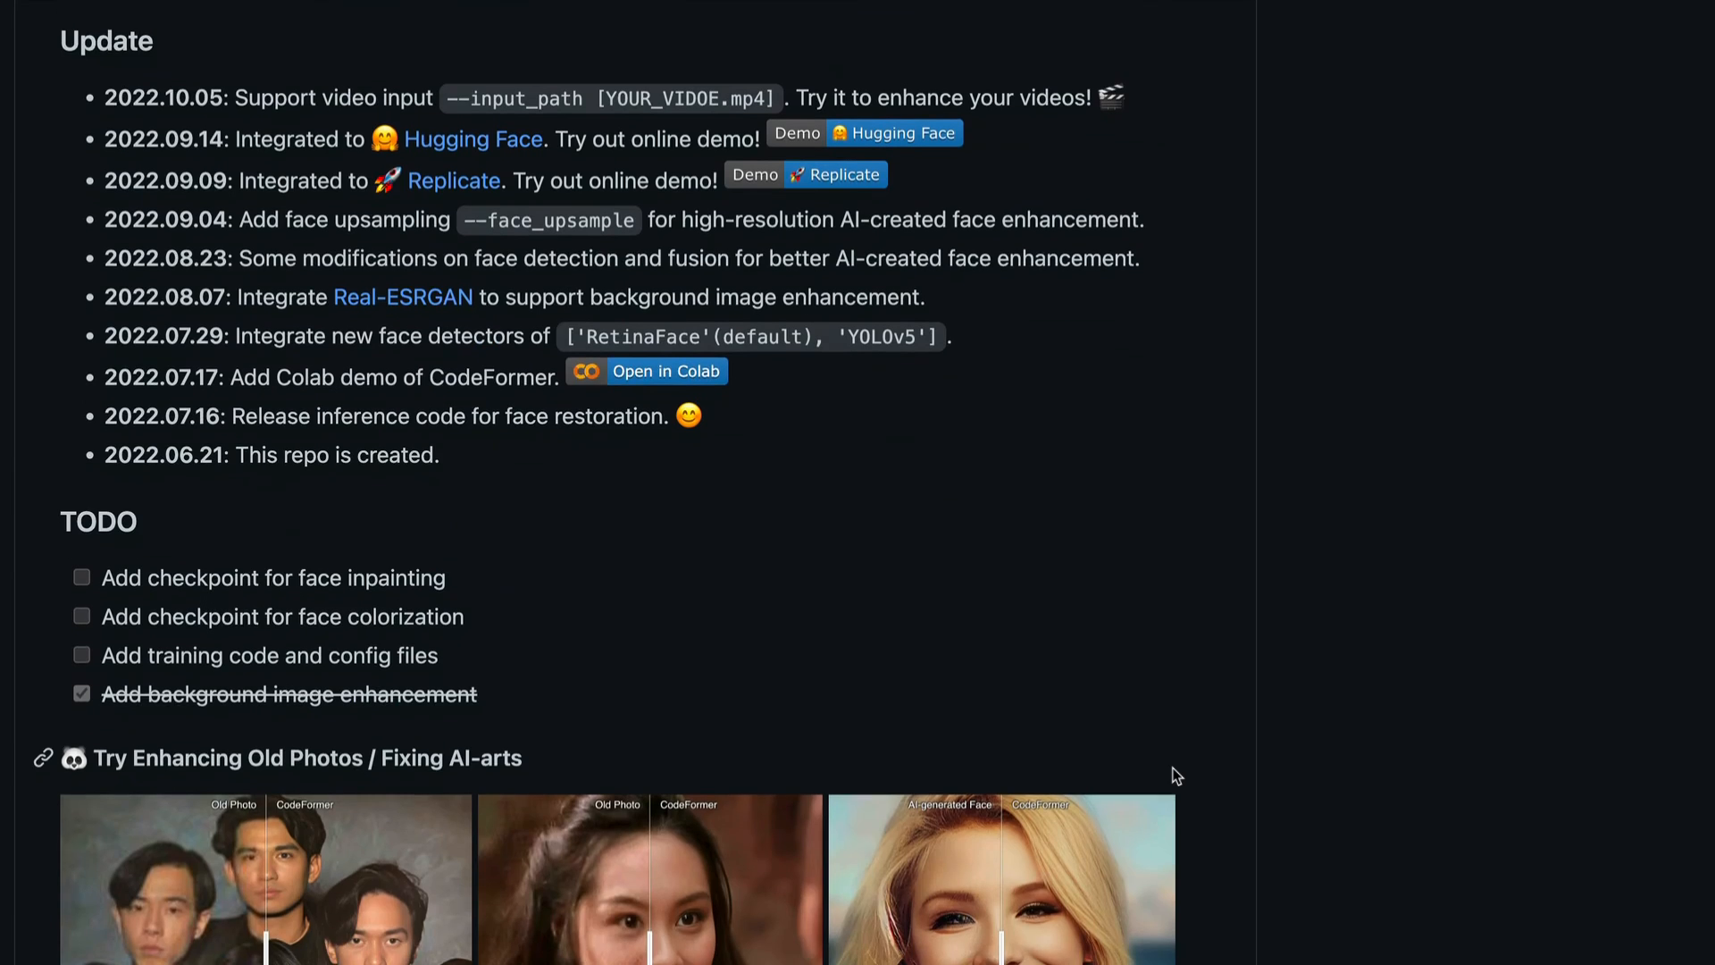
scroll("down", 3)
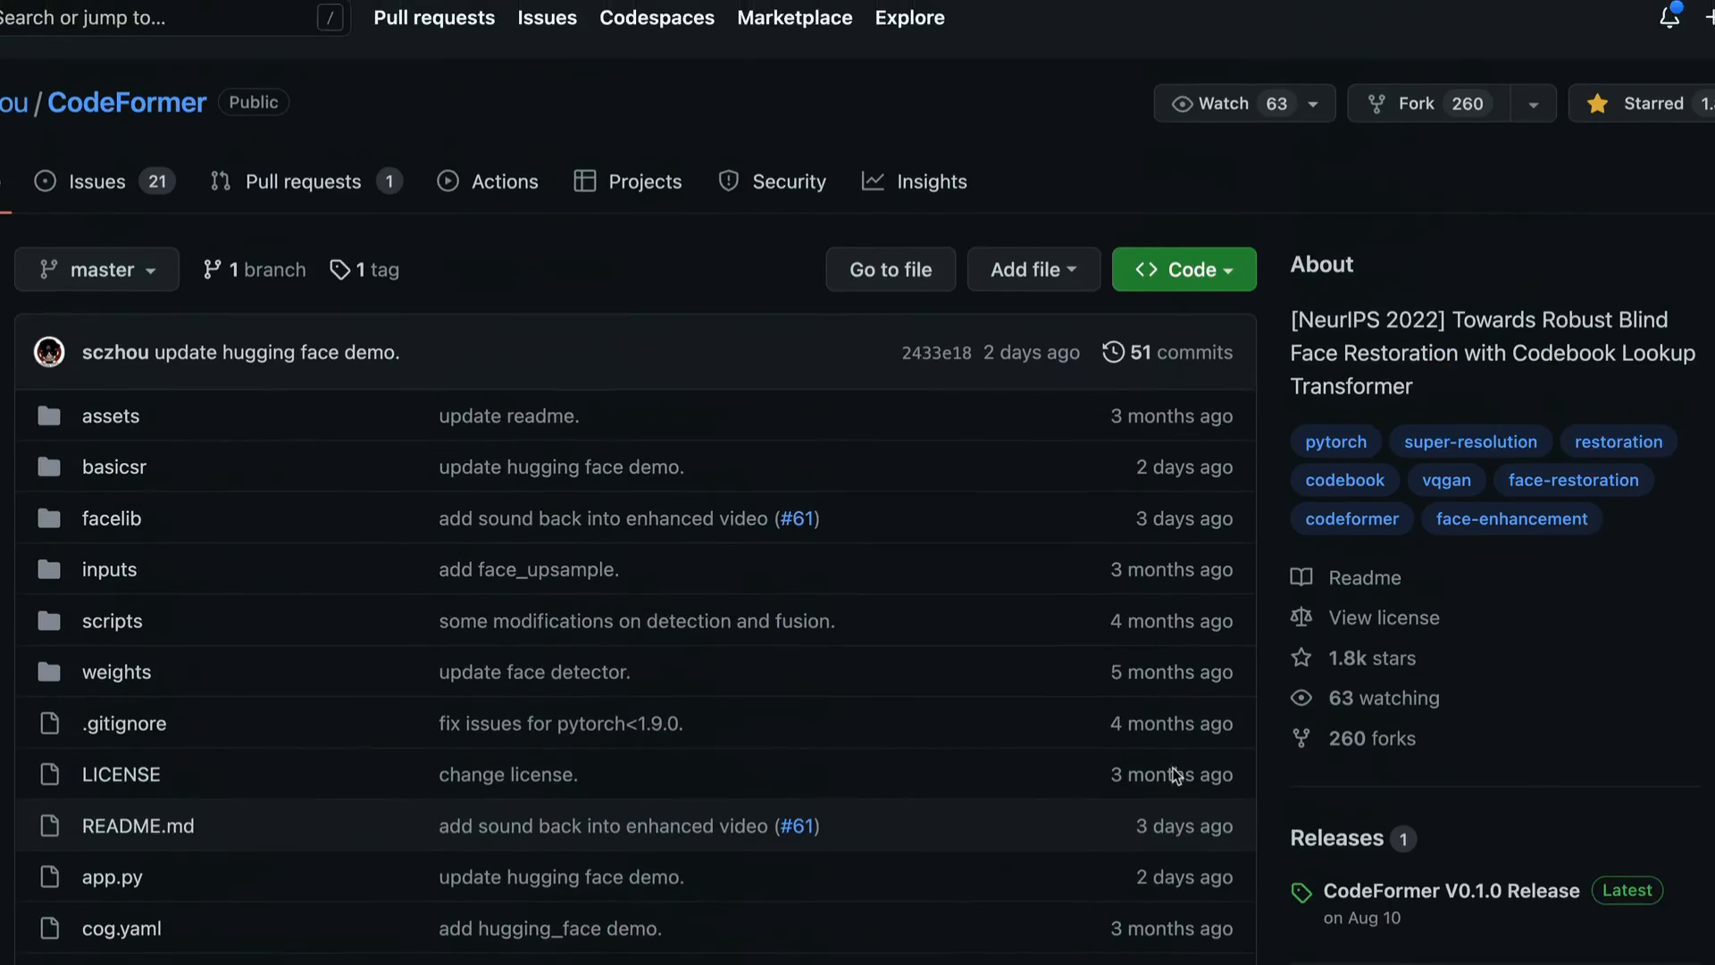
scroll("down", 3)
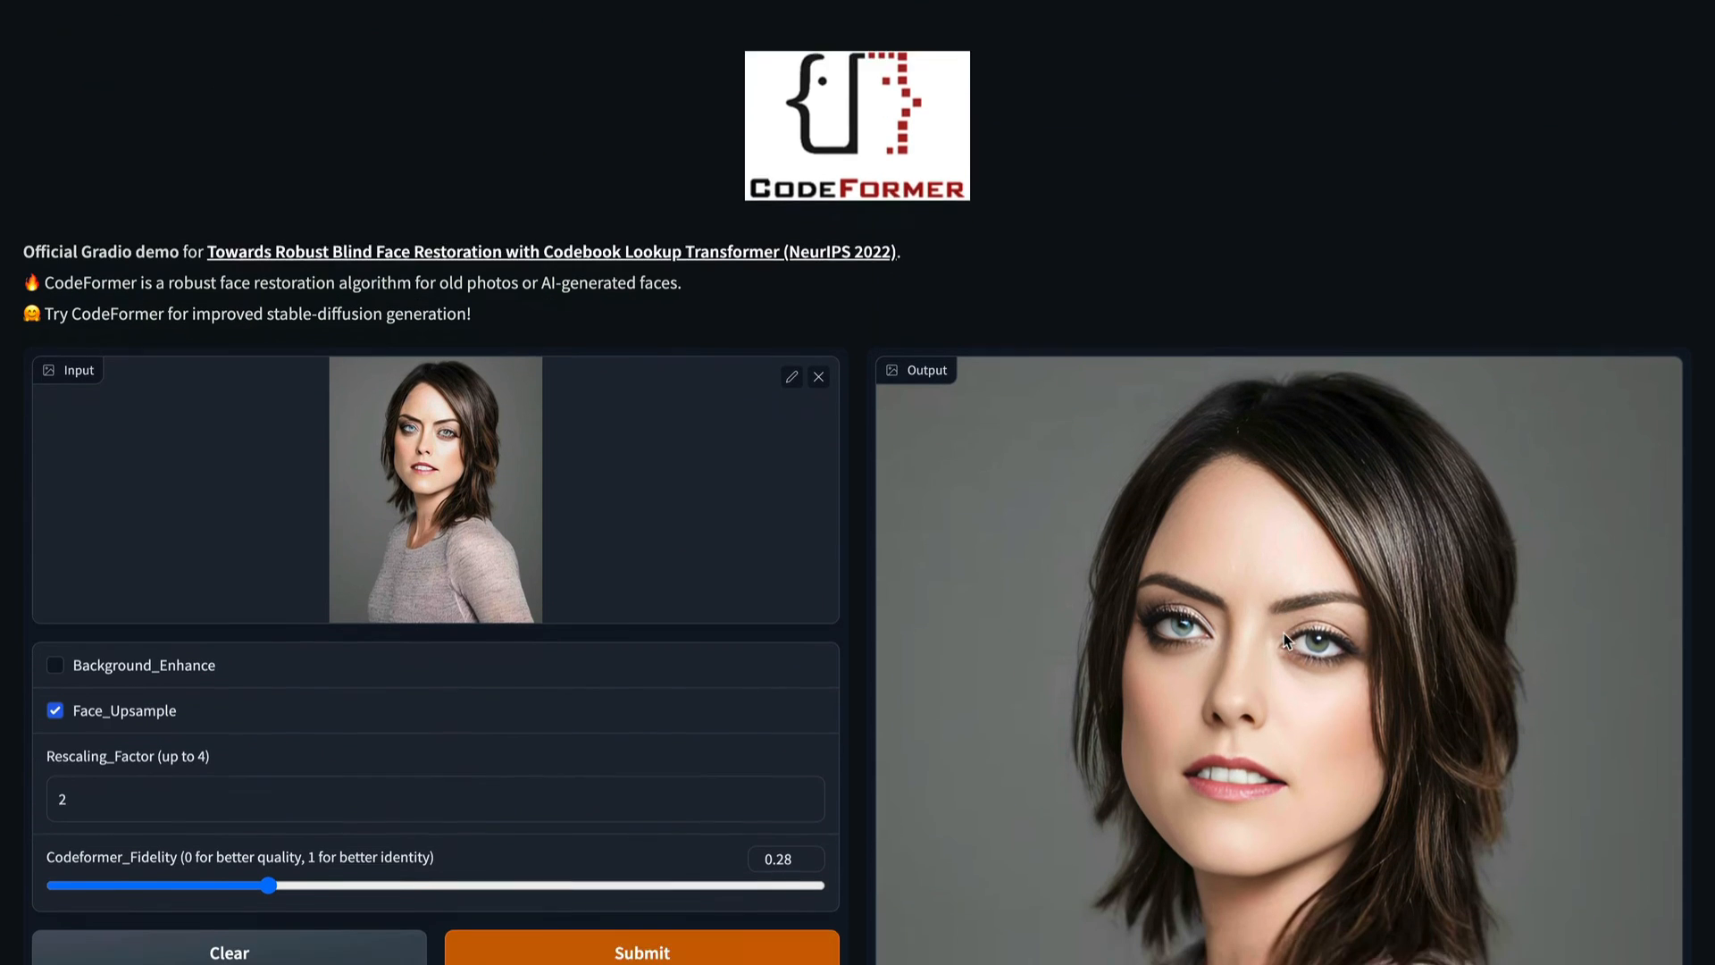
scroll("down", 3)
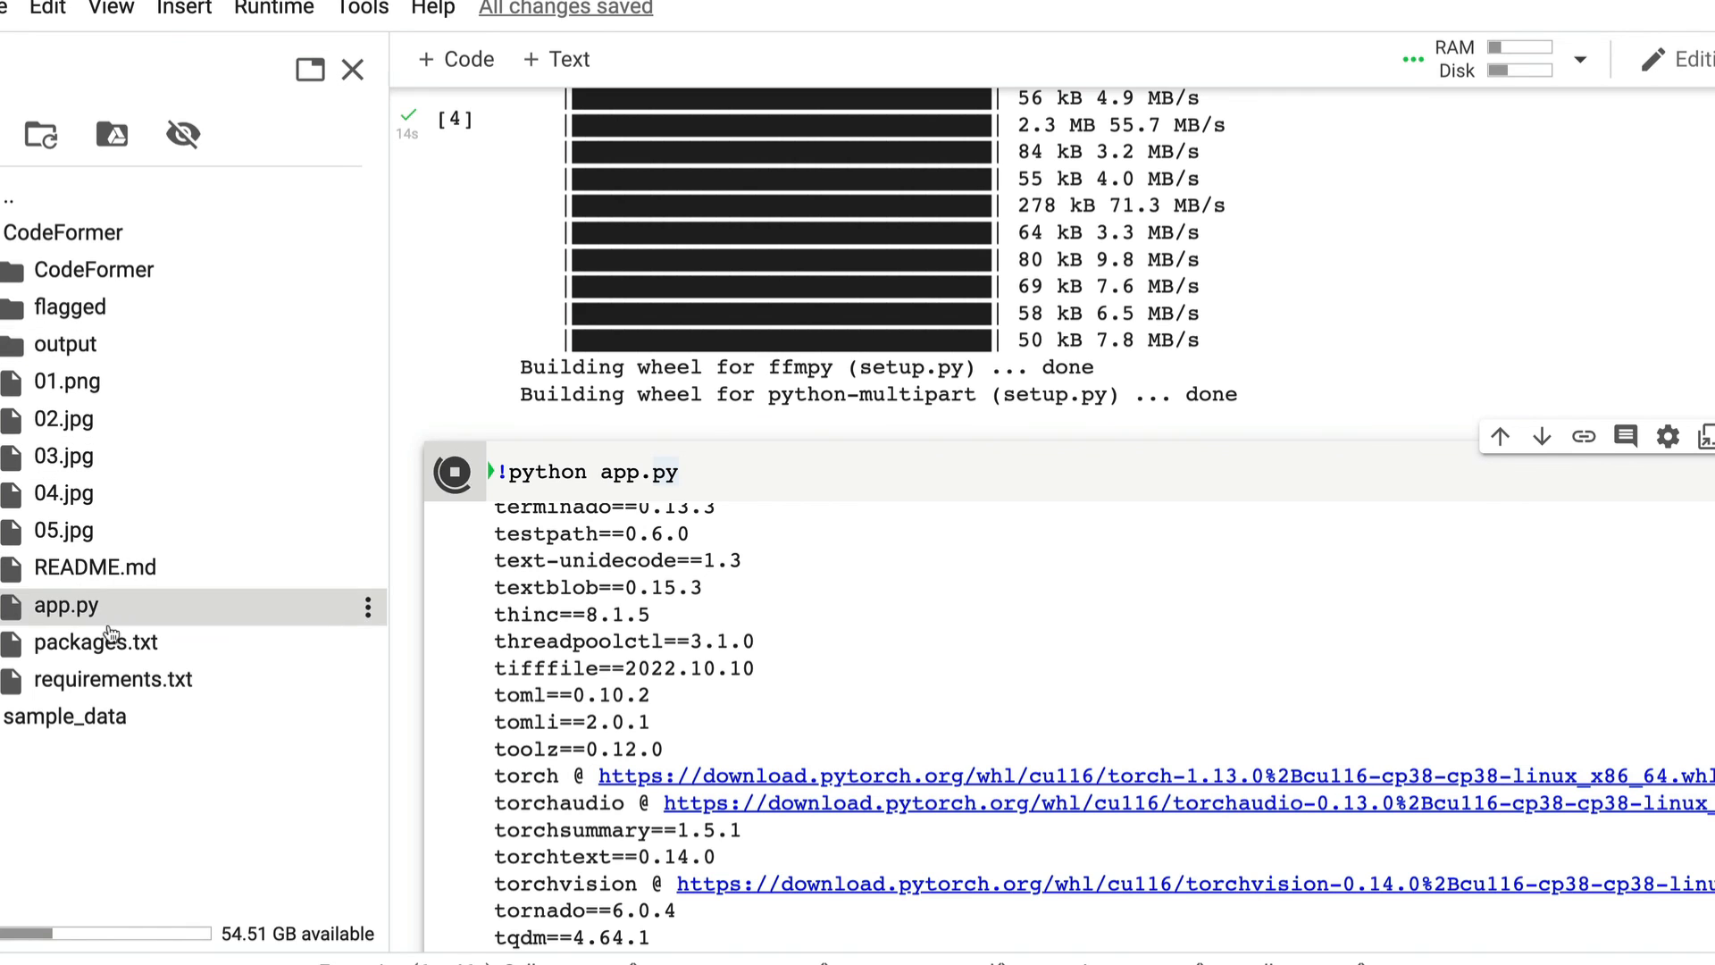
Step: Confirm demo.launch(share=True) in app.py and follow the public gradio.live link
double_click(66, 605)
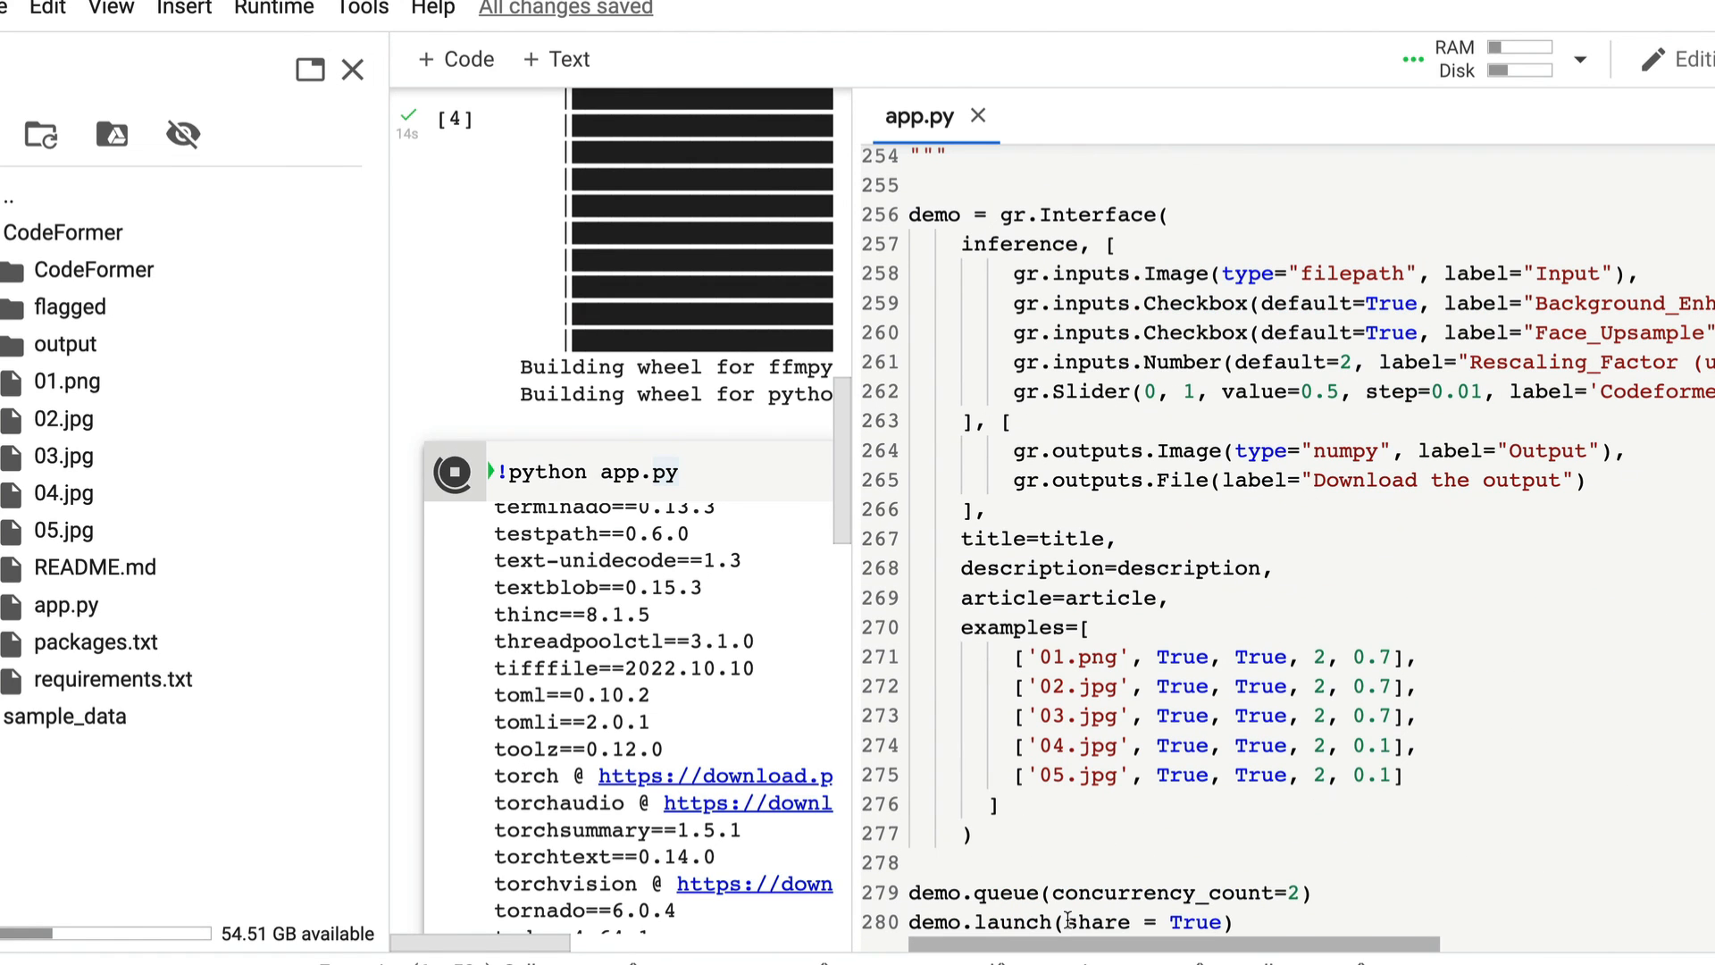
double_click(1093, 922)
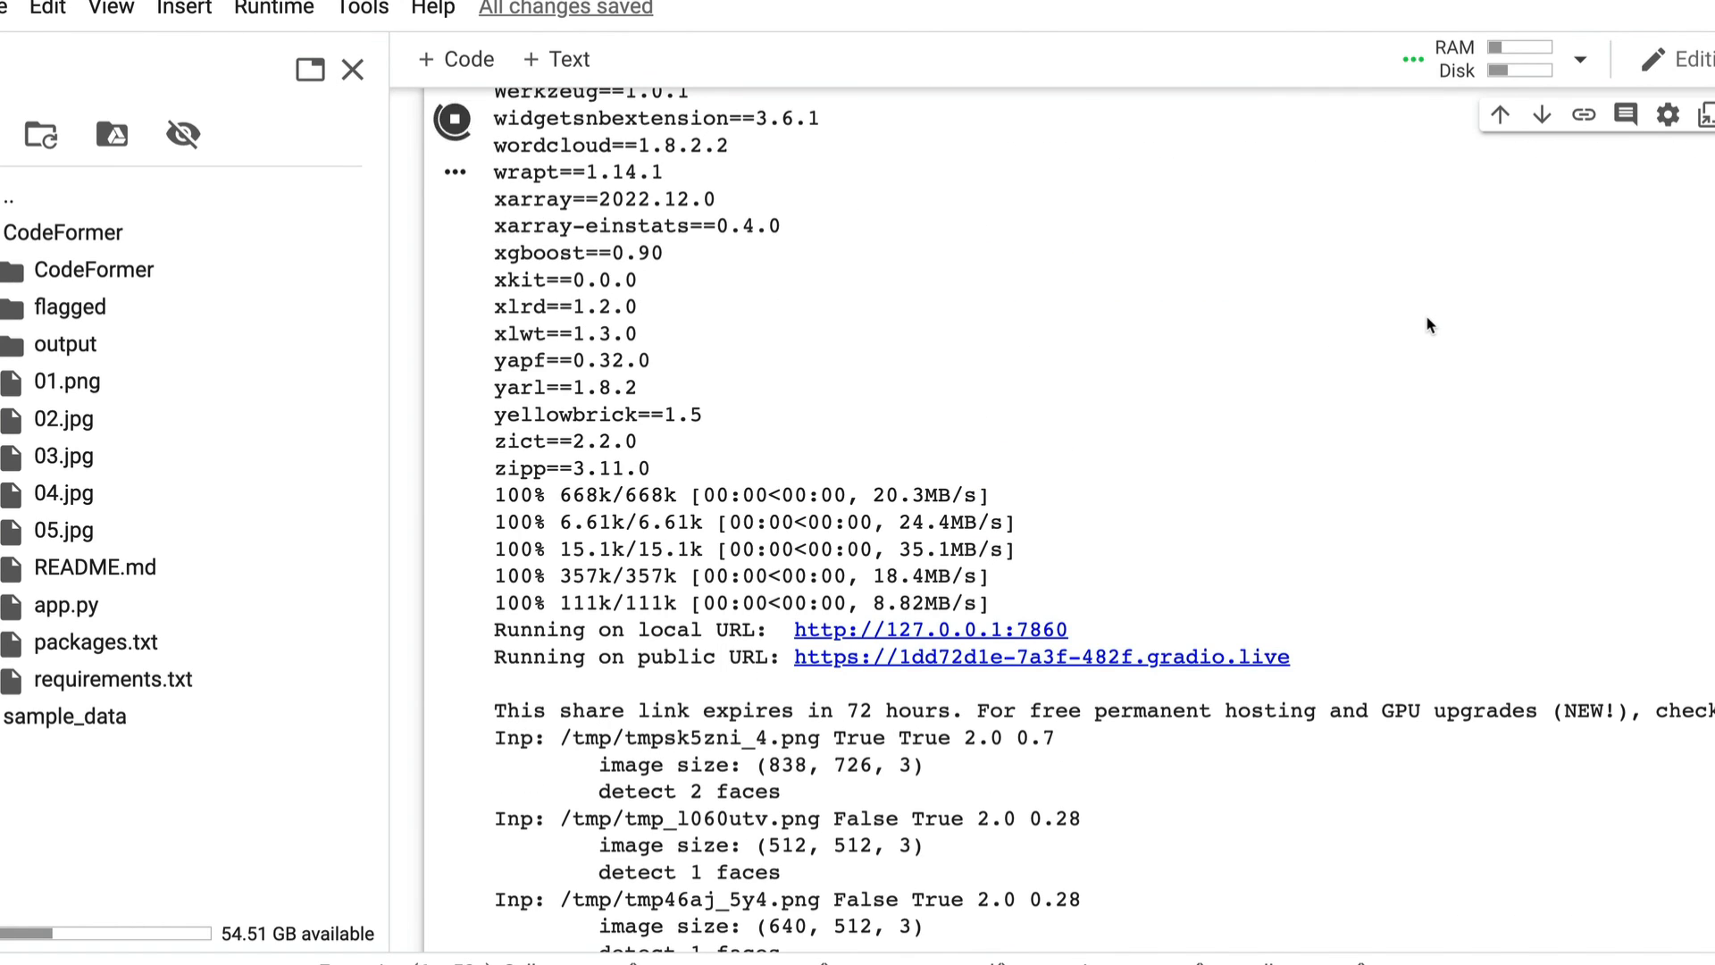
left_click(1039, 657)
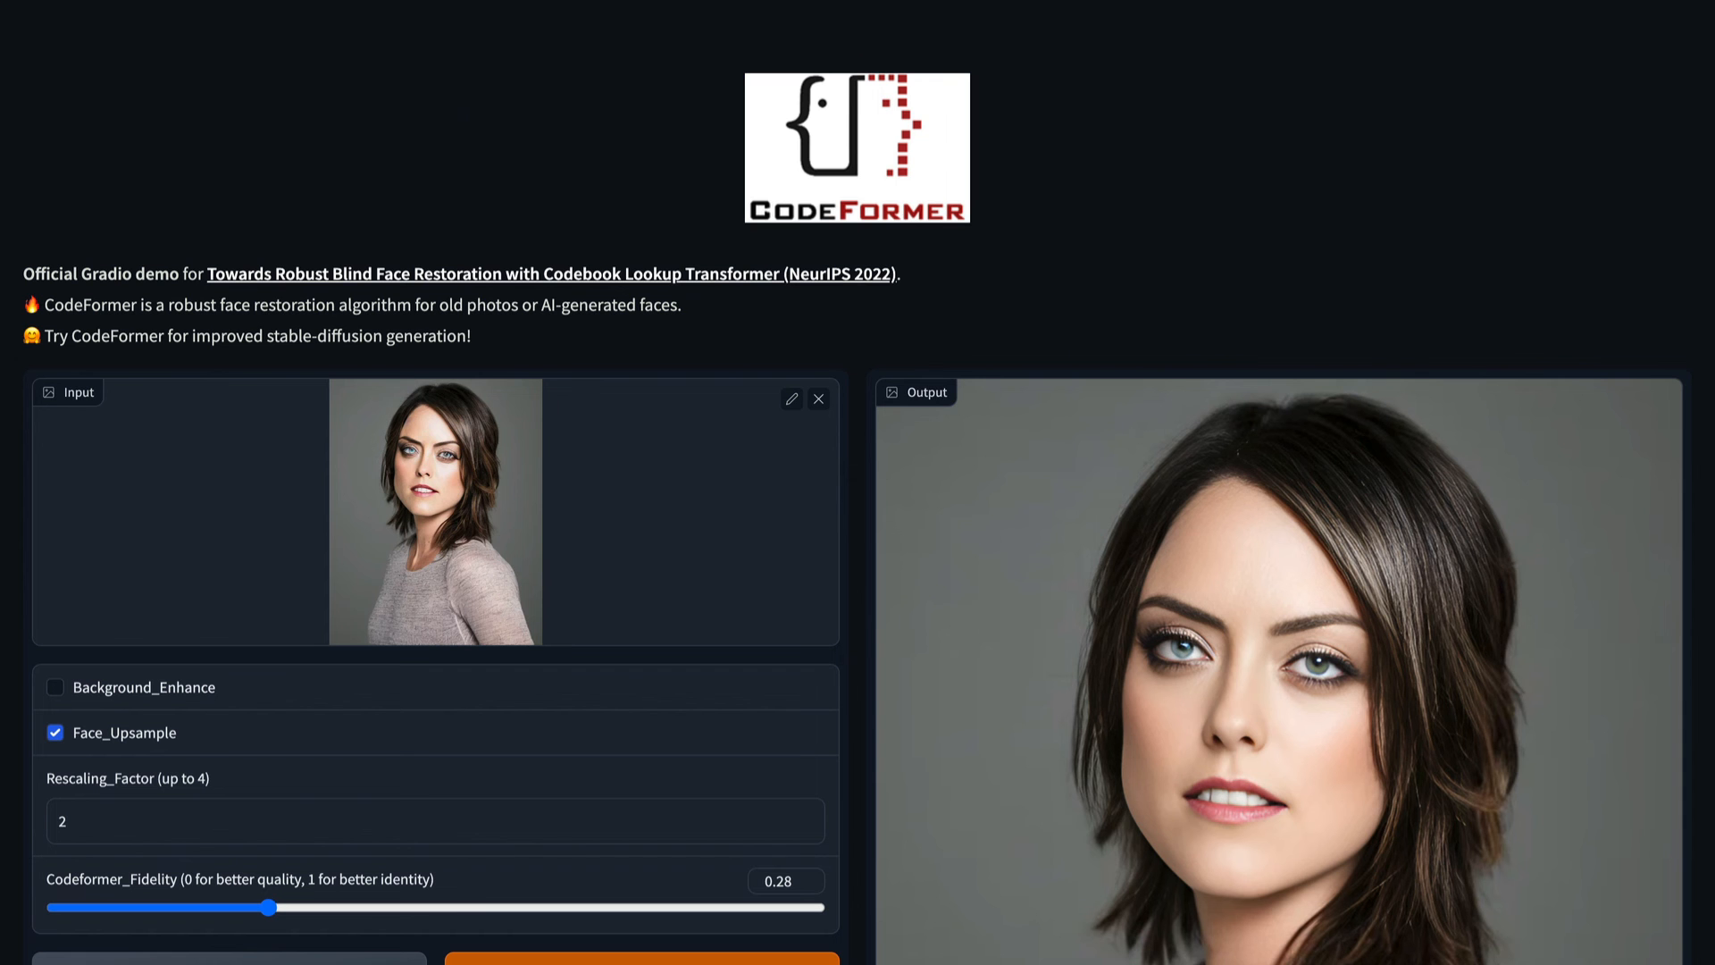